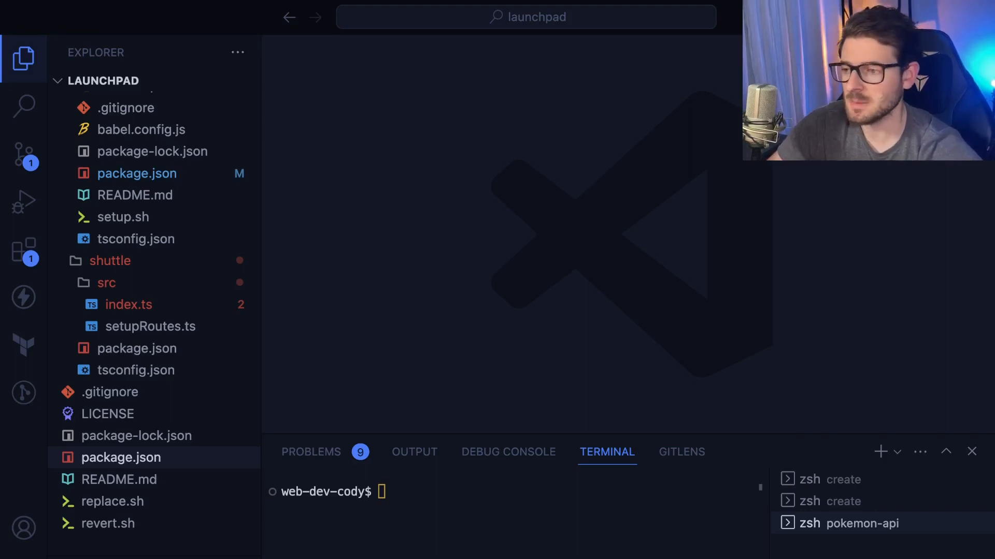
pyautogui.moveTo(500, 324)
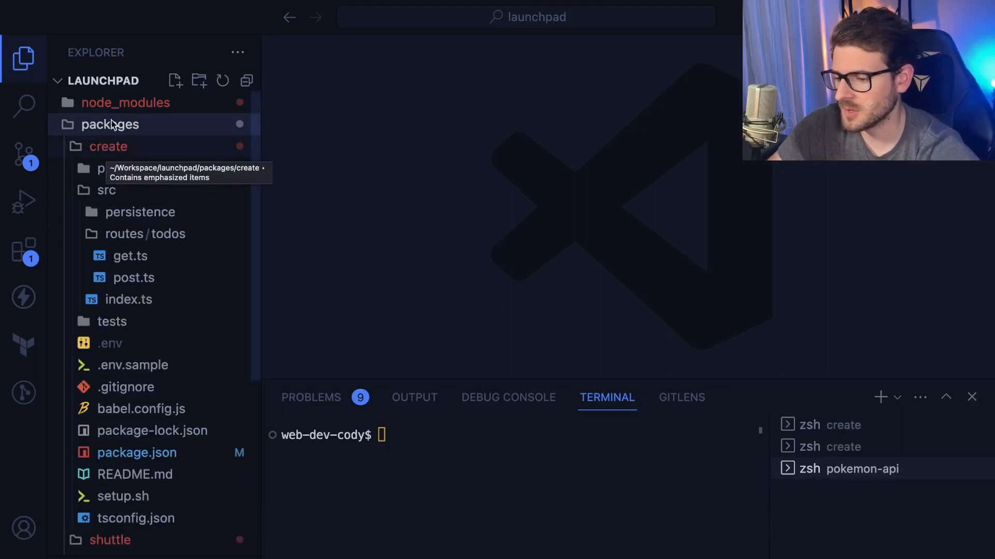
# - Collapse the packages folder so only the launchpad root files and package.json show
pyautogui.click(110, 124)
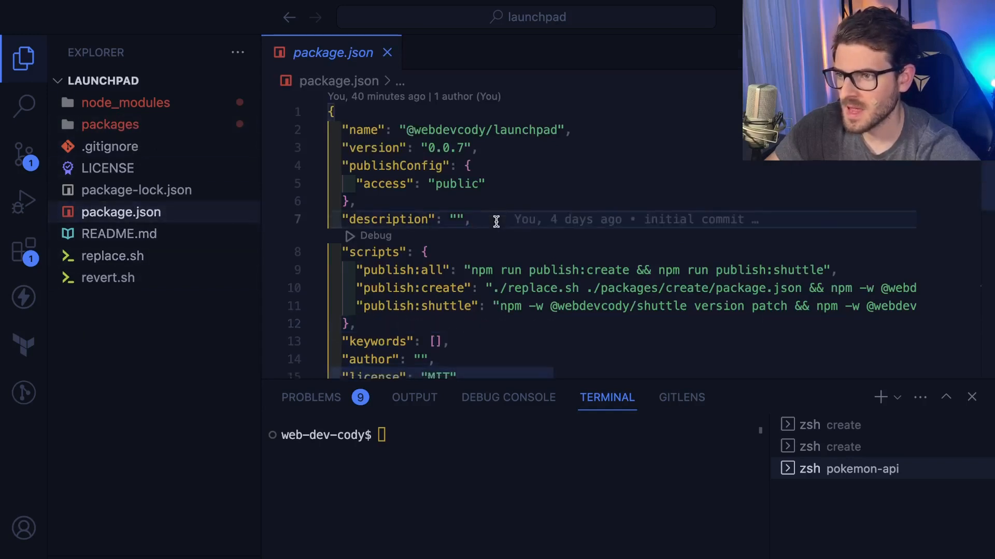
# - Scroll package.json to the workspaces packages/* entry and expand packages to reveal create and shuttle, peeking at node_modules
pyautogui.scroll(-3)
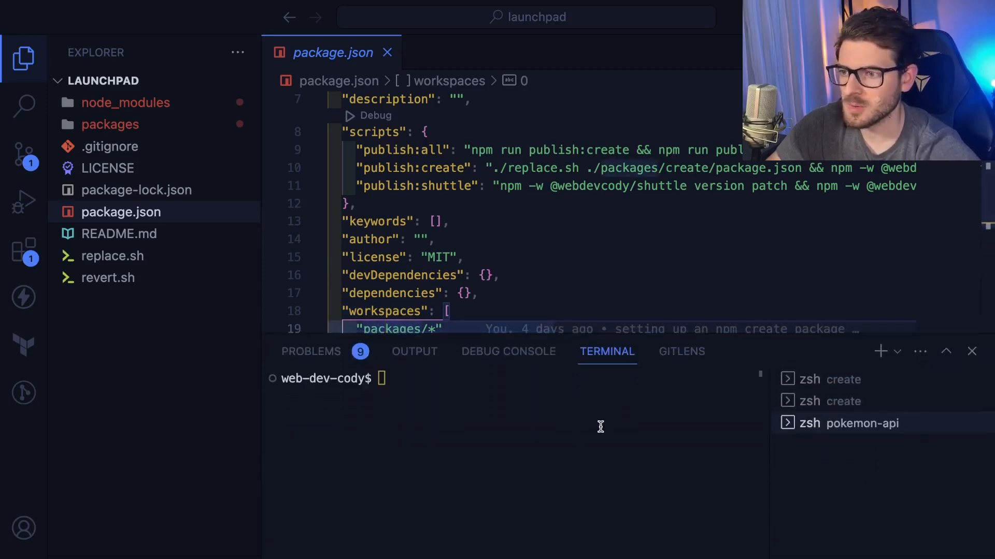
pyautogui.moveTo(132, 119)
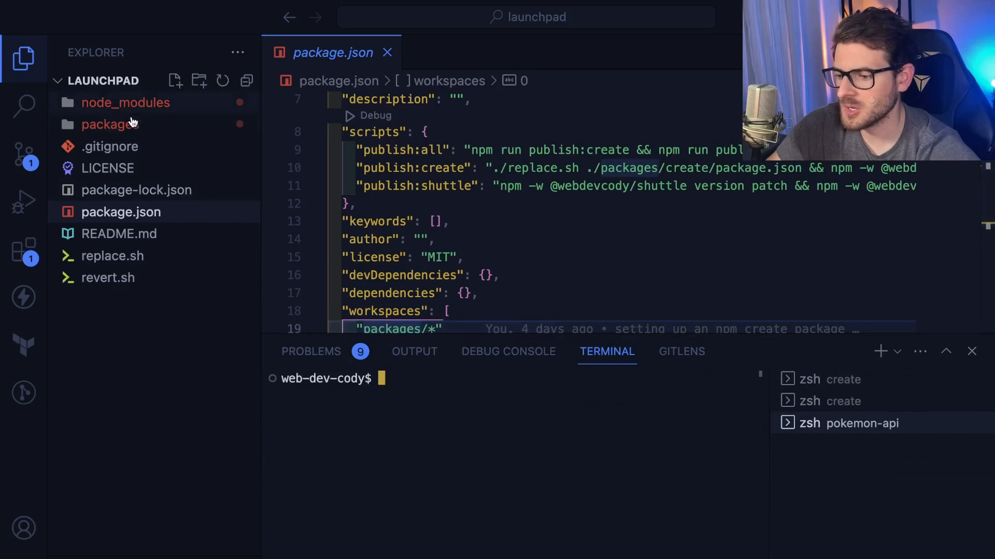
pyautogui.click(108, 124)
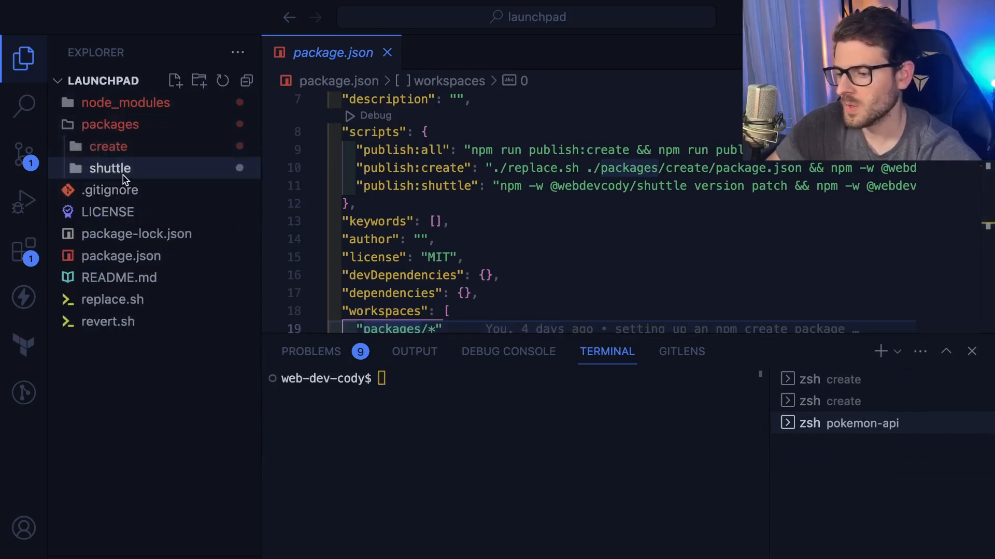
pyautogui.moveTo(178, 330)
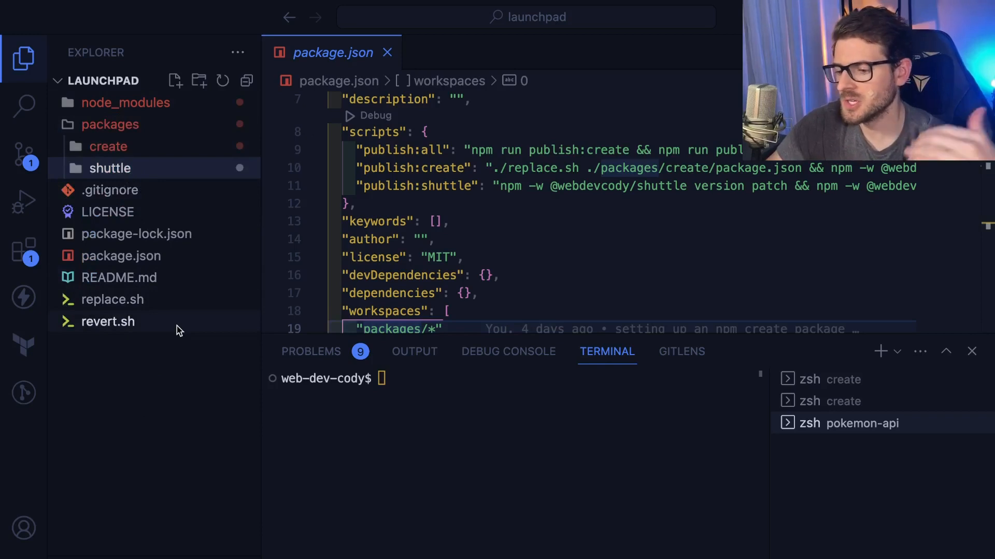
pyautogui.moveTo(139, 105)
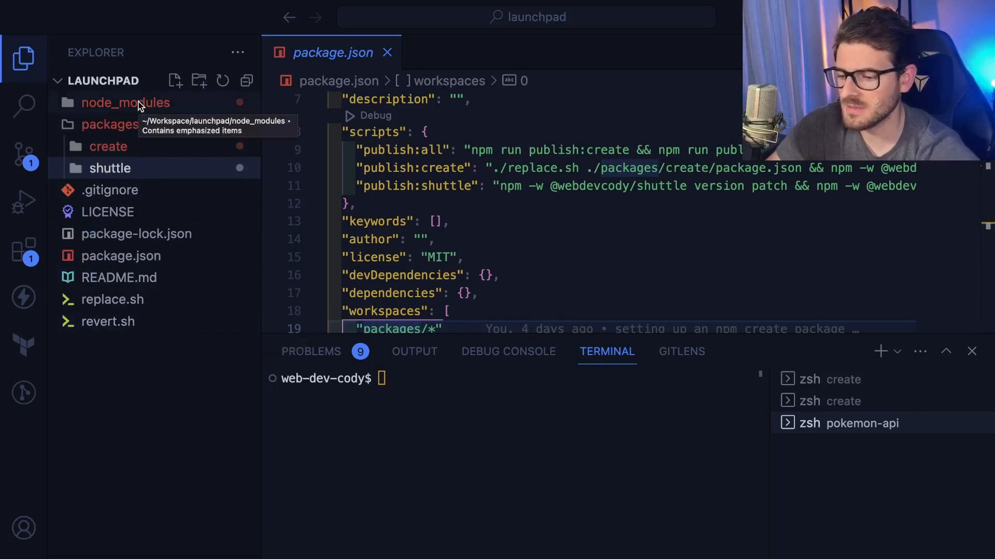
pyautogui.click(126, 103)
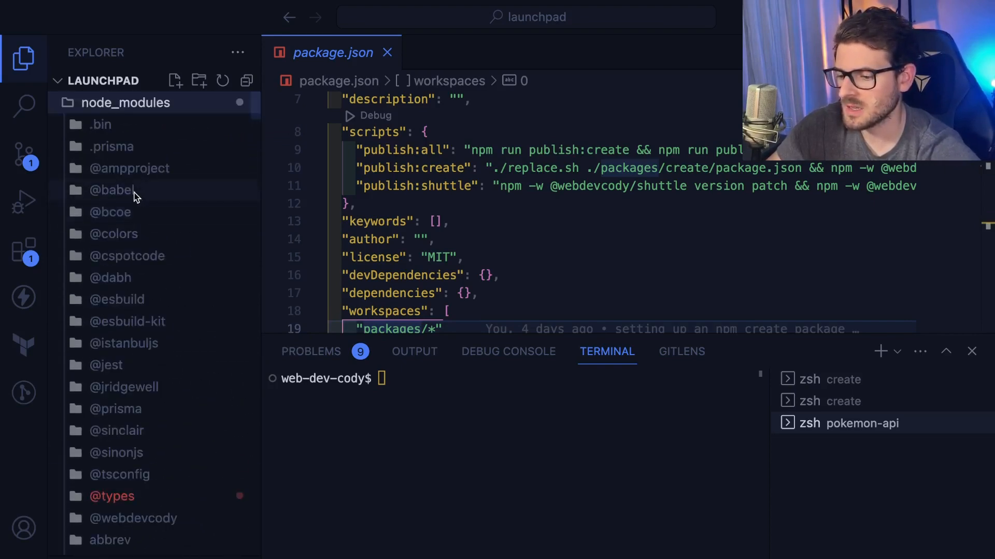
pyautogui.click(125, 102)
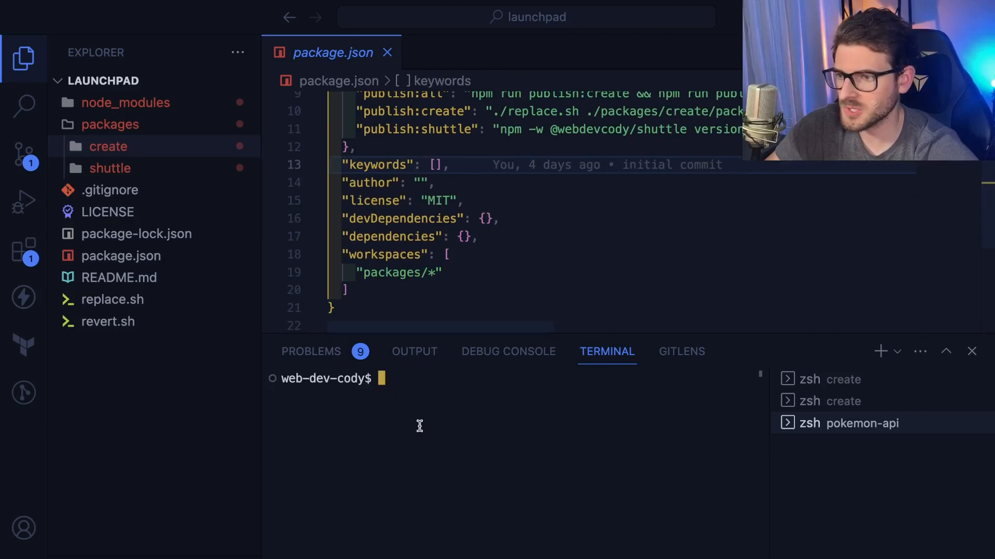
# - Run pwd in a new terminal, start an npm run -w command, and bring up the create package's package.json
pyautogui.write('pwd')
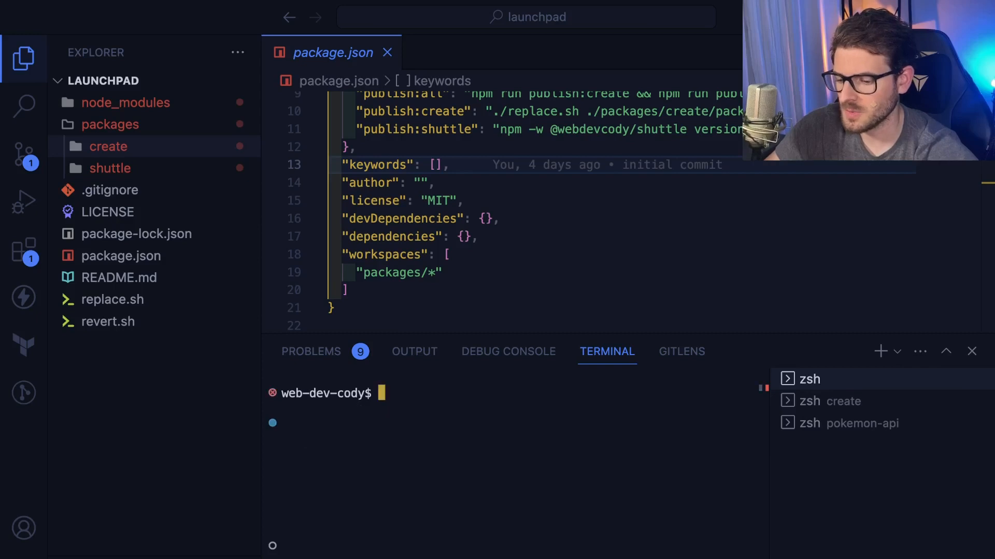
pyautogui.write('pwd')
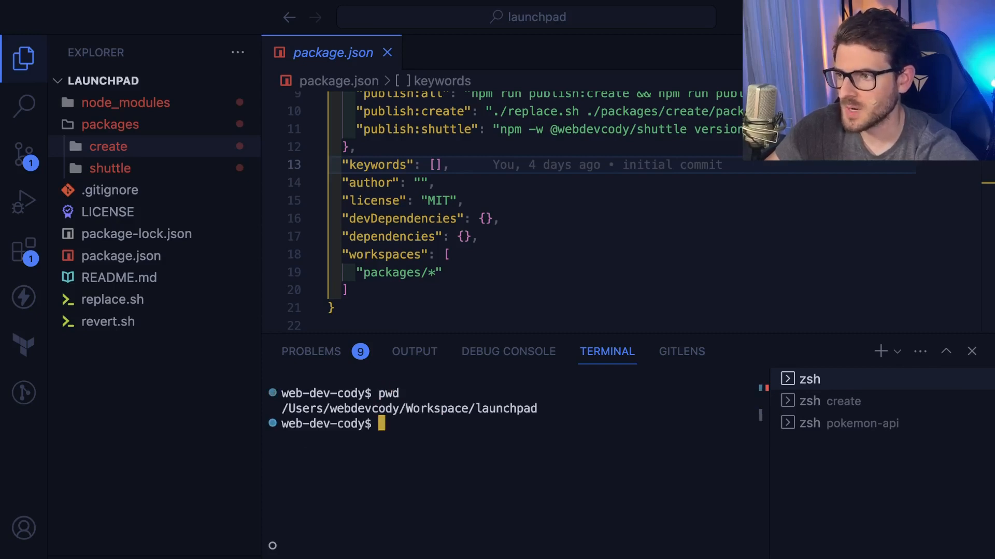
pyautogui.write('npm run')
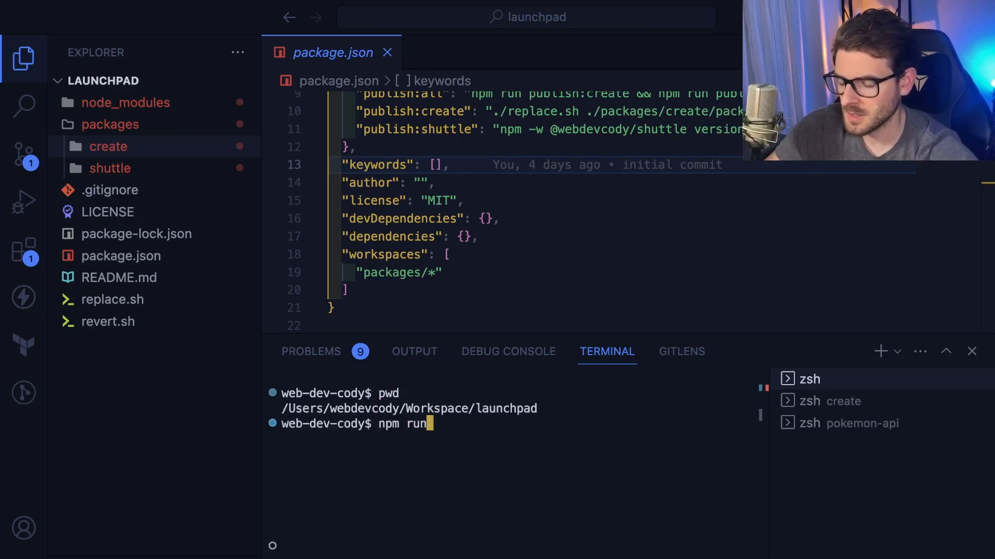
pyautogui.write('-w')
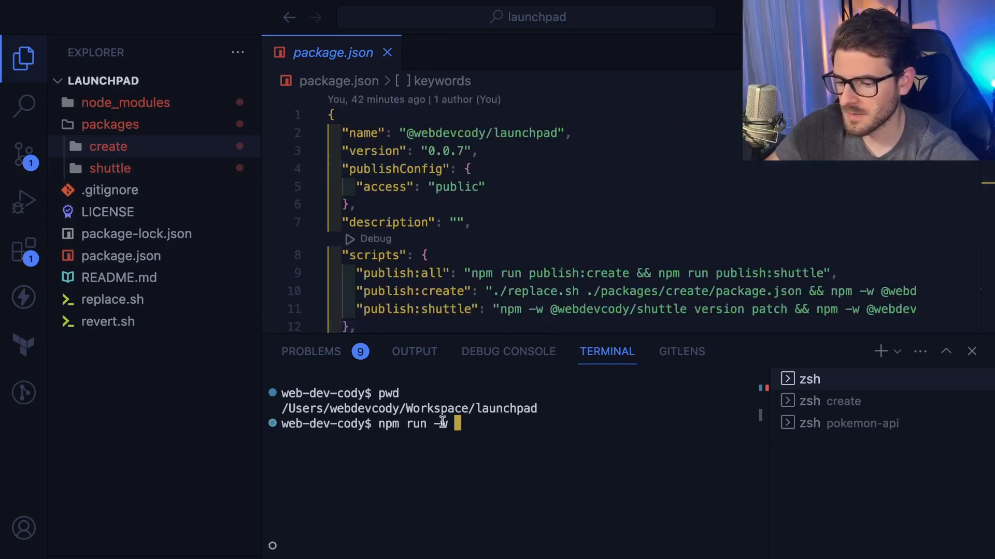
pyautogui.click(108, 146)
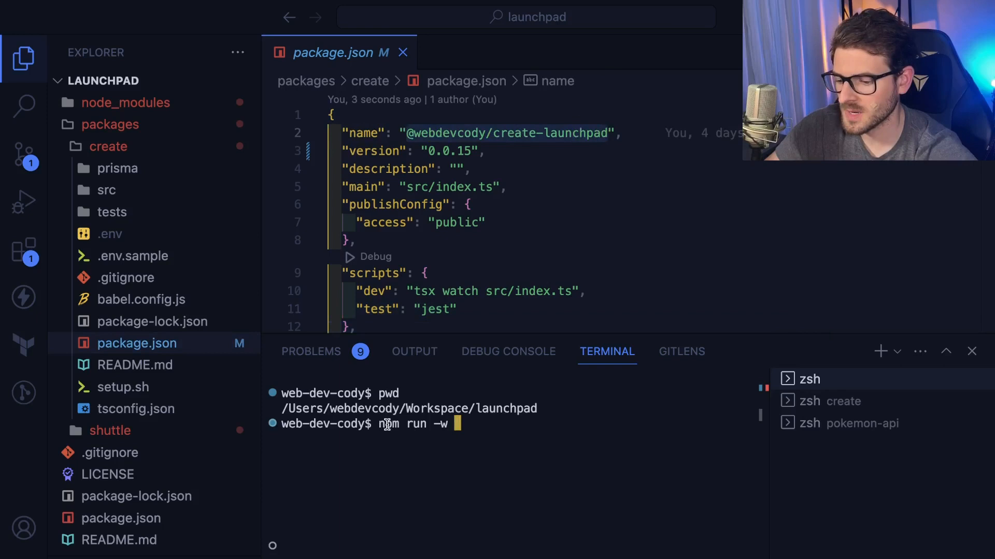
pyautogui.write('@webdevcody/create-launchpad')
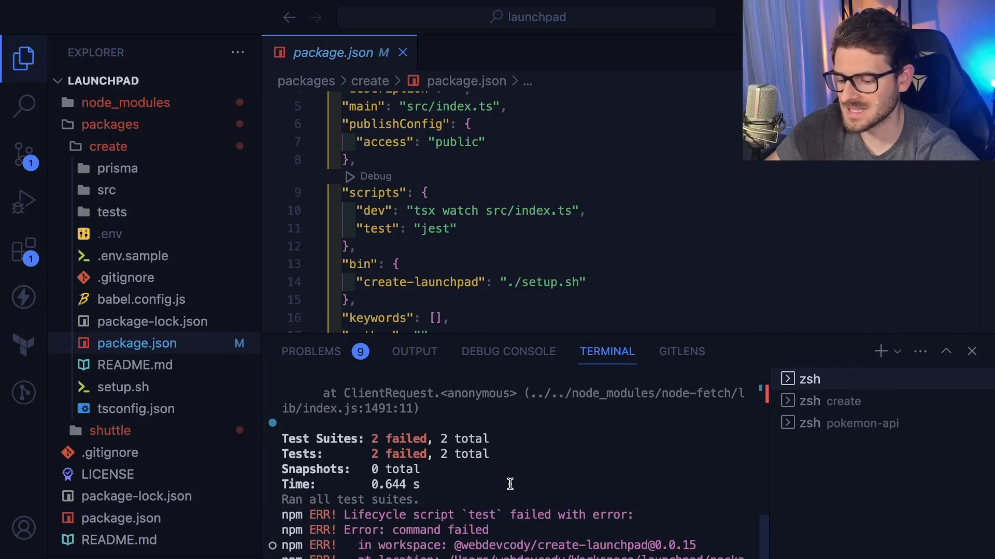
pyautogui.moveTo(572, 431)
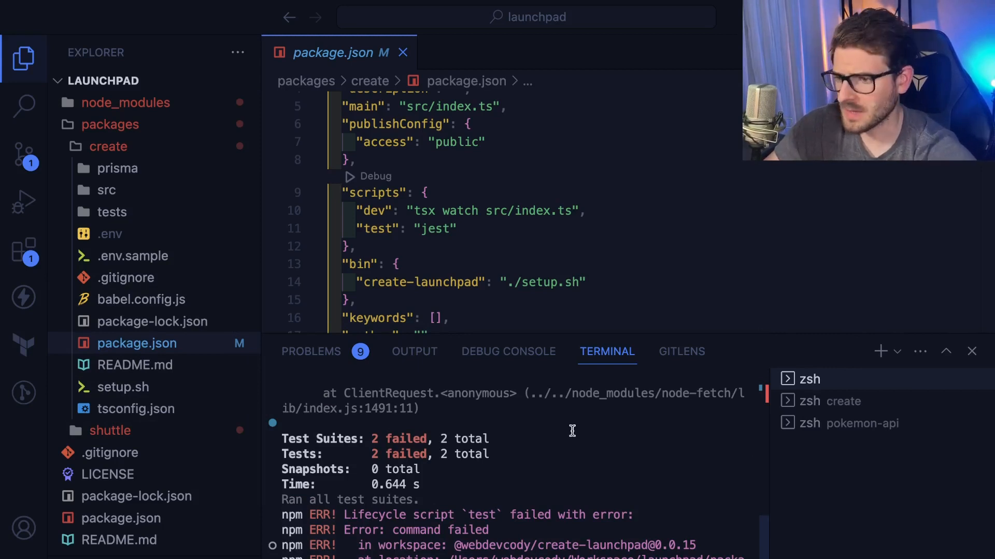
pyautogui.moveTo(585, 471)
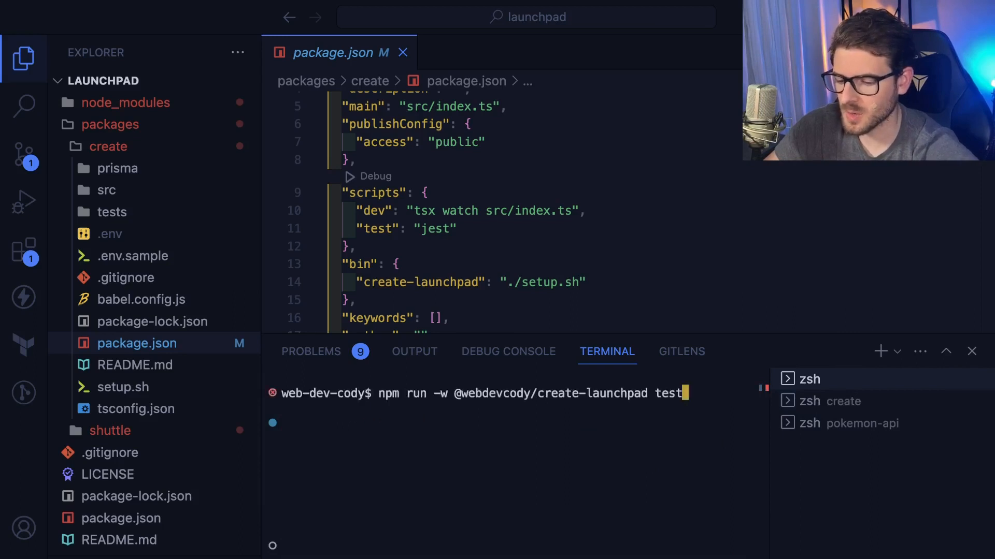
pyautogui.press('Enter')
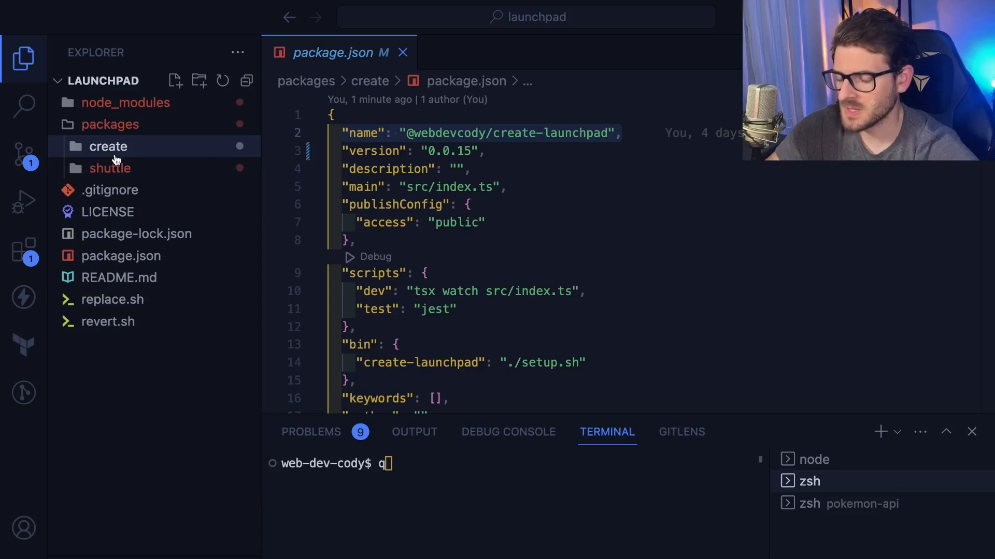
pyautogui.moveTo(115, 156)
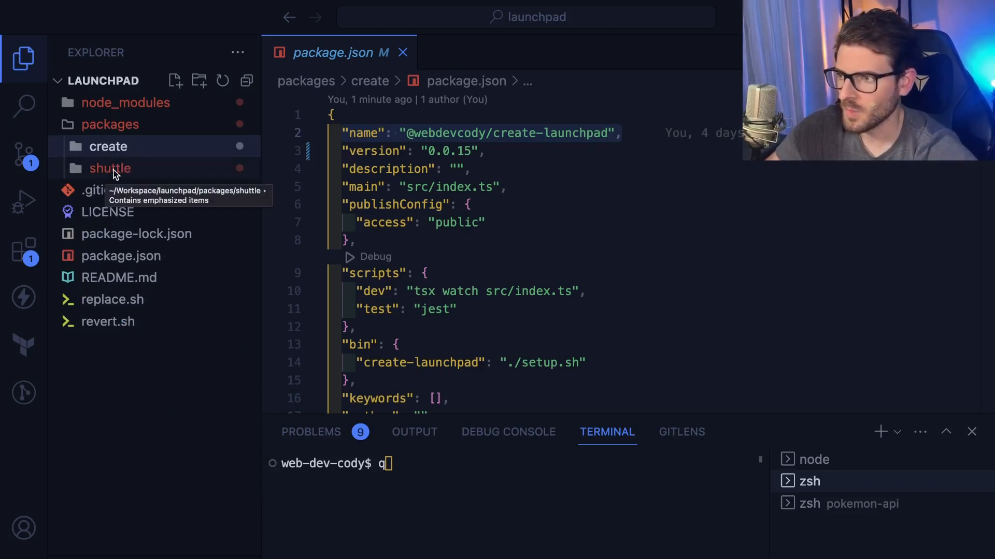
# - View the shuttle package's package.json, then the create package's dependencies listing shuttle as file:../shuttle
pyautogui.click(110, 168)
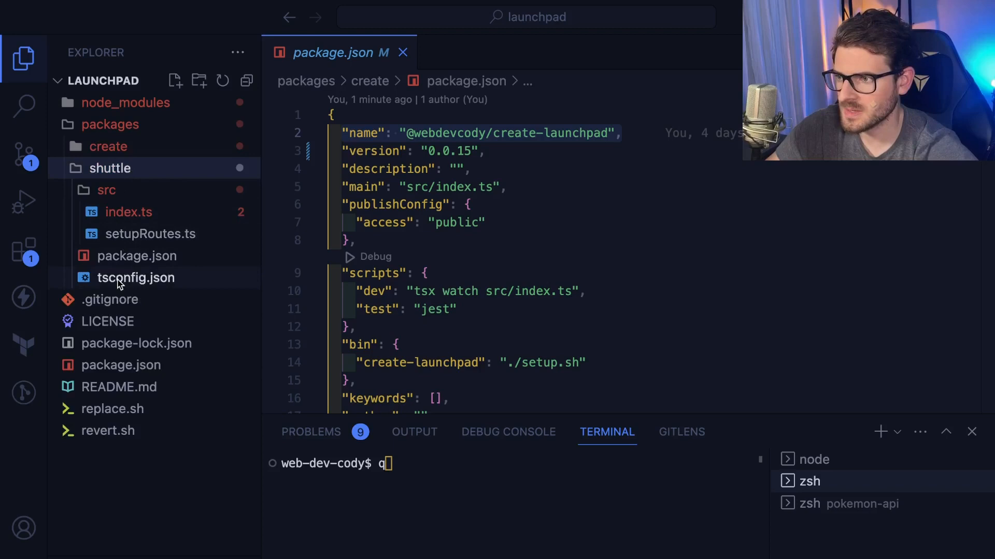
pyautogui.click(136, 256)
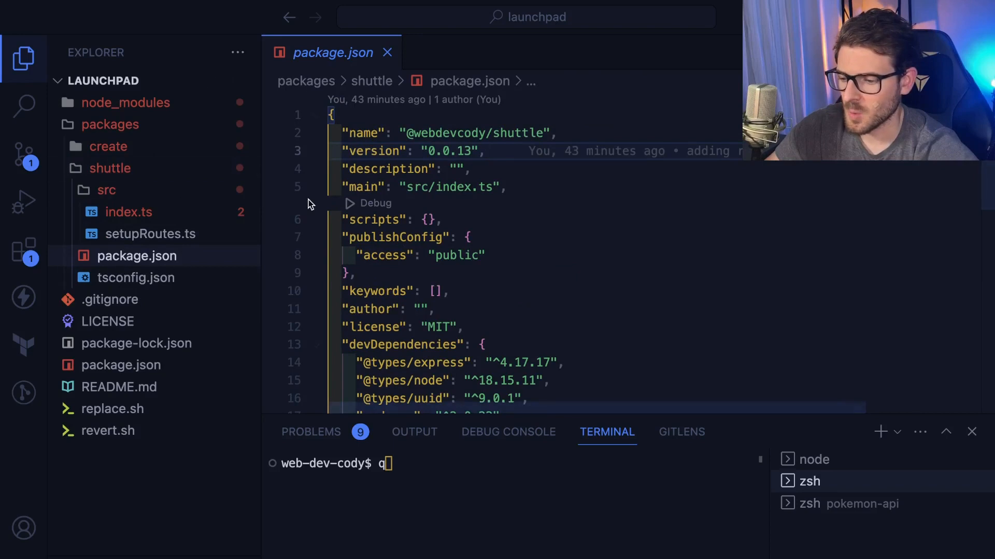
pyautogui.click(107, 147)
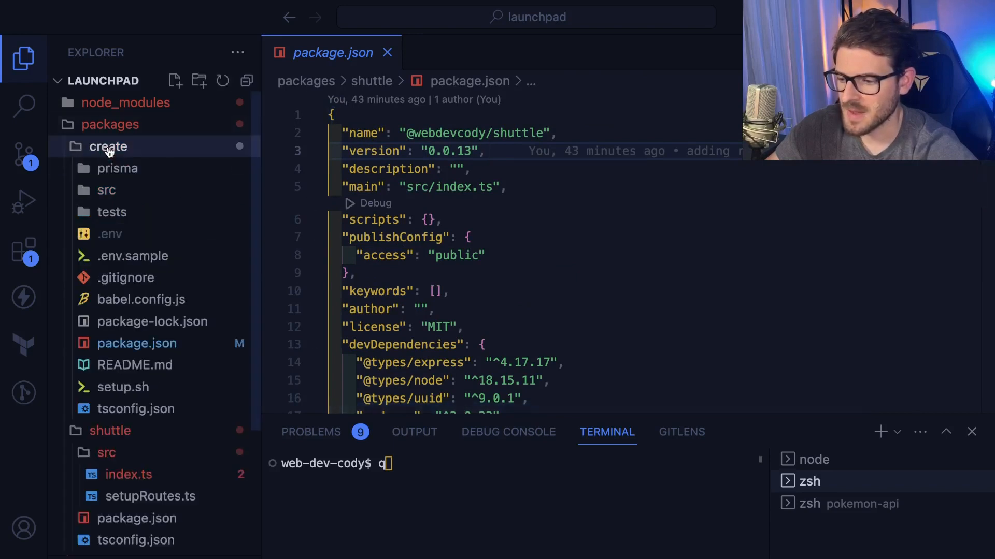
pyautogui.moveTo(138, 324)
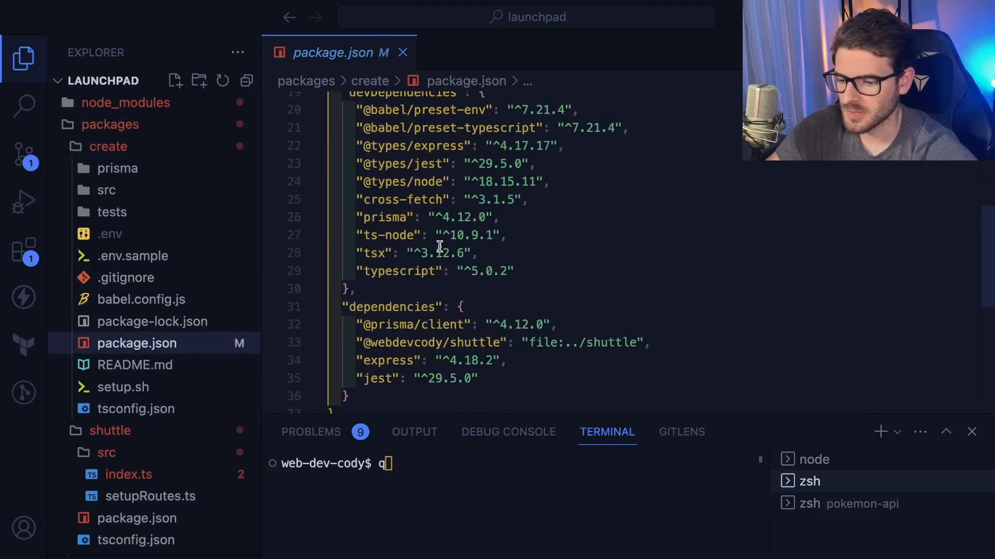
pyautogui.scroll(-3)
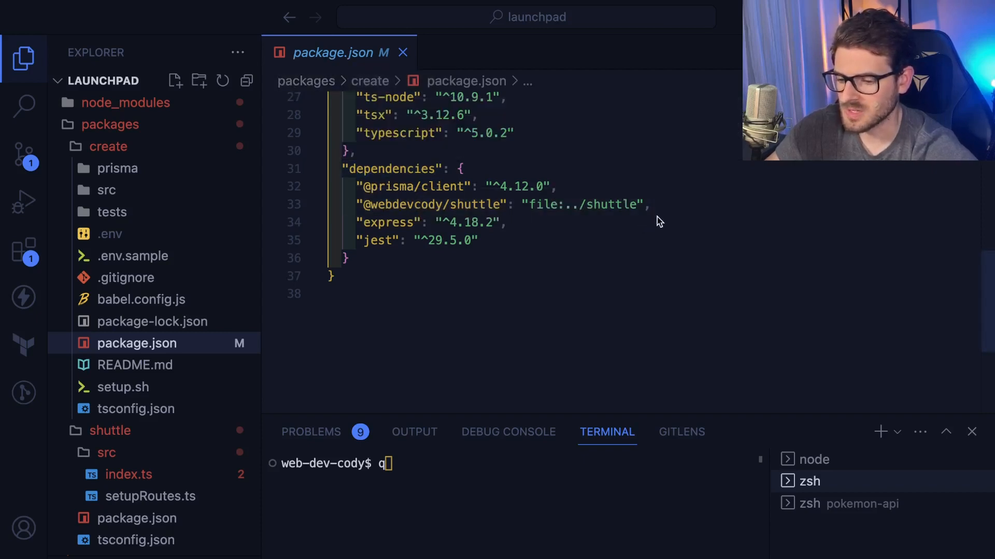
pyautogui.moveTo(645, 216)
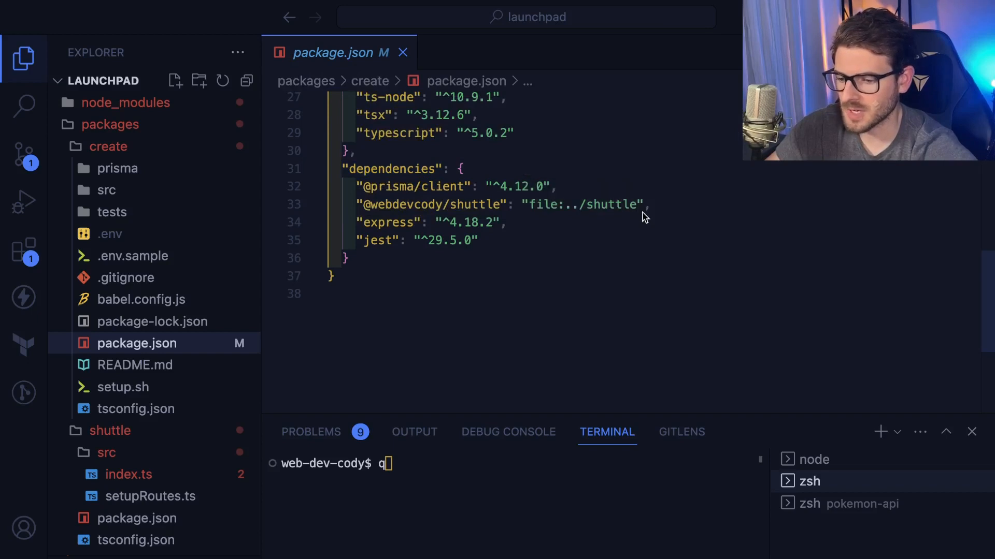
# - Collapse the shuttle and create package folders back in the Explorer
pyautogui.click(108, 147)
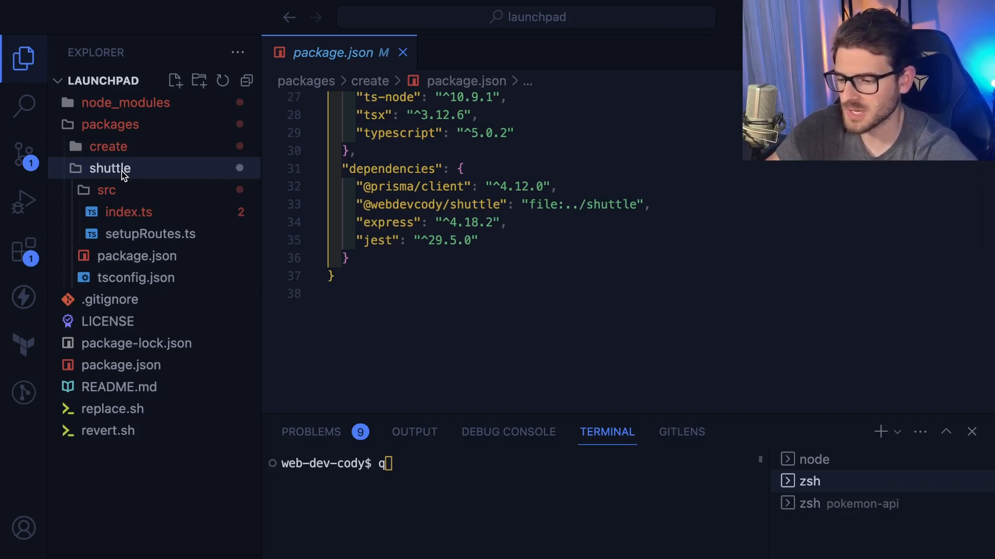
pyautogui.click(109, 167)
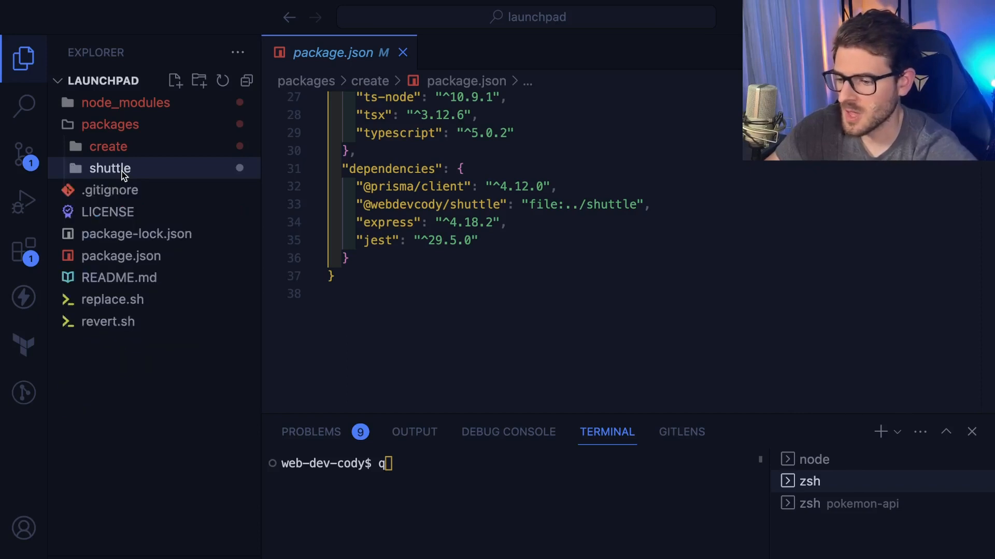
pyautogui.click(107, 147)
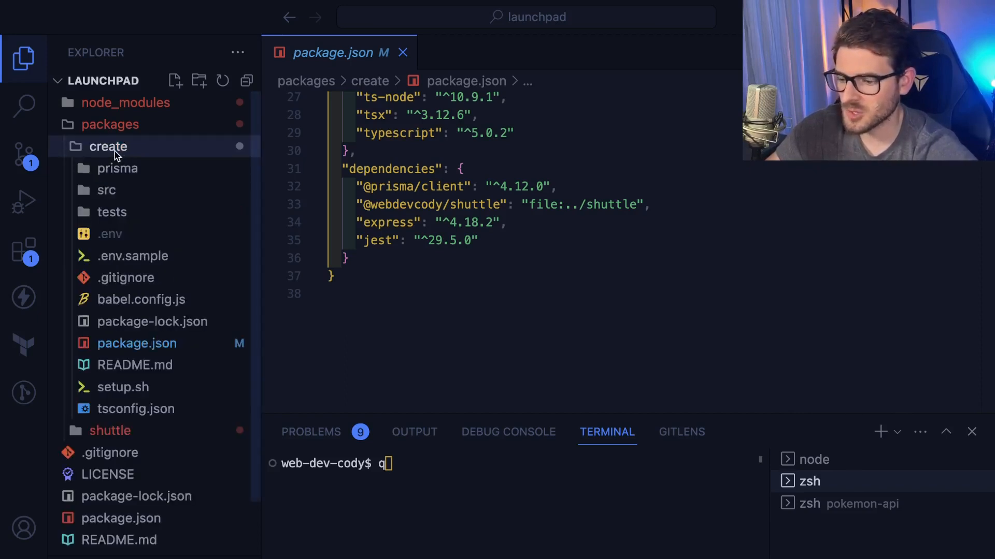
pyautogui.click(108, 147)
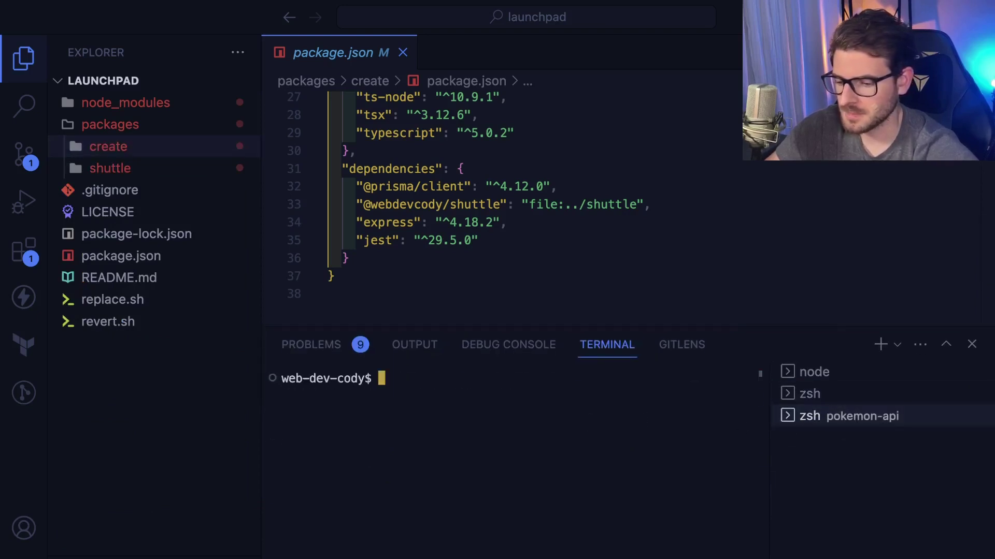
pyautogui.write('pwd')
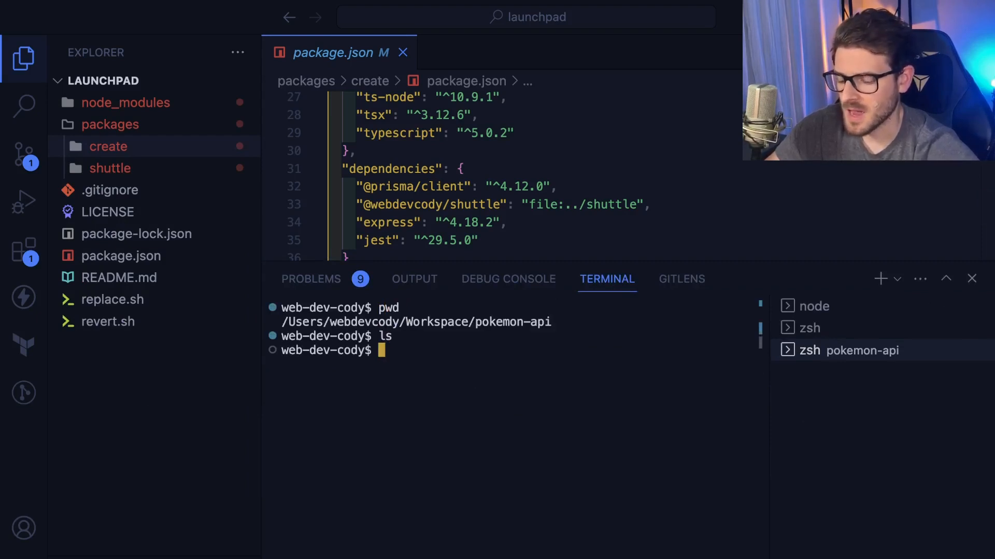
pyautogui.write('git ssatus')
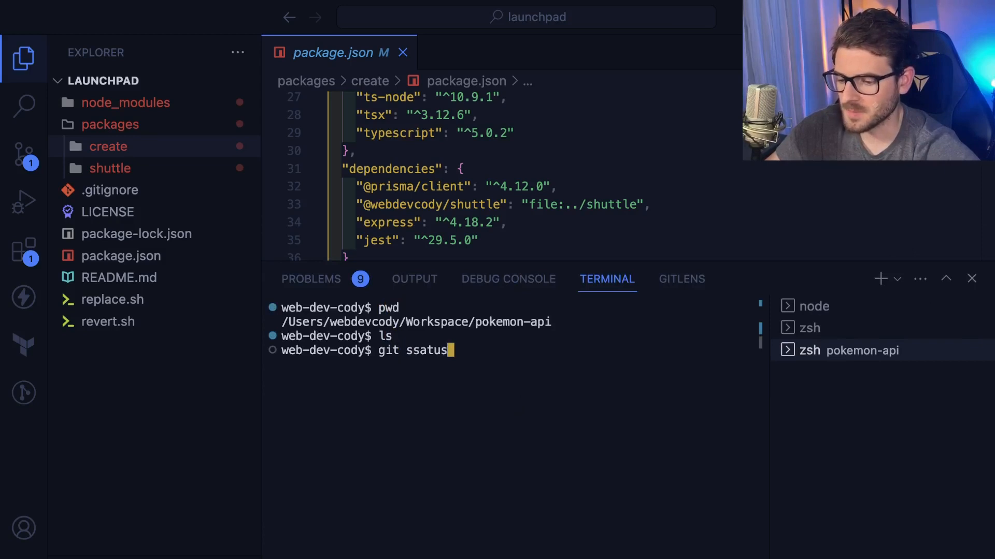
pyautogui.write('npm create @webdevcody/launchpad@latest')
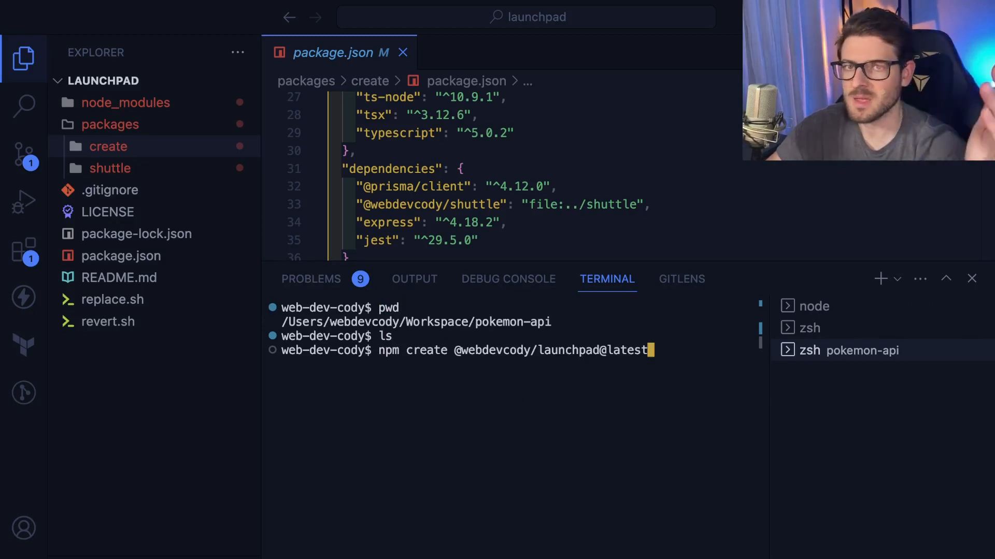
pyautogui.moveTo(140, 205)
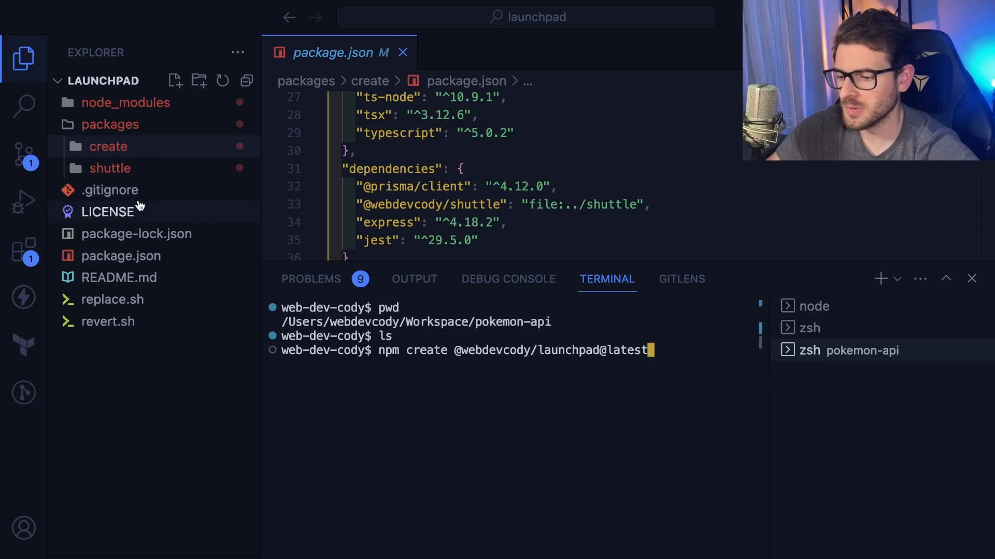
# - Review the create package's setup.sh and package.json, then close the editor
pyautogui.click(108, 146)
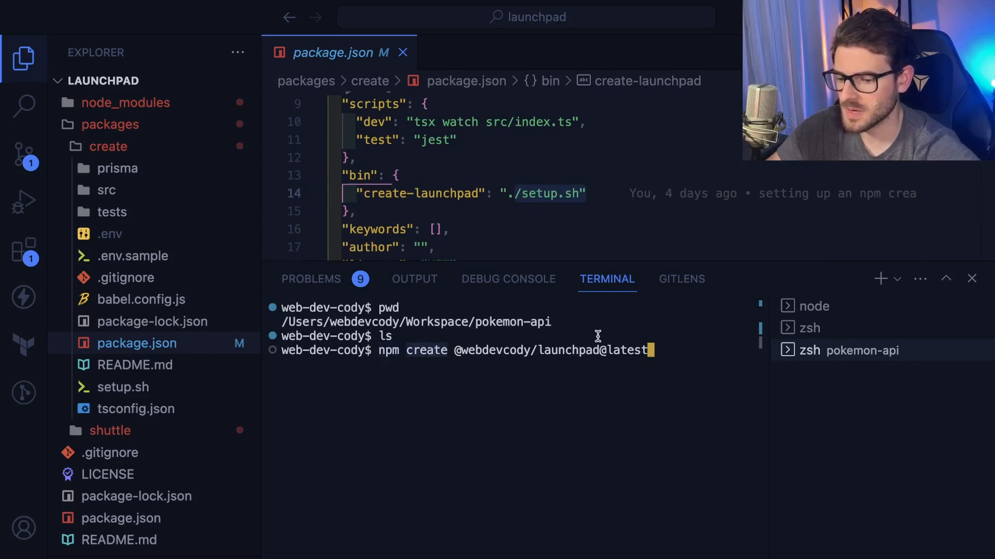
pyautogui.moveTo(529, 360)
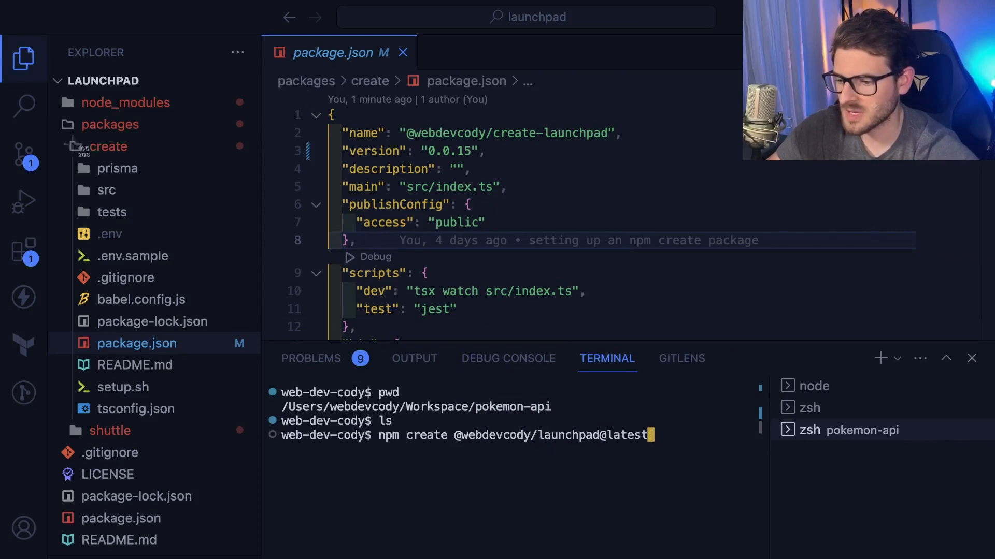
pyautogui.moveTo(253, 451)
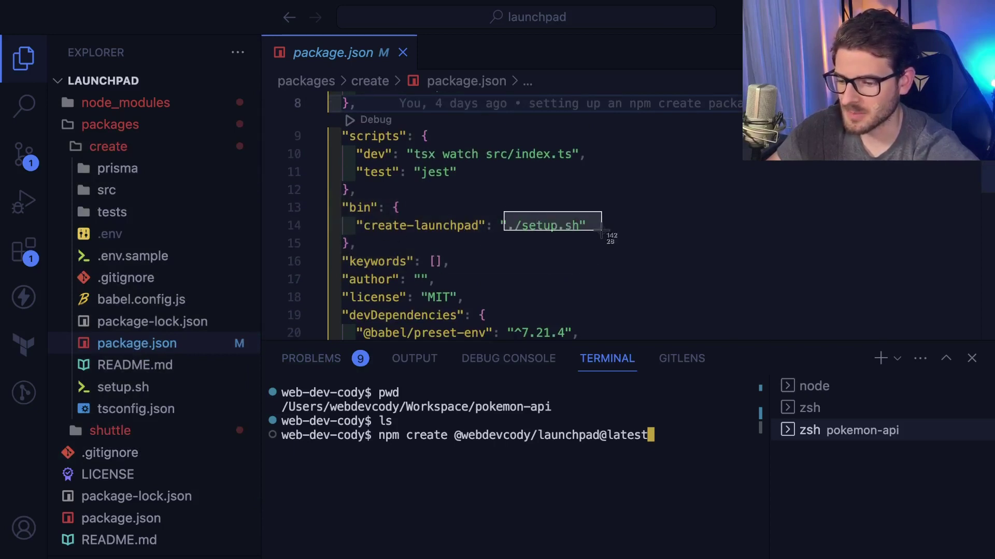
pyautogui.click(122, 387)
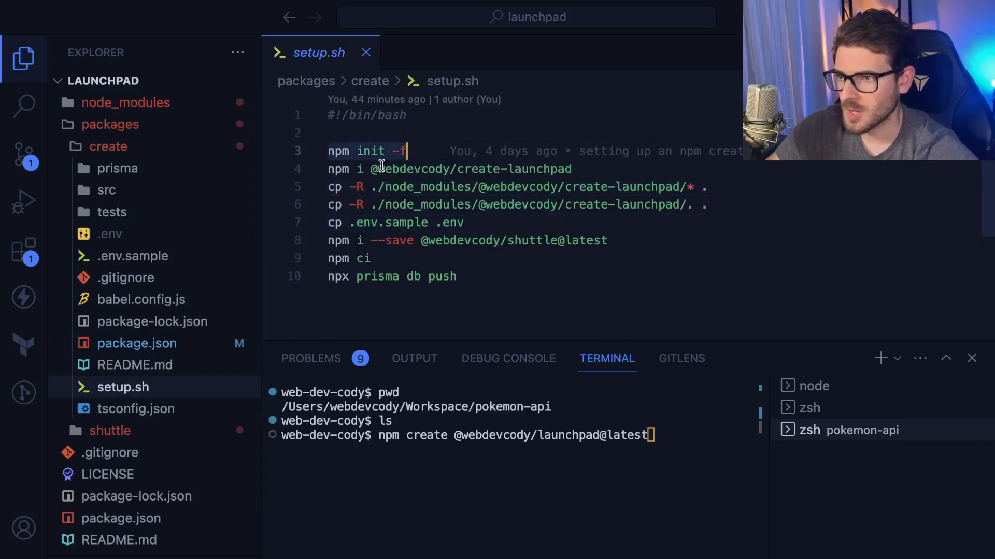
pyautogui.moveTo(521, 450)
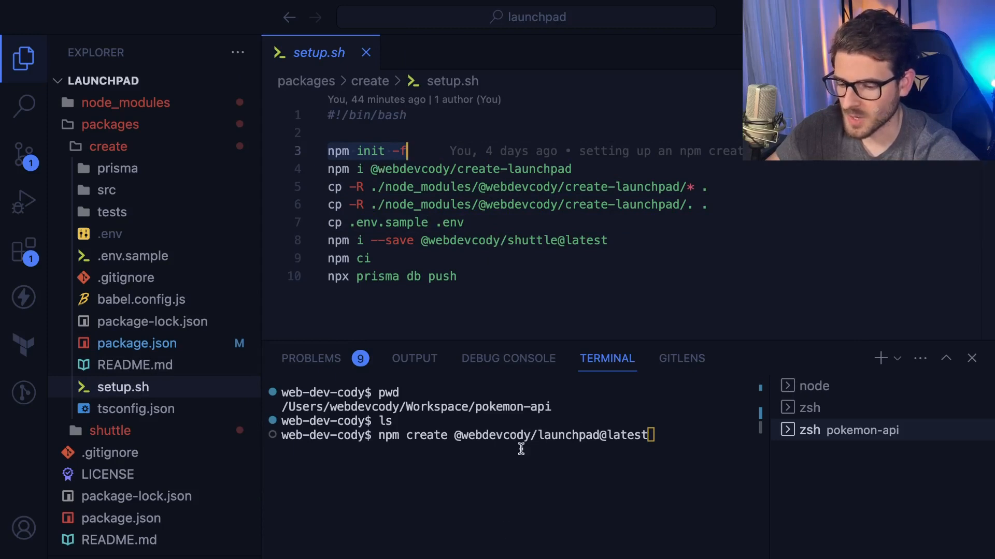
pyautogui.moveTo(537, 462)
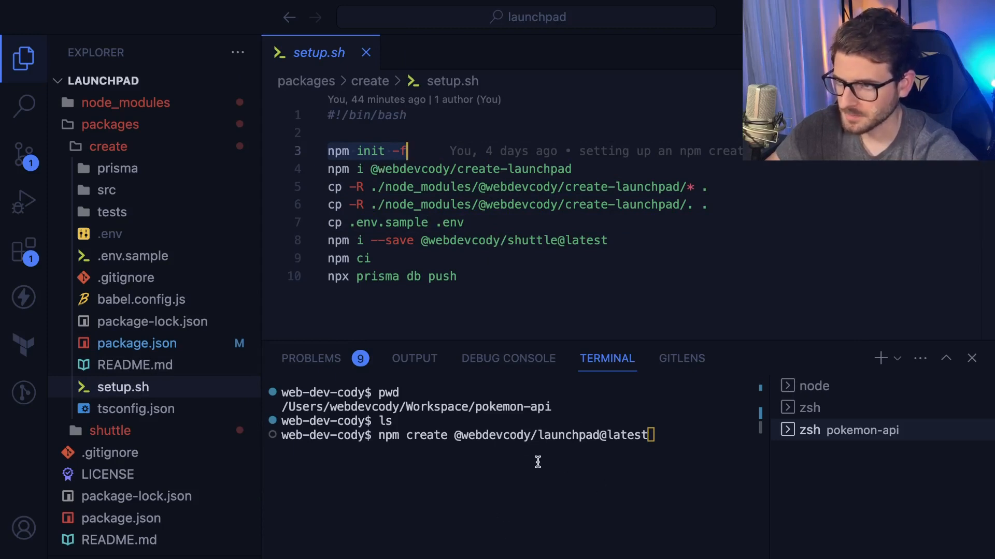
pyautogui.moveTo(545, 407)
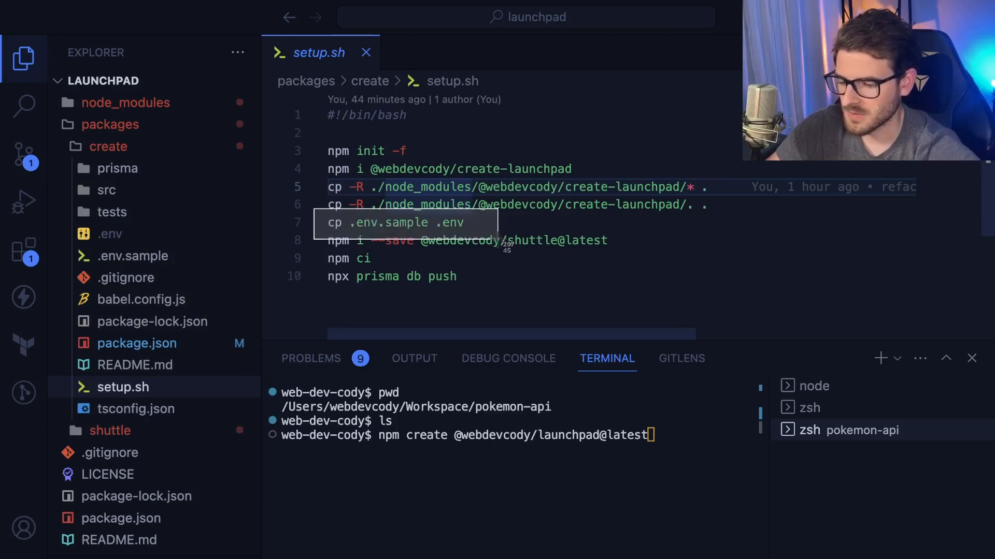
pyautogui.moveTo(336, 249)
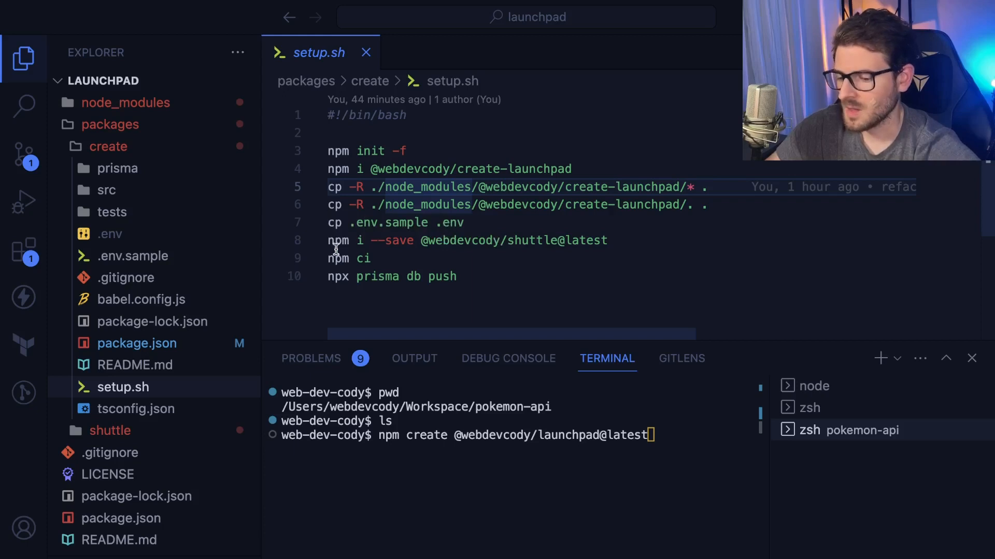
pyautogui.moveTo(486, 250)
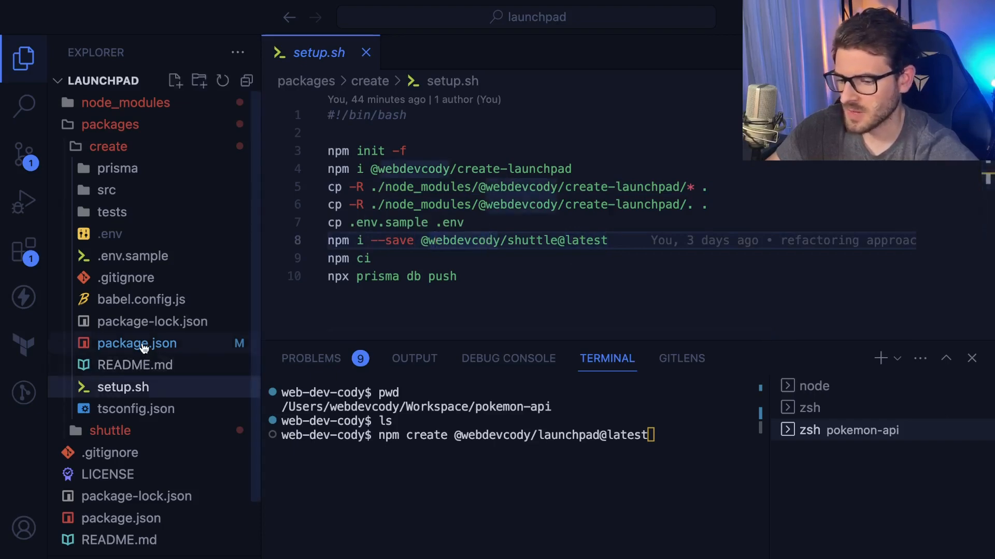
pyautogui.click(137, 343)
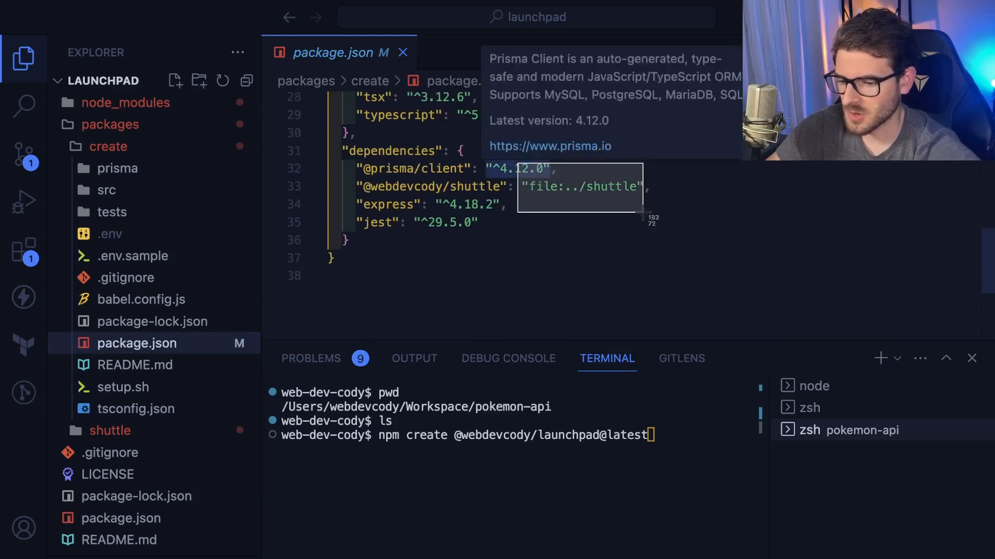
pyautogui.moveTo(533, 158)
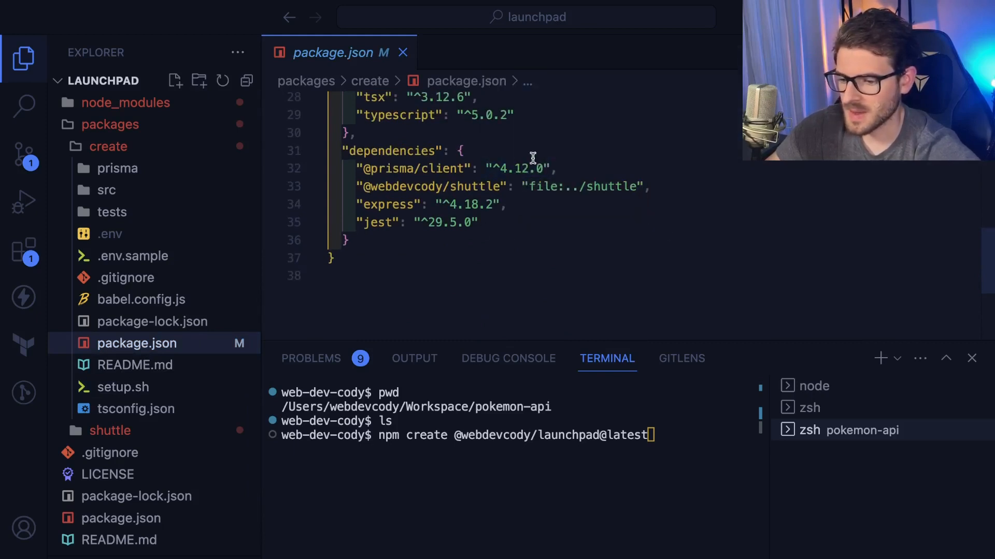
pyautogui.moveTo(481, 166)
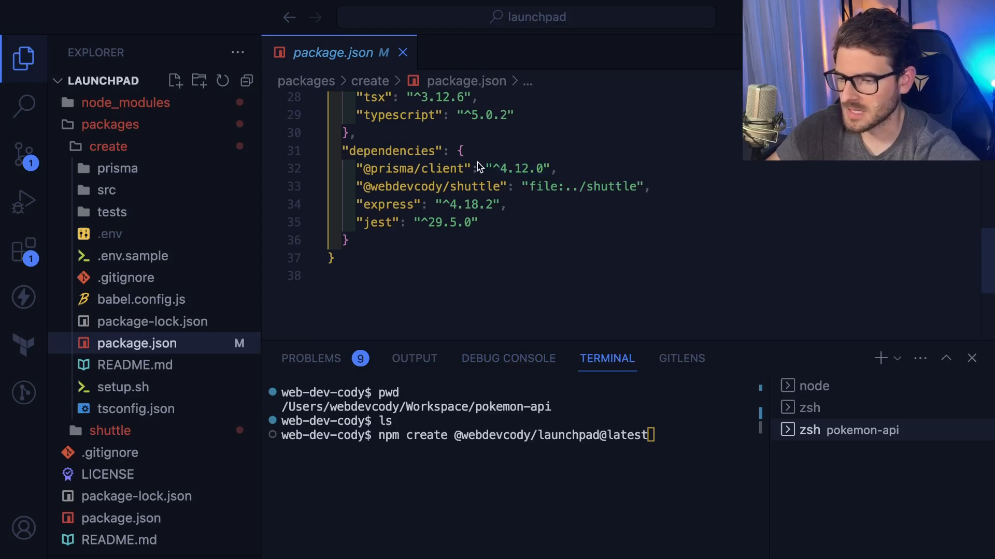
pyautogui.click(406, 52)
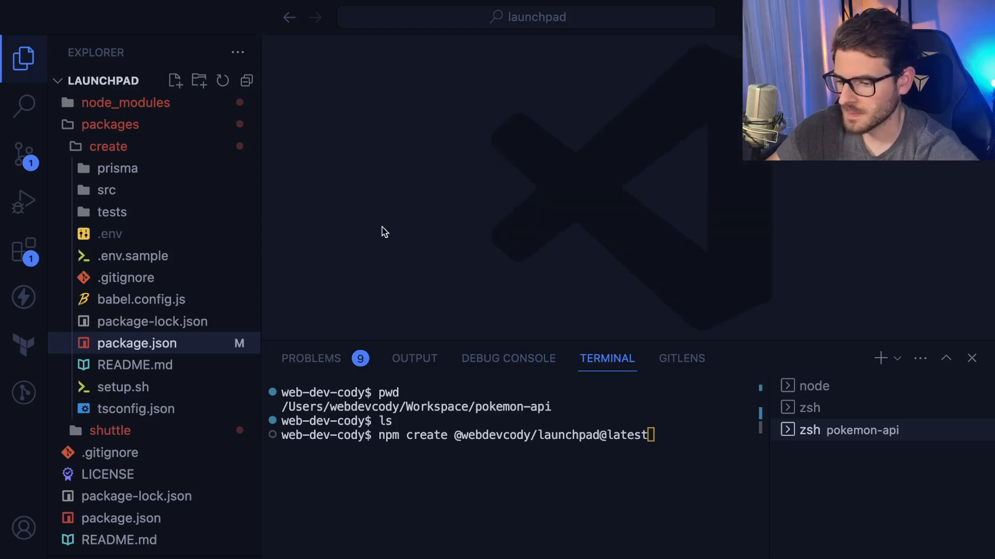
# - With setup.sh open, run the npm create command answering y and scroll through its ENOENT copy errors
pyautogui.click(122, 388)
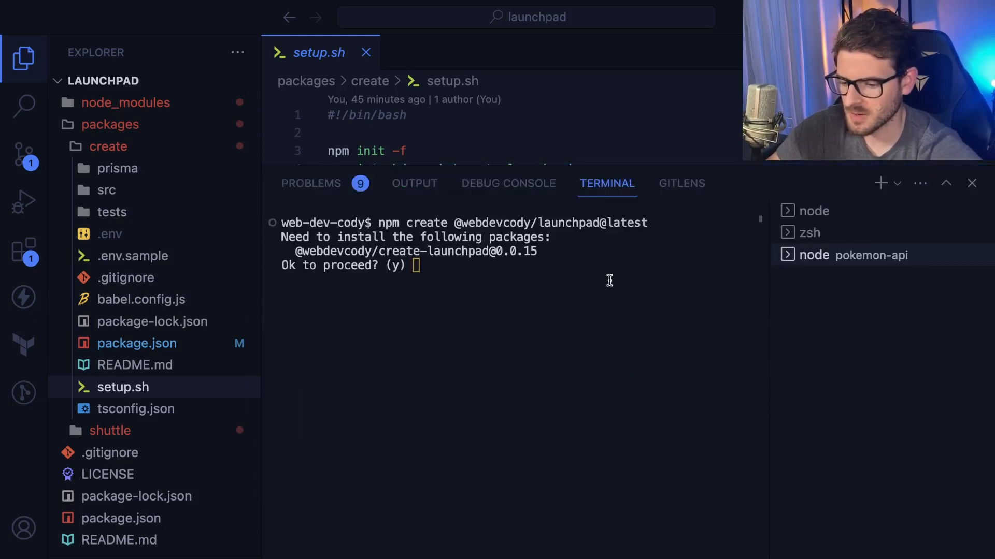
pyautogui.write('y')
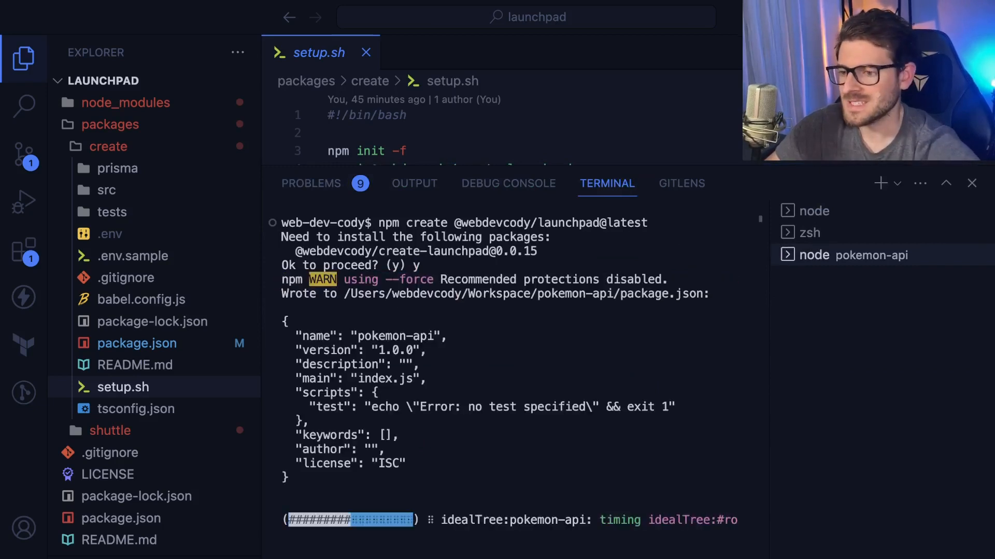
pyautogui.moveTo(476, 358)
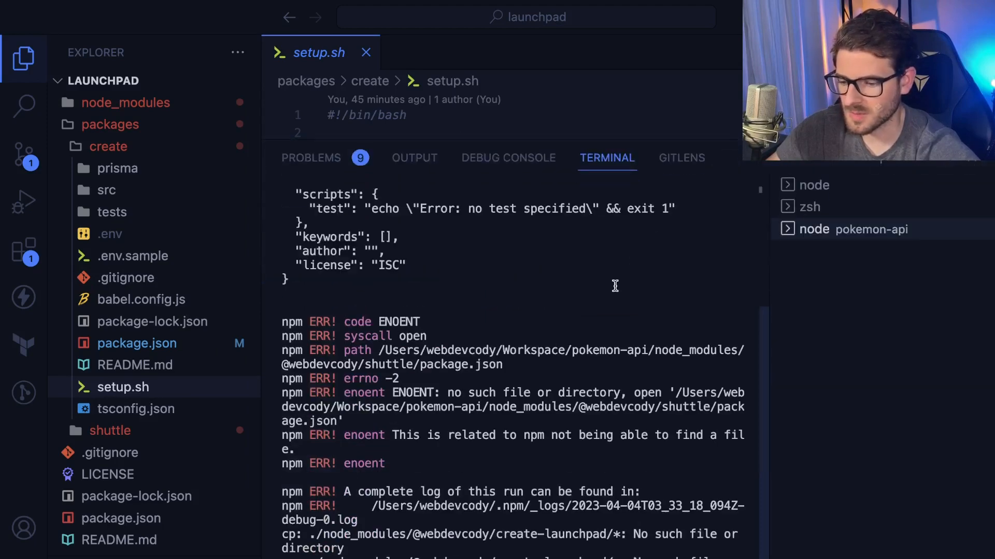
pyautogui.scroll(-3)
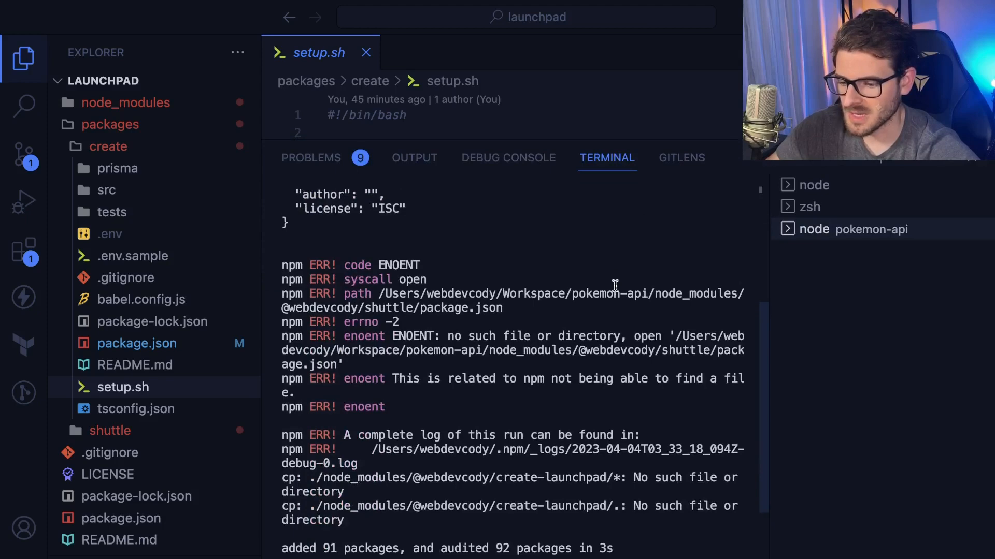
pyautogui.scroll(-3)
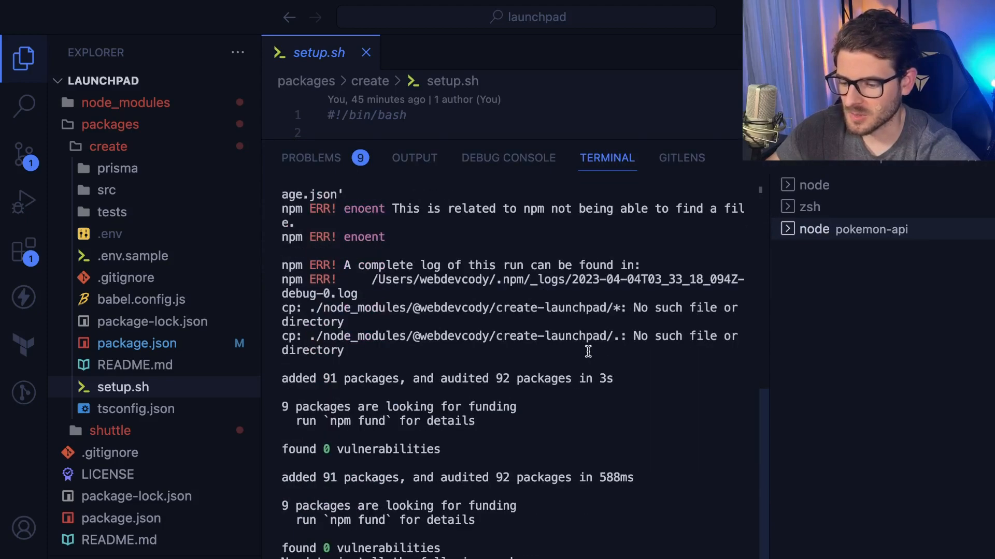
pyautogui.scroll(-3)
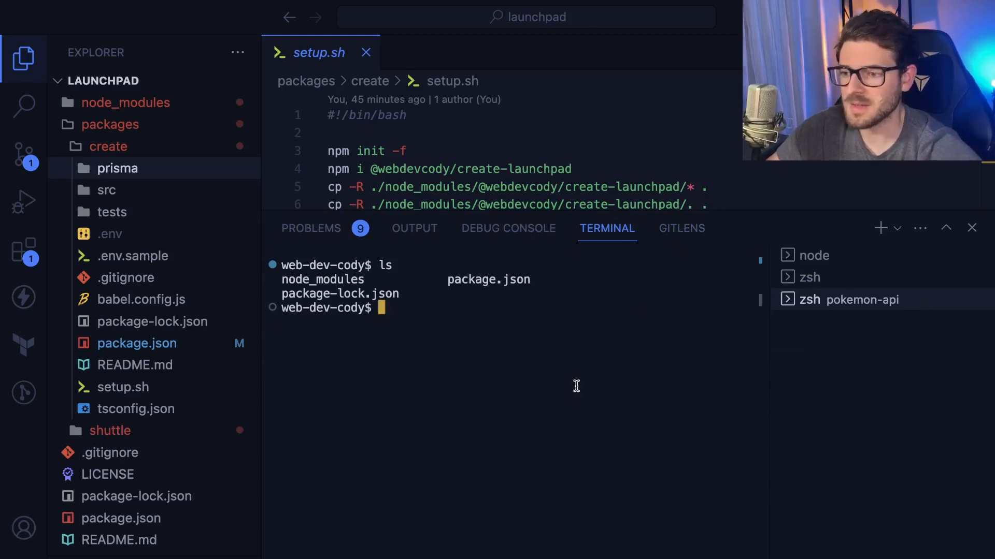
pyautogui.moveTo(719, 208)
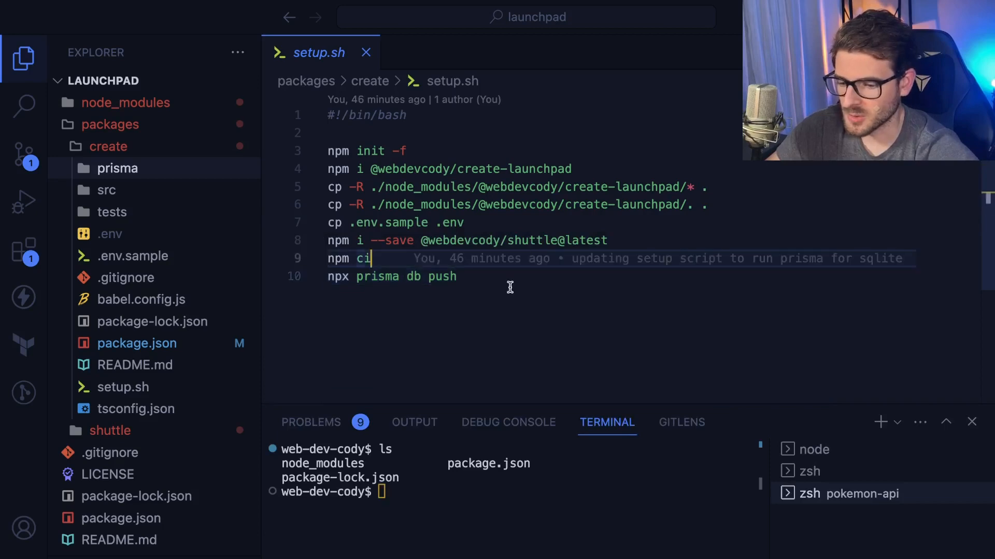
# - Close setup.sh and look through the replace and revert scripts
pyautogui.click(365, 52)
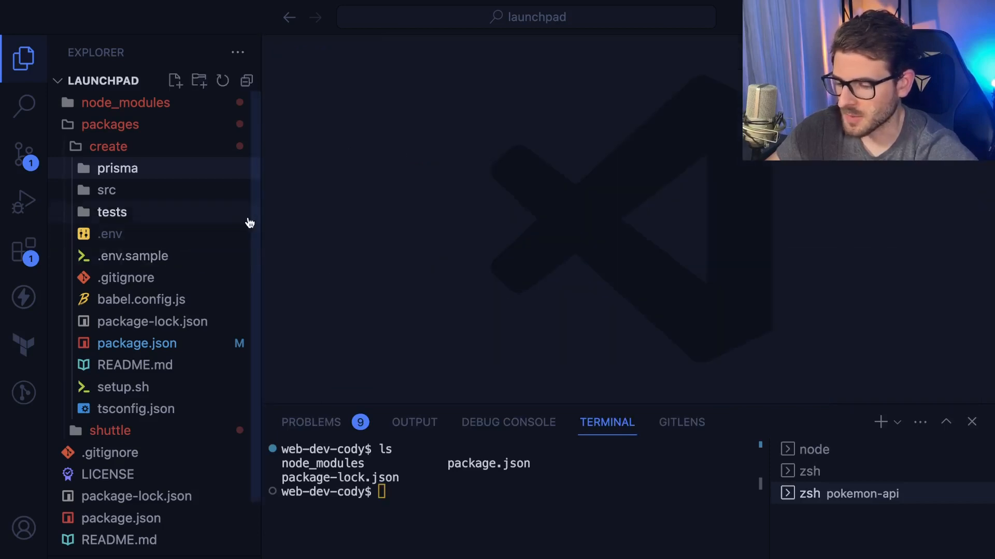
pyautogui.click(108, 147)
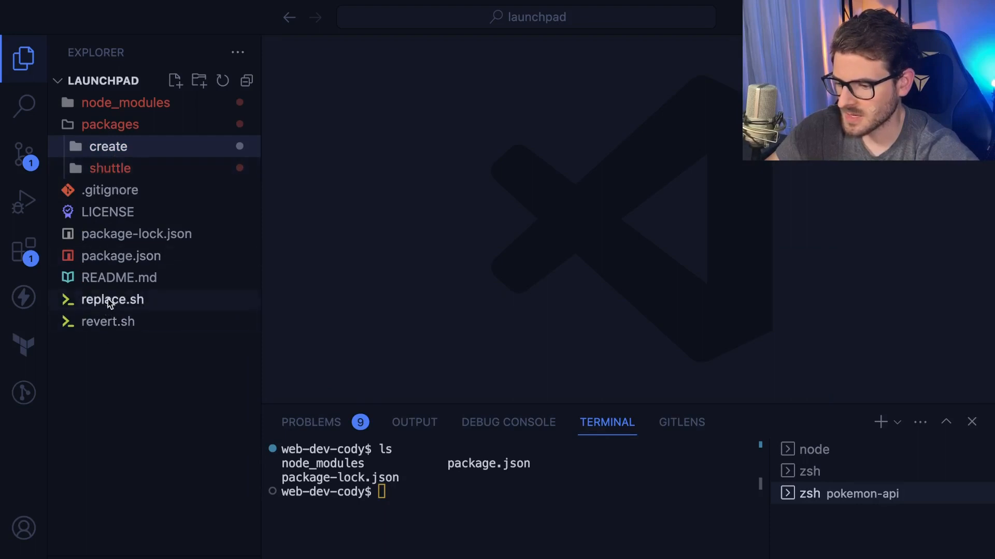
pyautogui.click(109, 300)
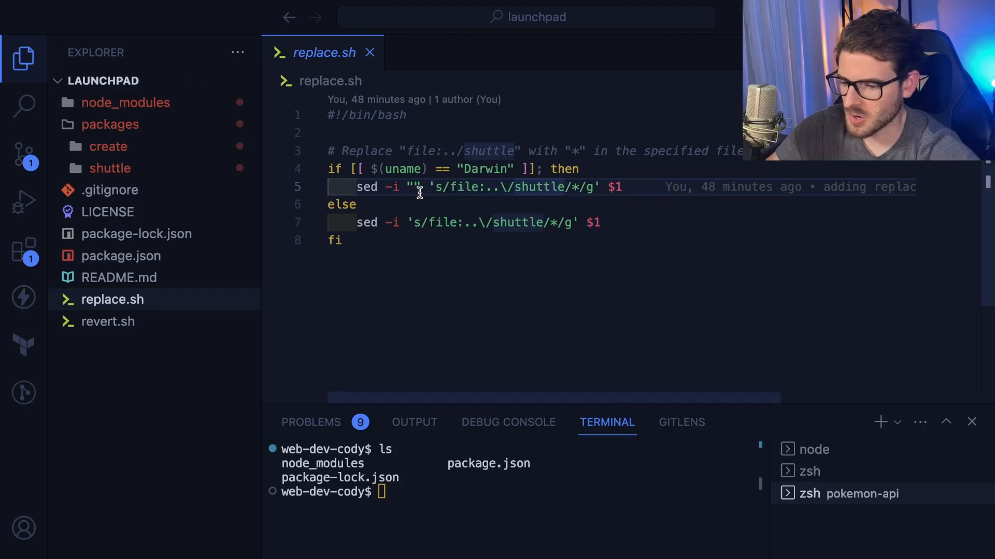
pyautogui.click(108, 322)
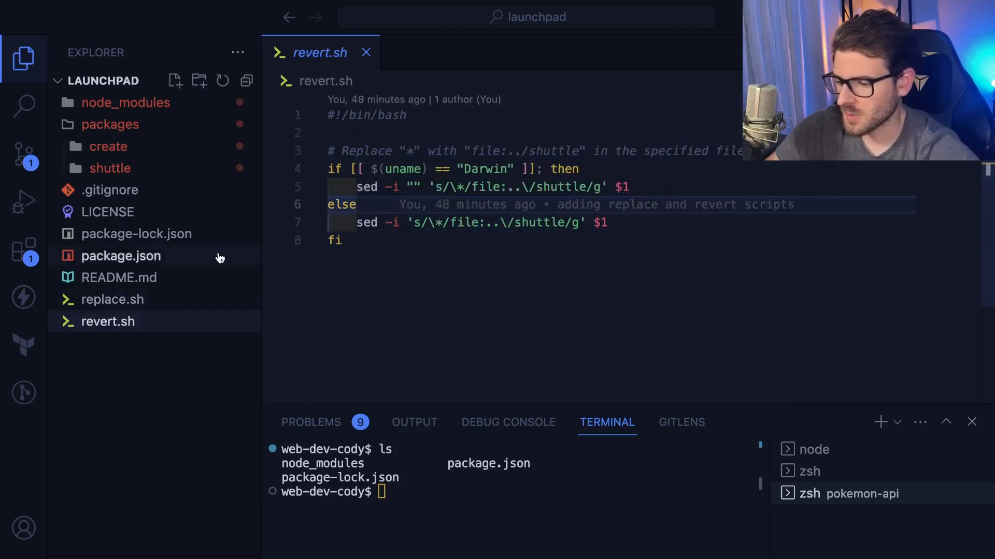
pyautogui.click(108, 146)
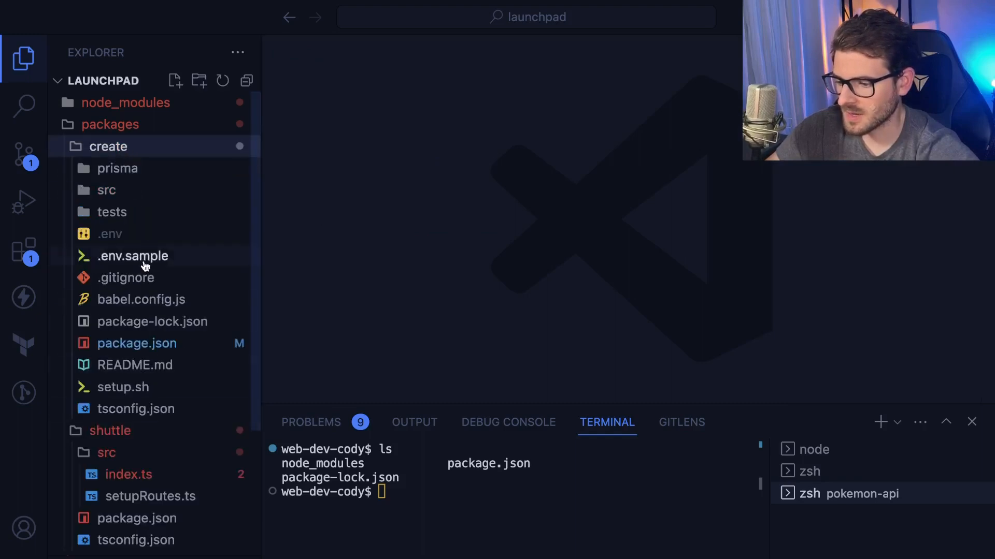
pyautogui.moveTo(136, 332)
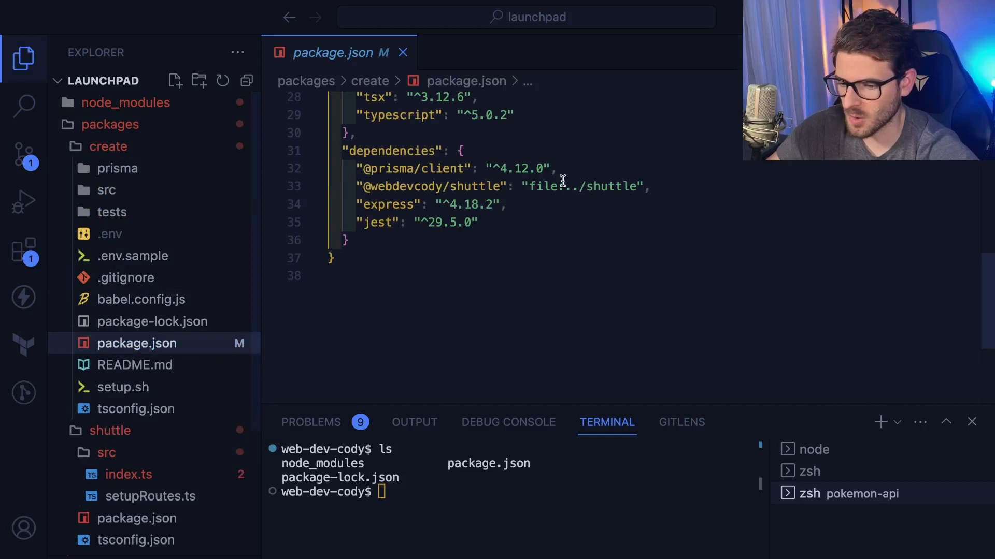
pyautogui.write('*')
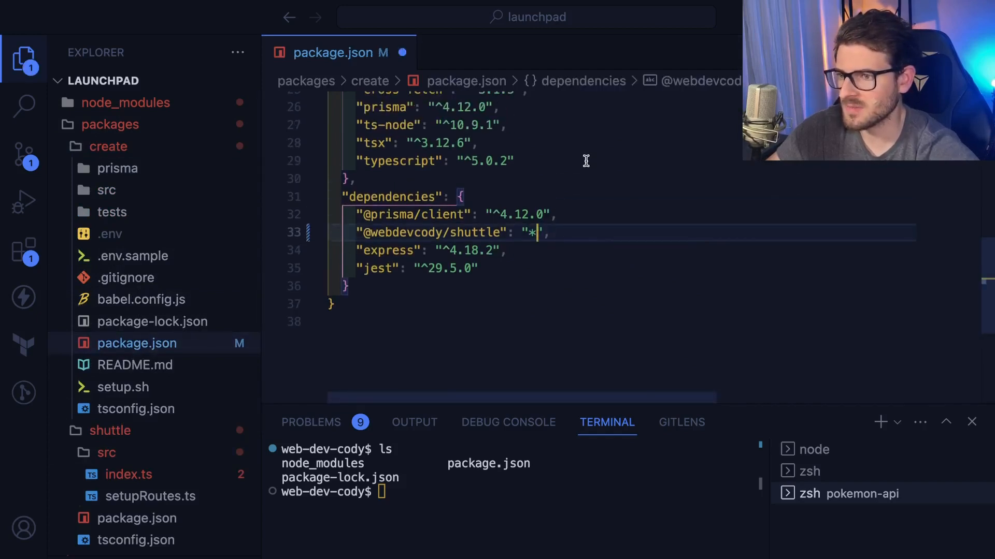
pyautogui.write('file:../shuttle')
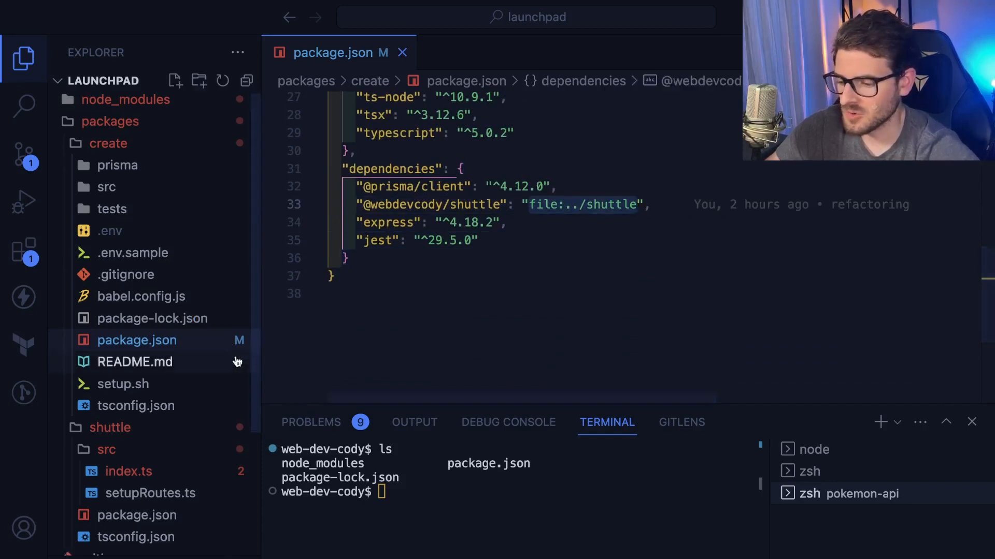
pyautogui.scroll(-3)
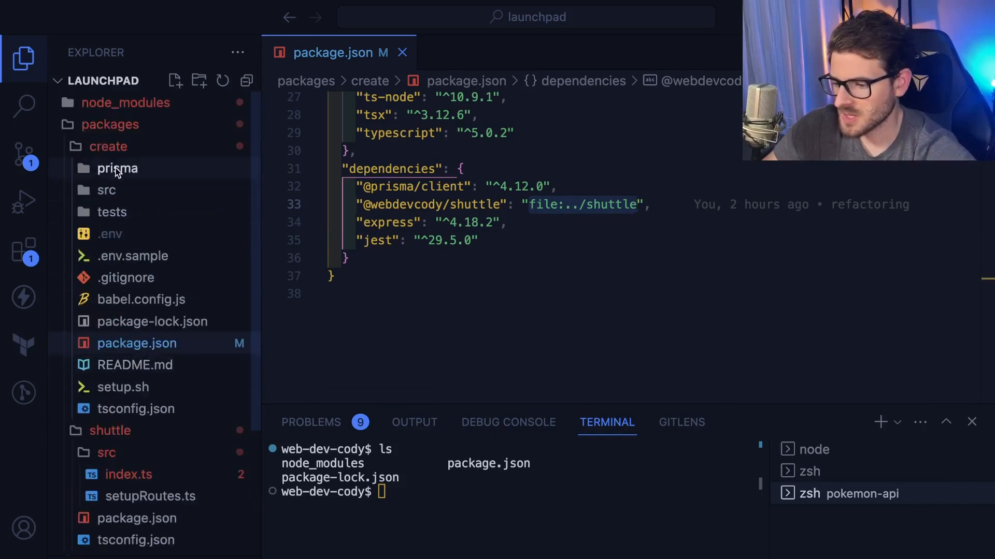
# - Expand the create package's prisma and src folders and open the todos get.ts route handler
pyautogui.click(117, 168)
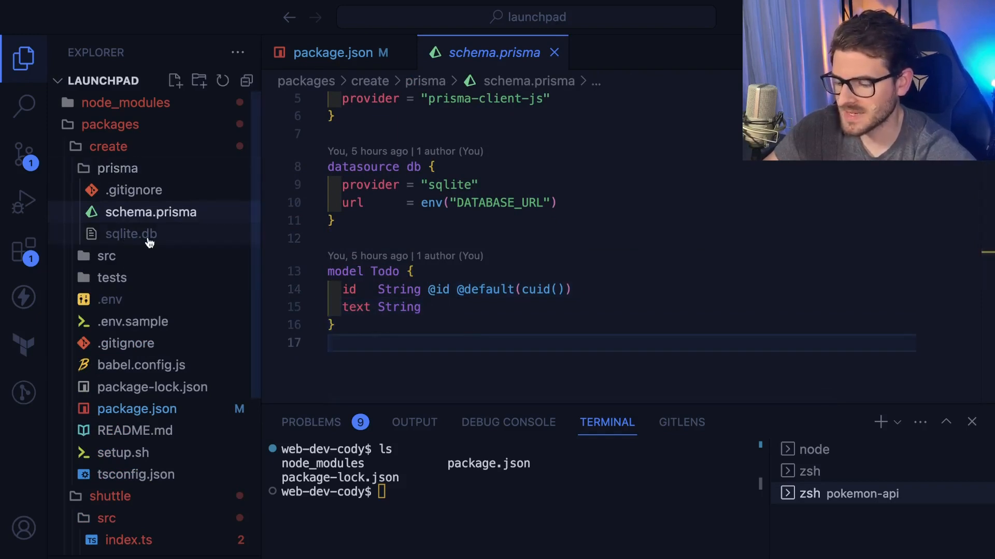
pyautogui.moveTo(149, 237)
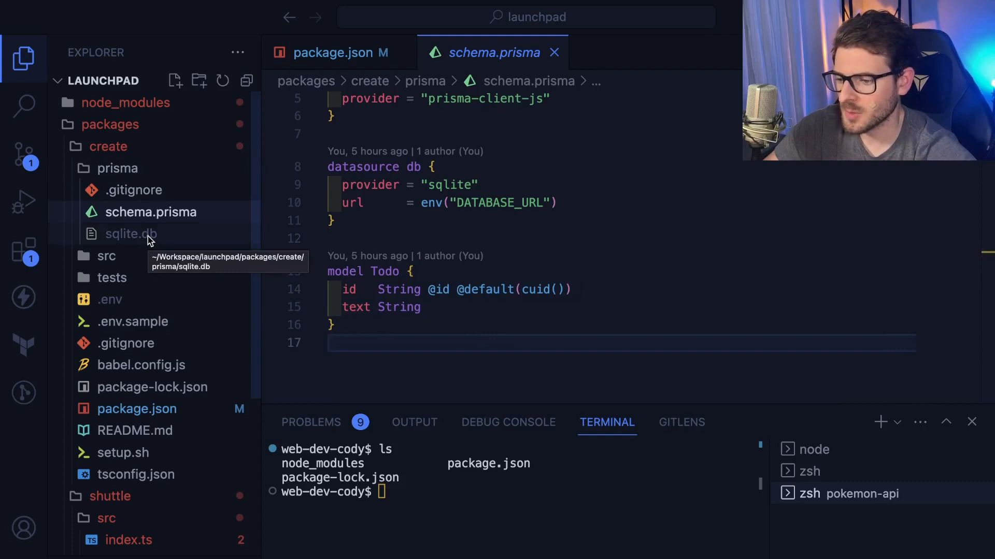
pyautogui.click(105, 257)
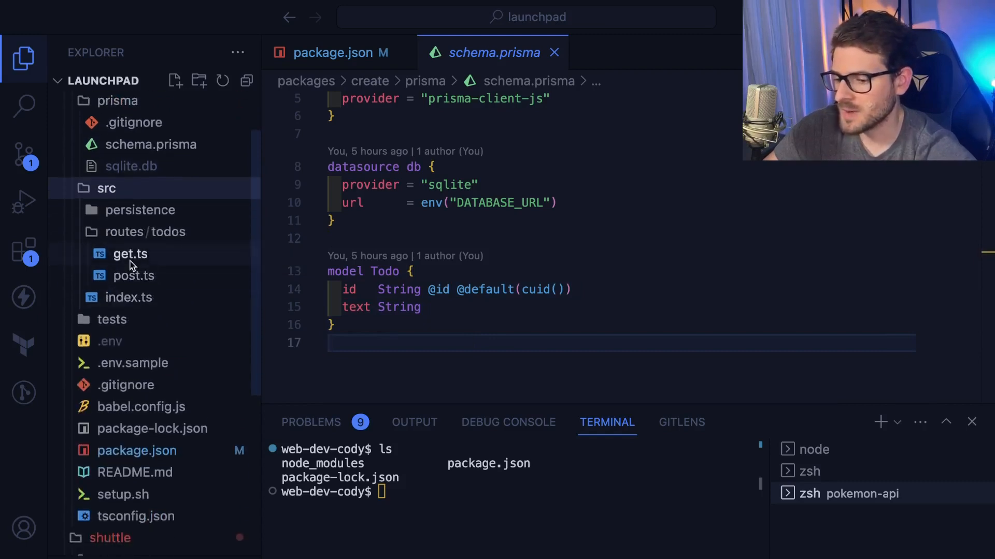
pyautogui.click(129, 254)
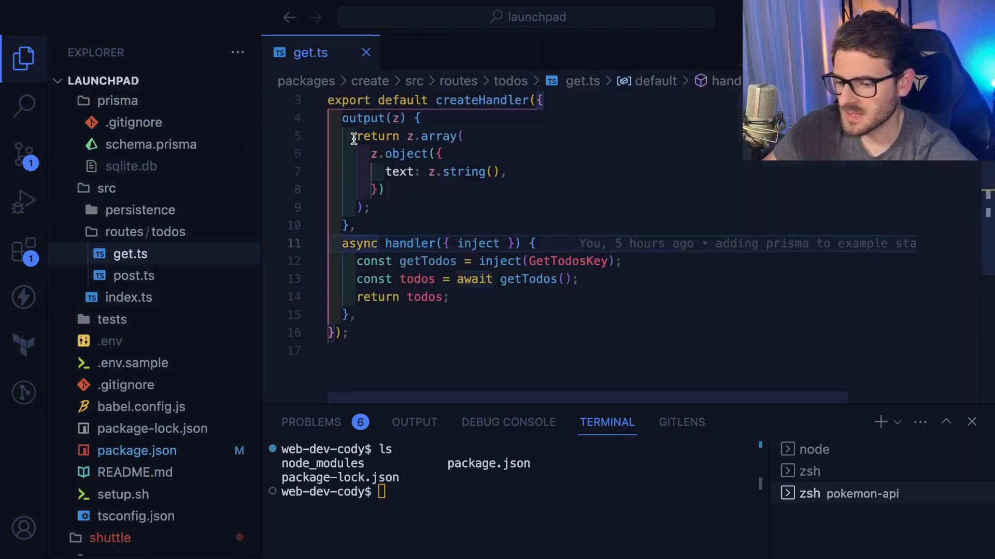
pyautogui.moveTo(444, 226)
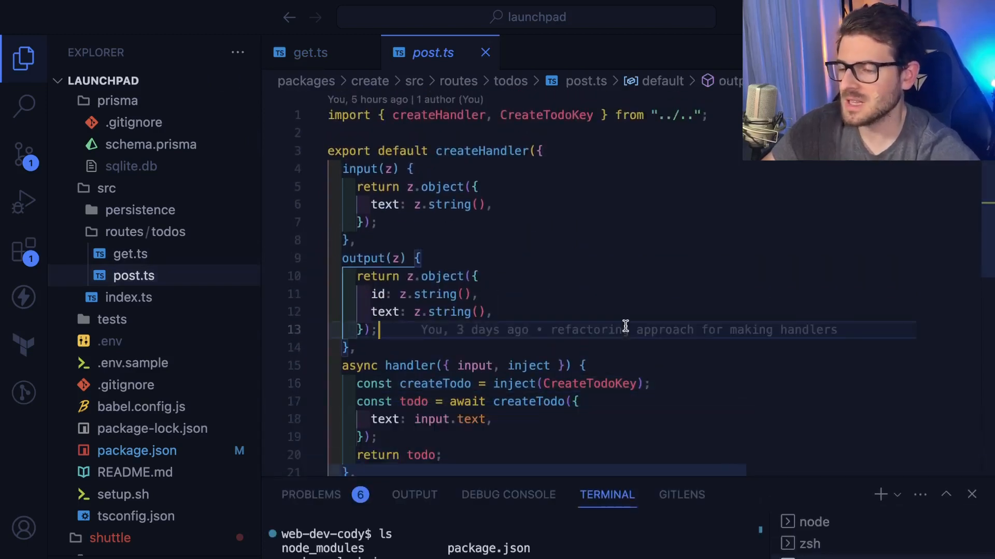
# - Scroll shuttle's src/index.ts to the CreateHandlerOptions type and switch editor tabs
pyautogui.scroll(-3)
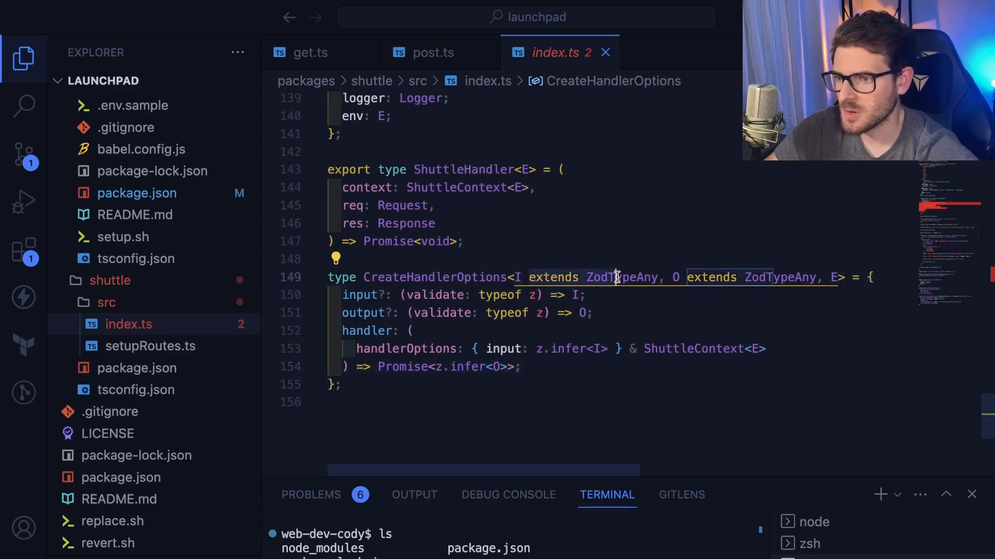
pyautogui.moveTo(602, 278)
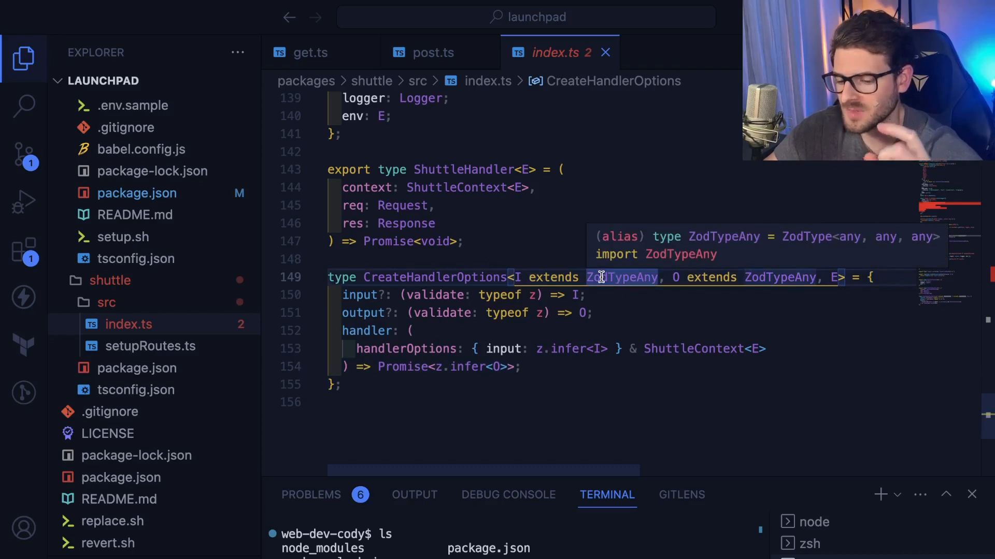
pyautogui.moveTo(545, 238)
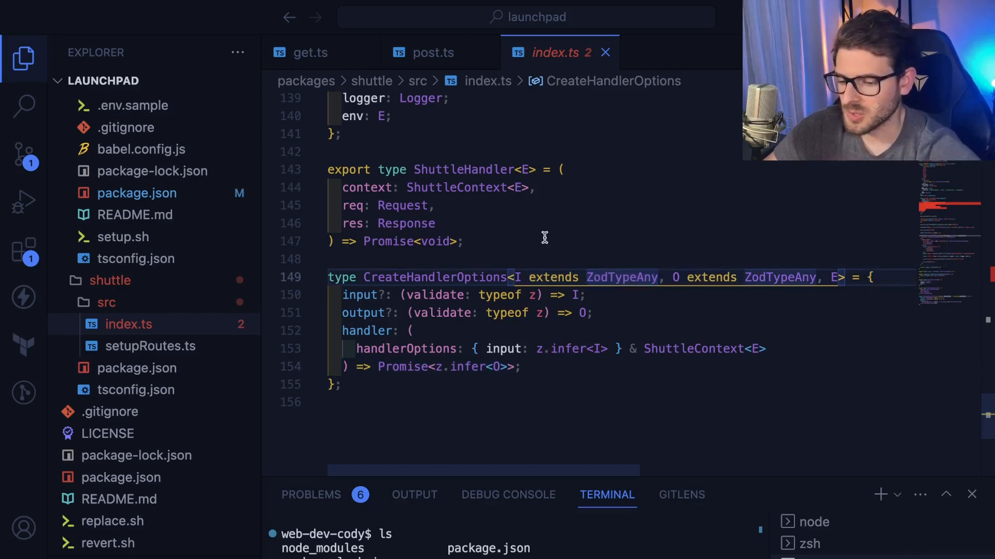
pyautogui.moveTo(603, 278)
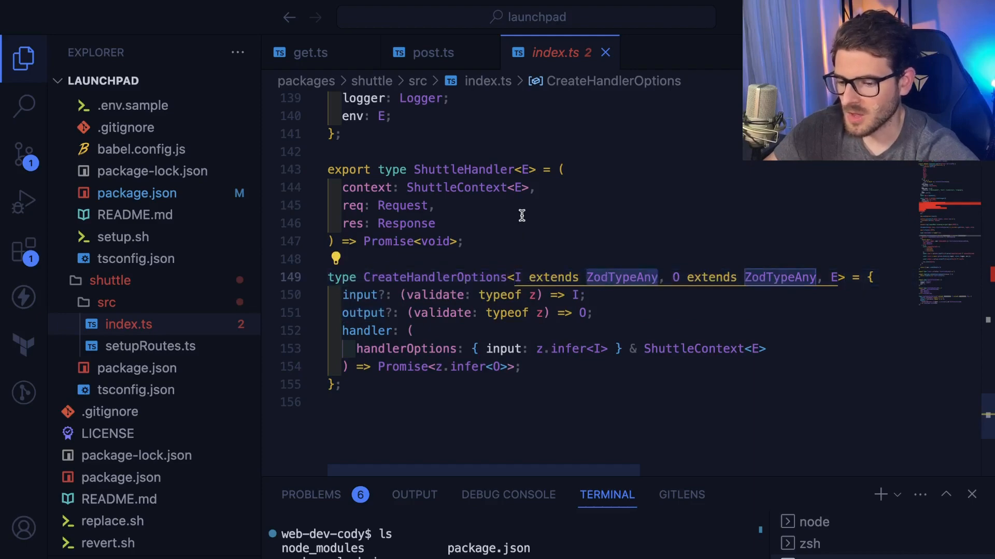
pyautogui.click(431, 52)
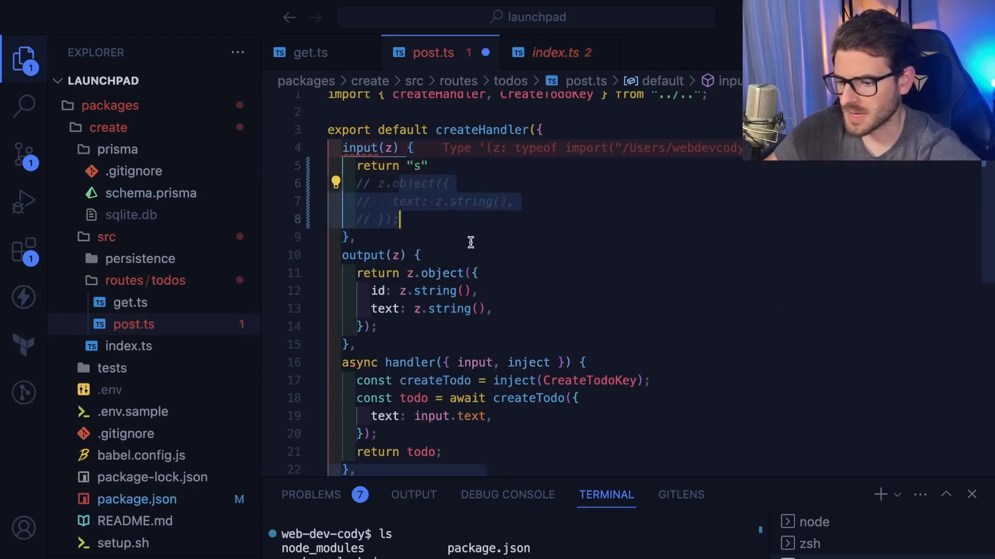
pyautogui.moveTo(369, 148)
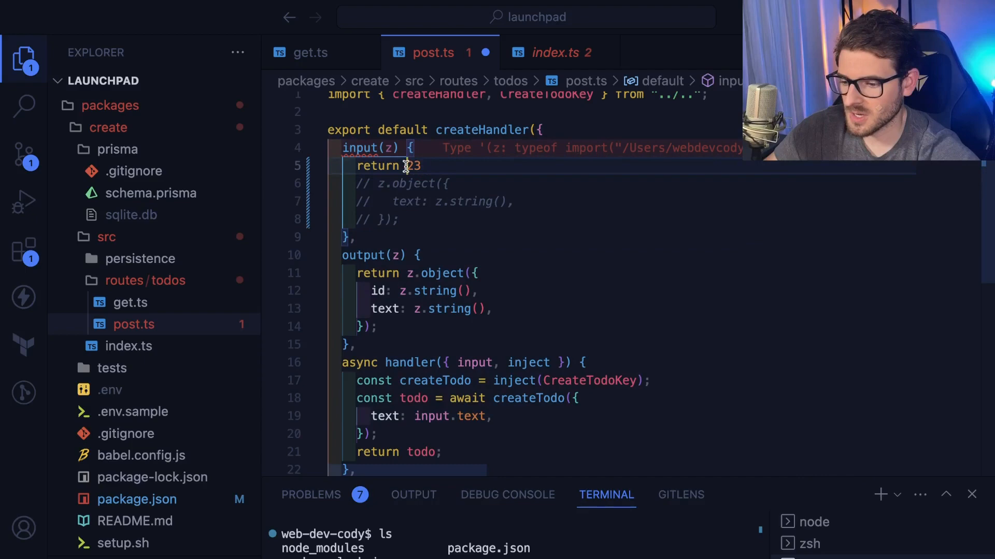
# - Undo the trial edits so post.ts returns the original z.object schema with a text string field
pyautogui.press('Backspace')
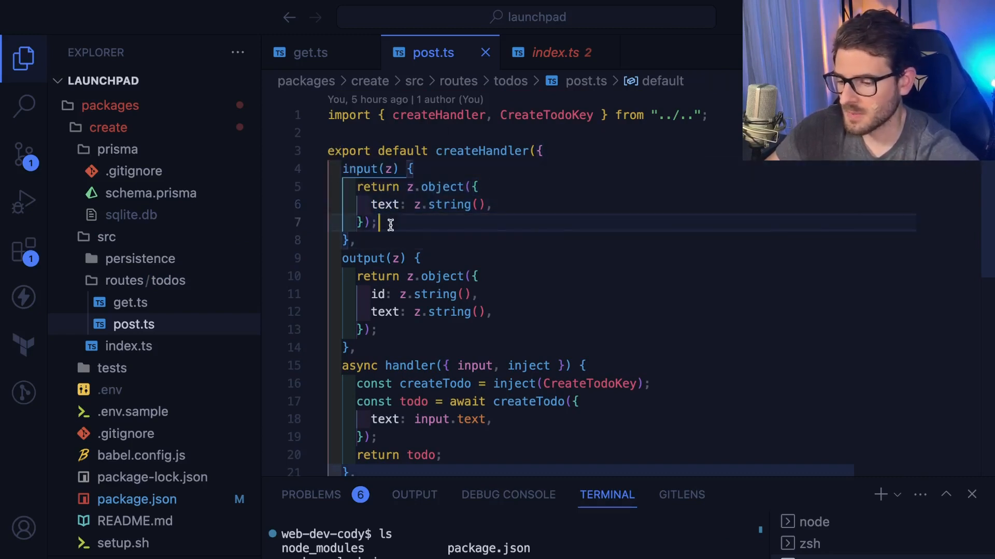
pyautogui.click(561, 51)
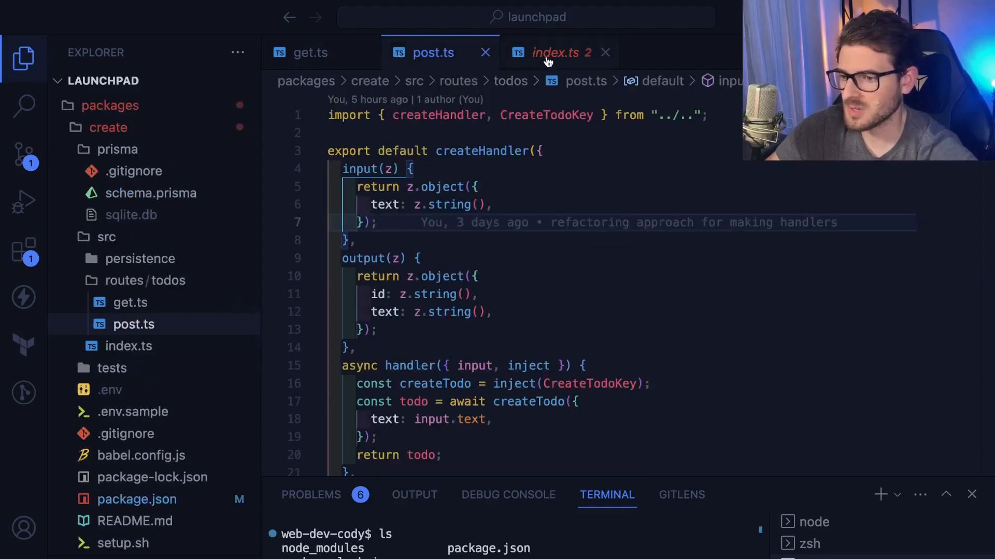
pyautogui.moveTo(547, 57)
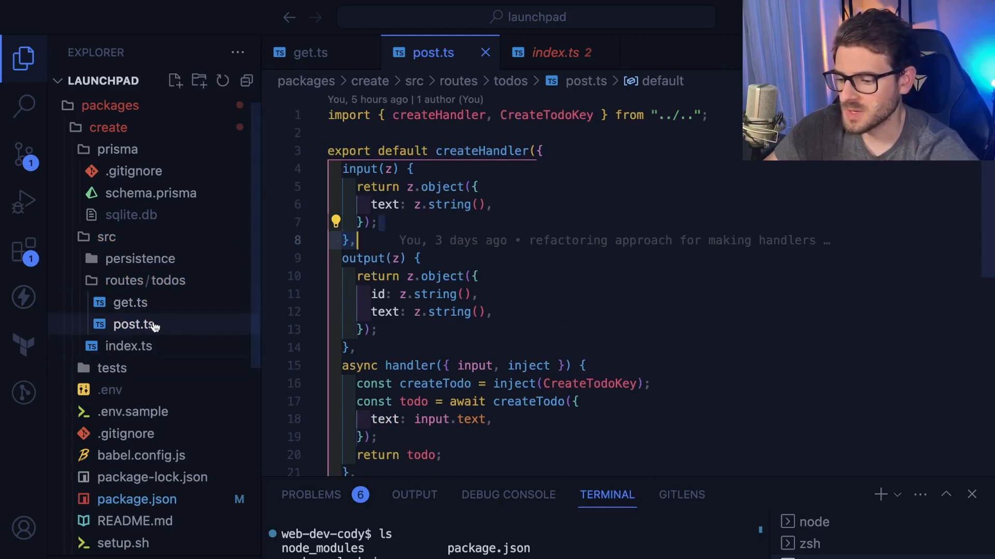
# - Collapse the prisma folder in the create package and bring shuttle's createHandler back into view
pyautogui.scroll(-3)
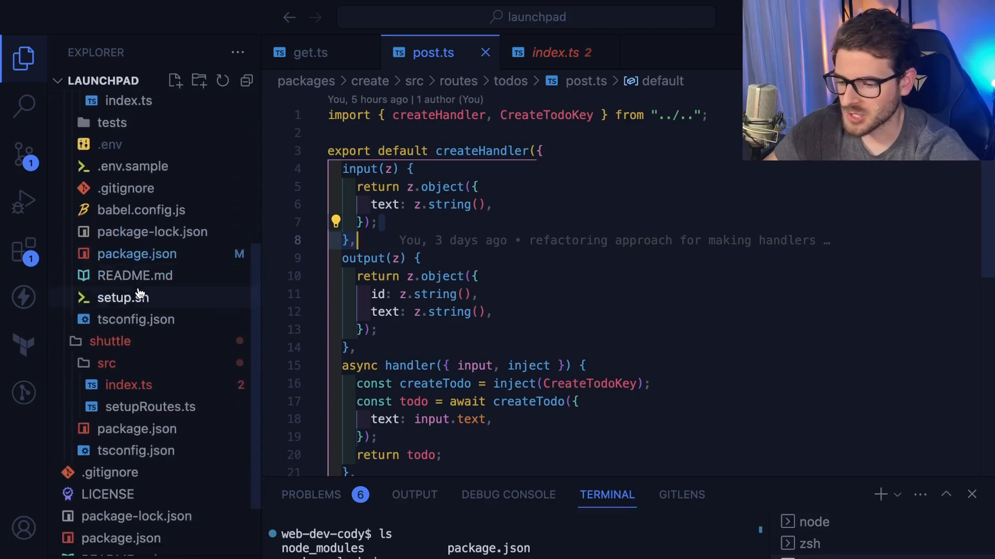
pyautogui.moveTo(129, 401)
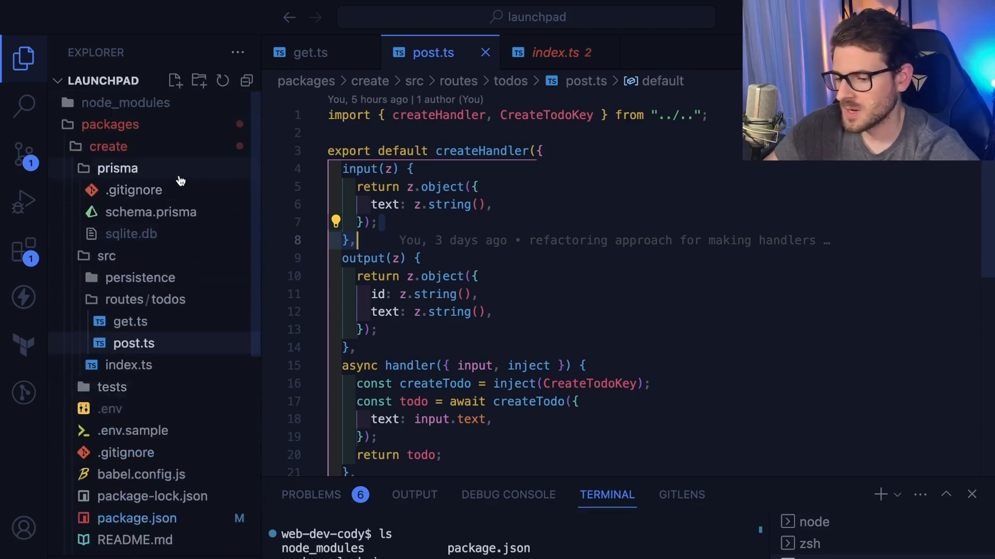
pyautogui.moveTo(184, 281)
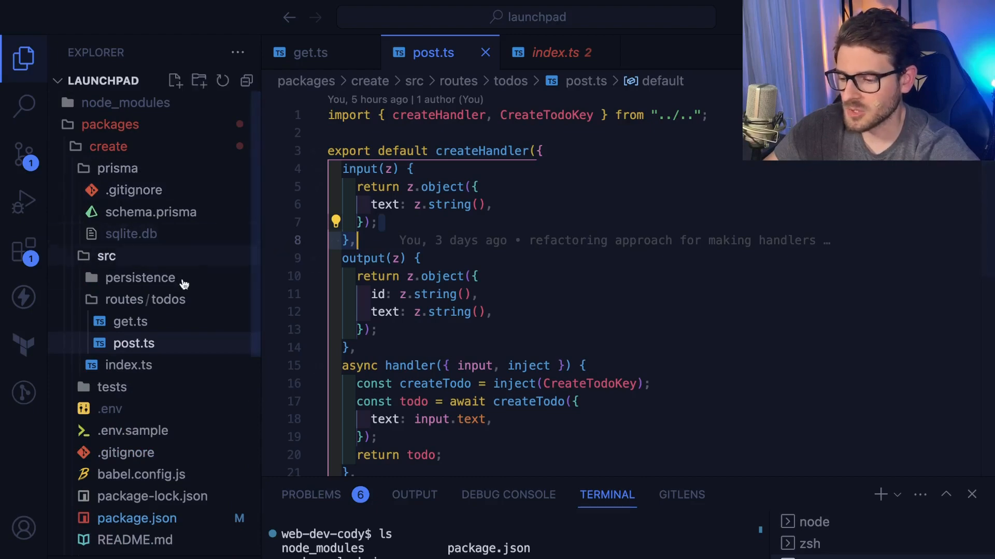
pyautogui.moveTo(153, 292)
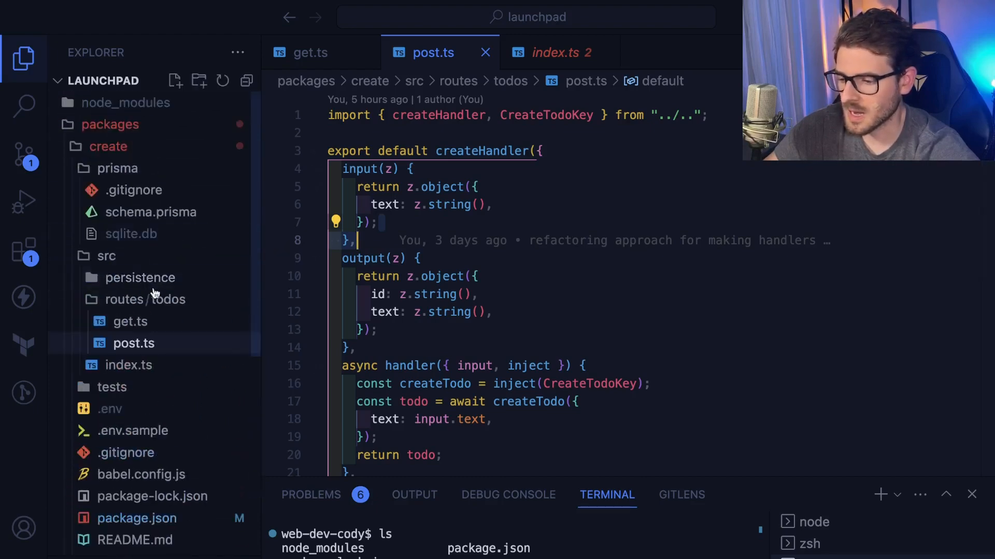
pyautogui.click(118, 167)
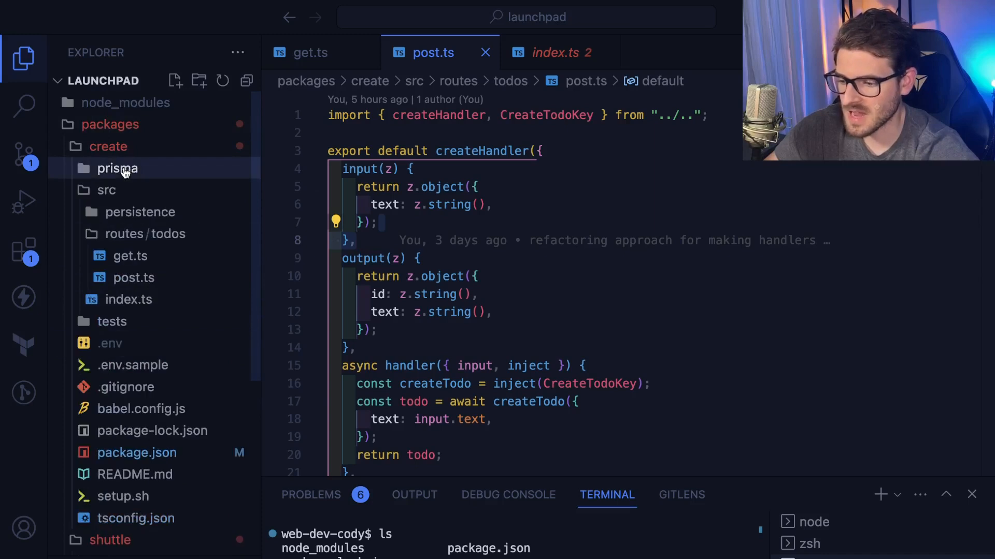
pyautogui.moveTo(385, 185)
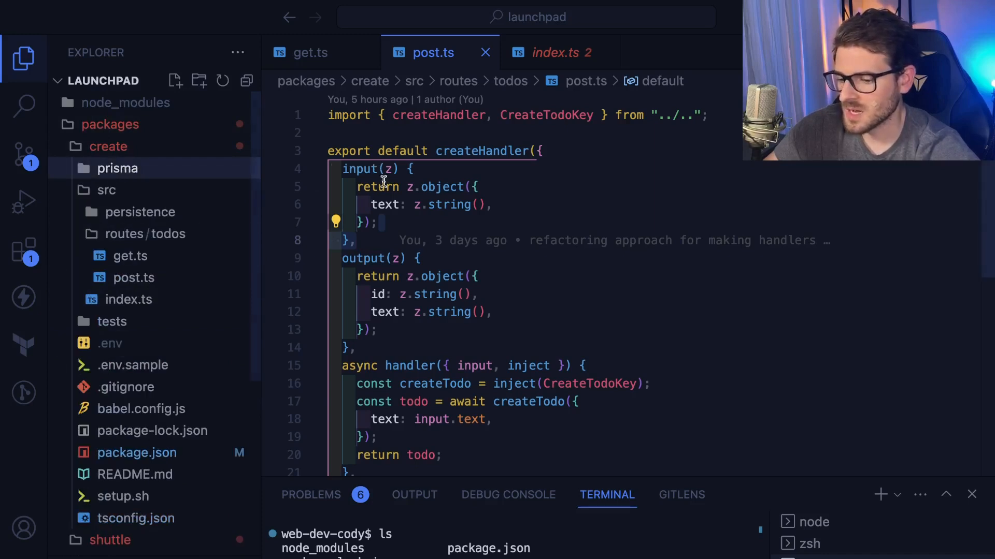
pyautogui.click(562, 52)
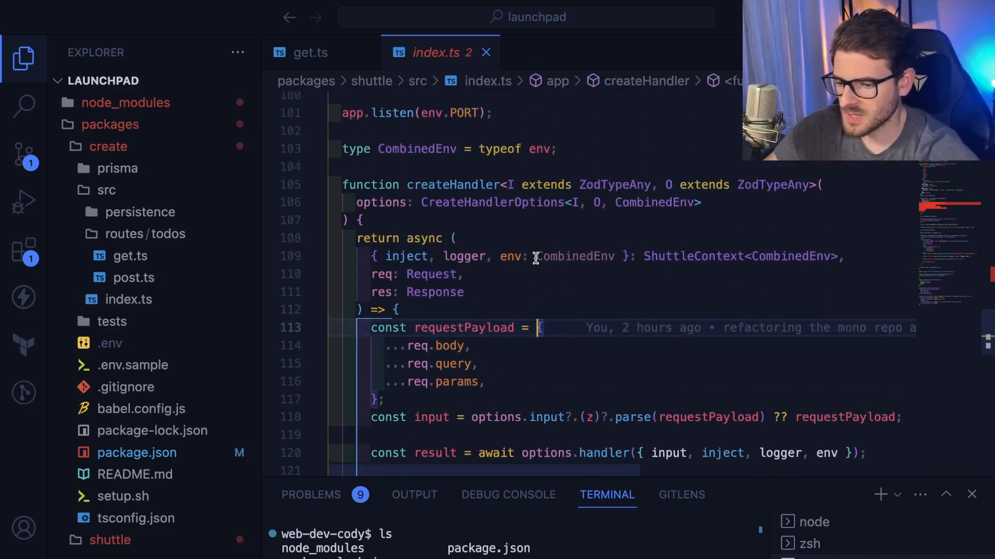
# - Expand create/src routes/todos in the Explorer while shuttle's index.ts shows the winston logger setup
pyautogui.scroll(-3)
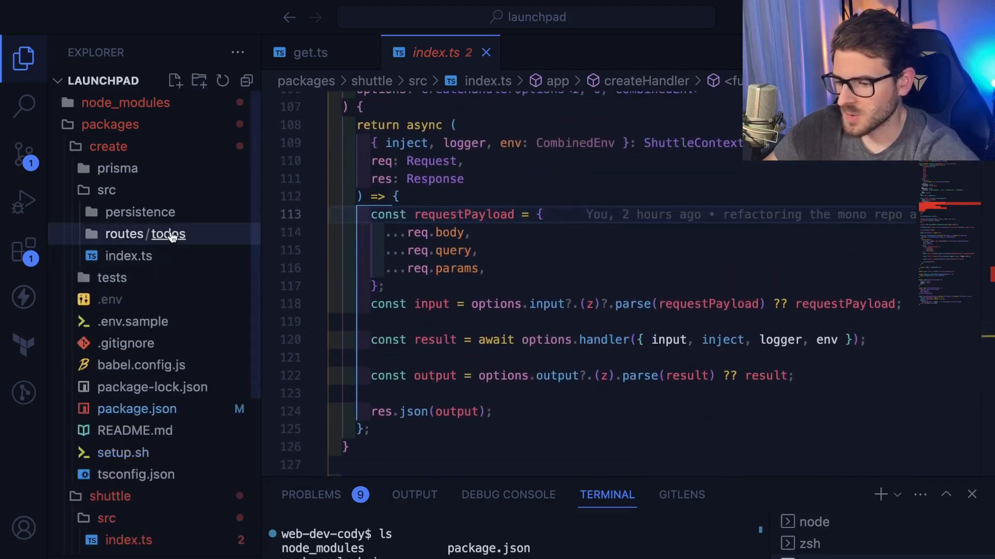
pyautogui.click(168, 234)
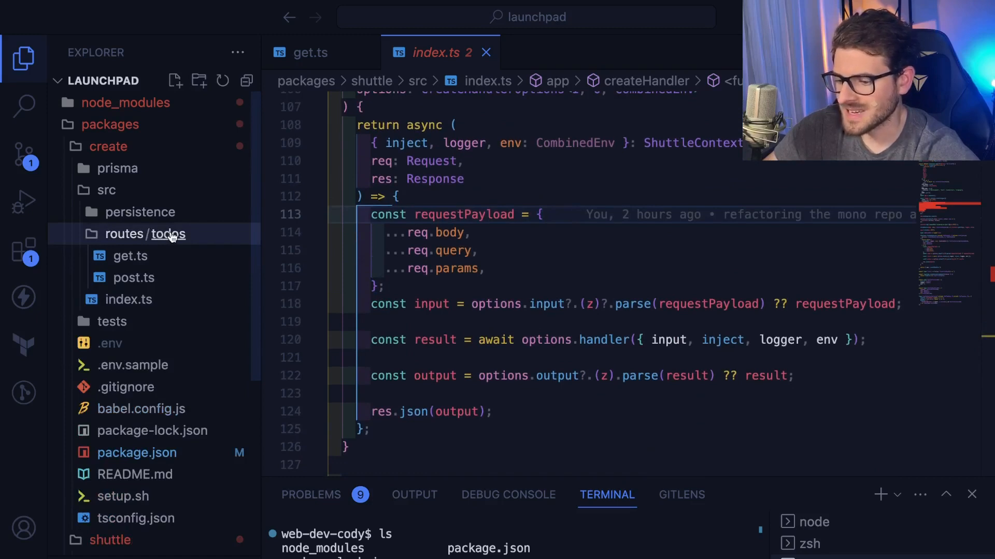
pyautogui.rightClick(168, 234)
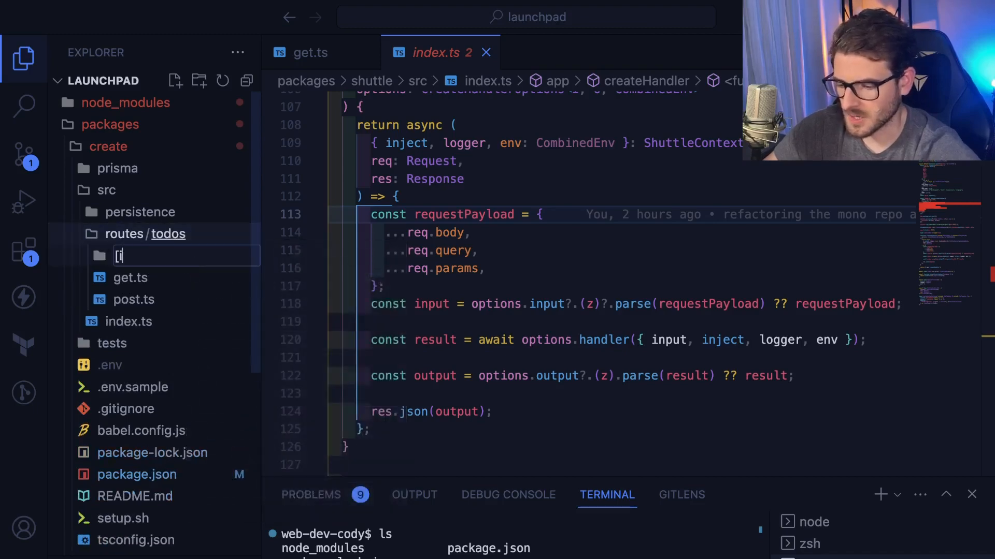
pyautogui.write('id]')
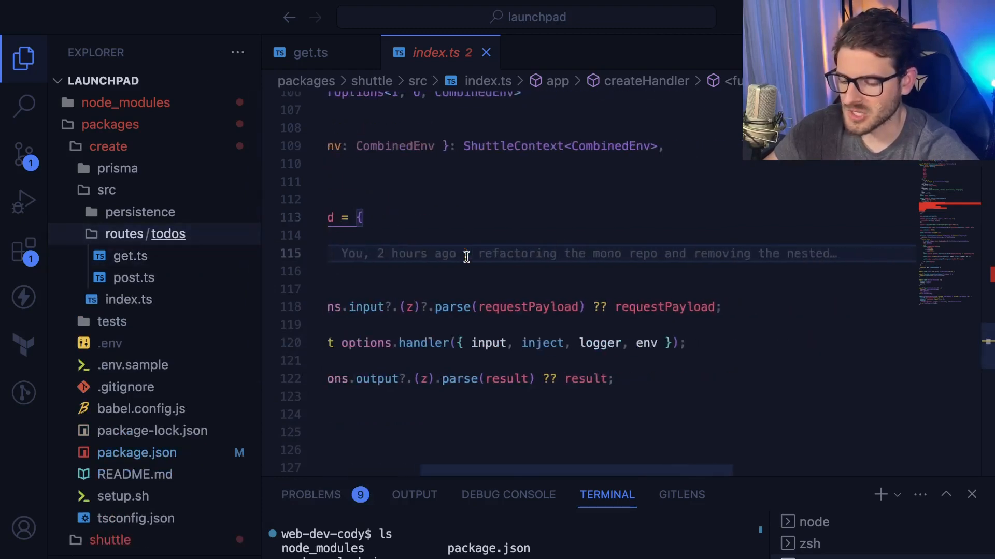
pyautogui.scroll(3)
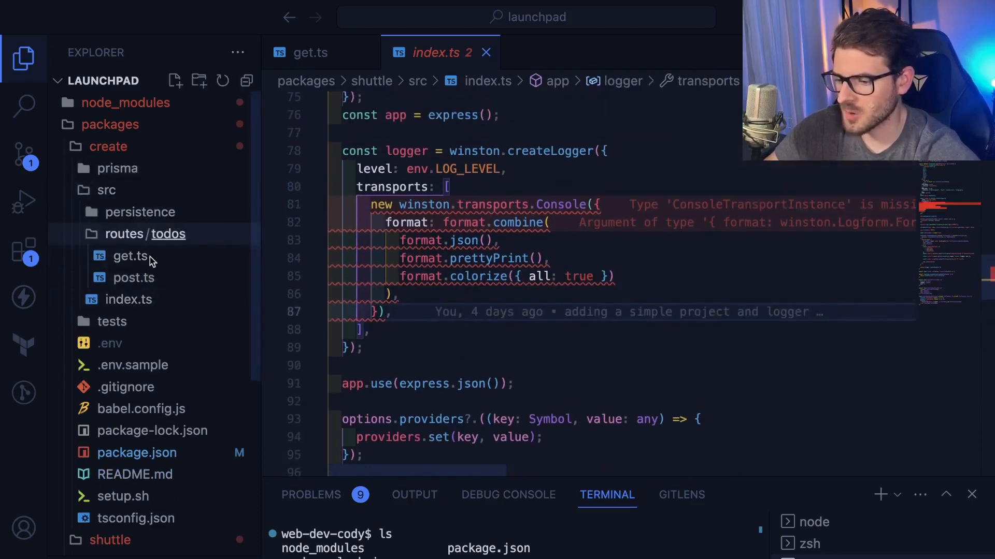
pyautogui.moveTo(150, 234)
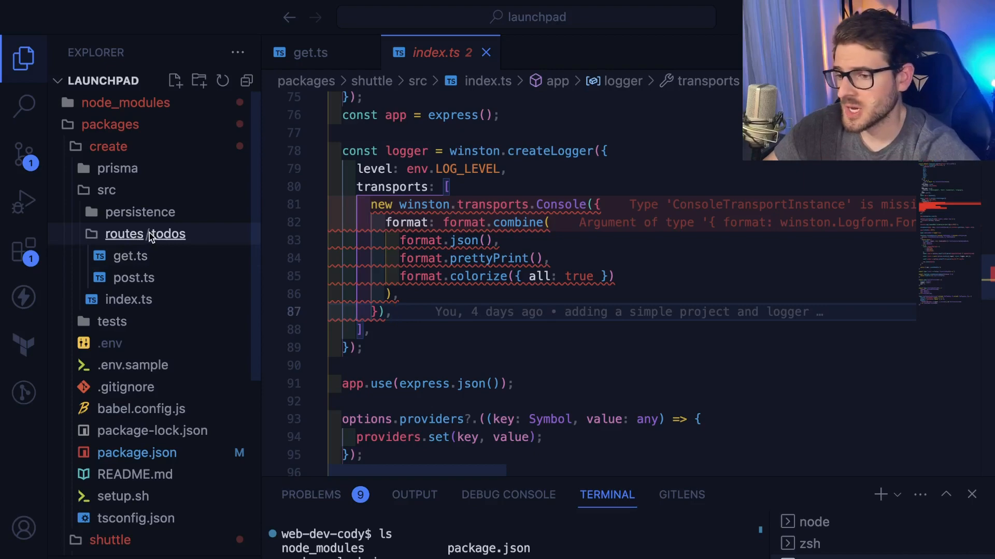
pyautogui.moveTo(167, 234)
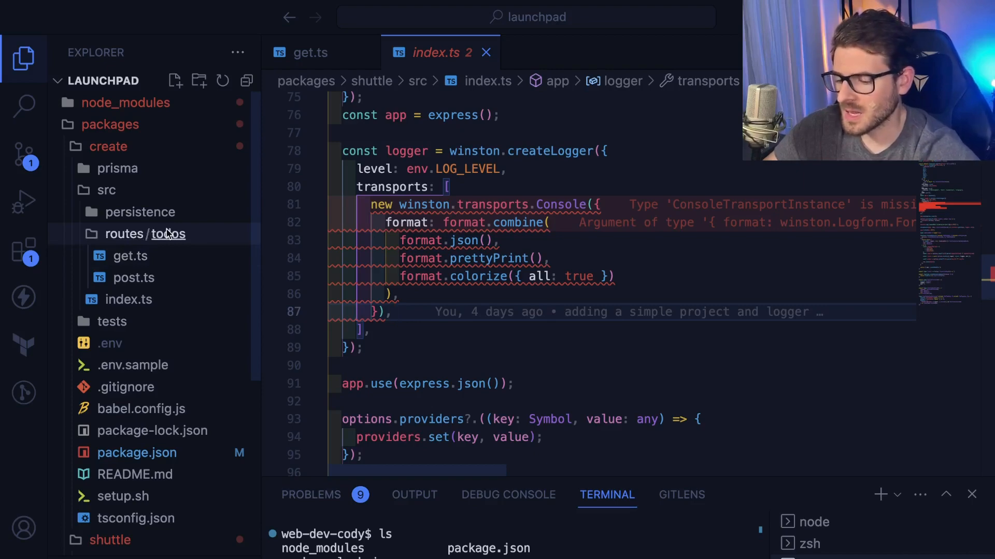
pyautogui.moveTo(171, 243)
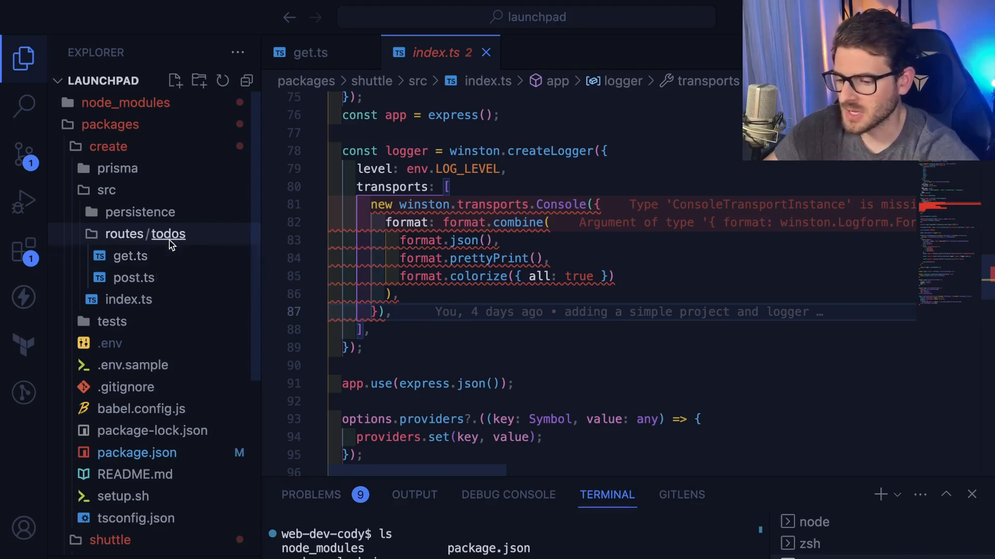
pyautogui.moveTo(168, 234)
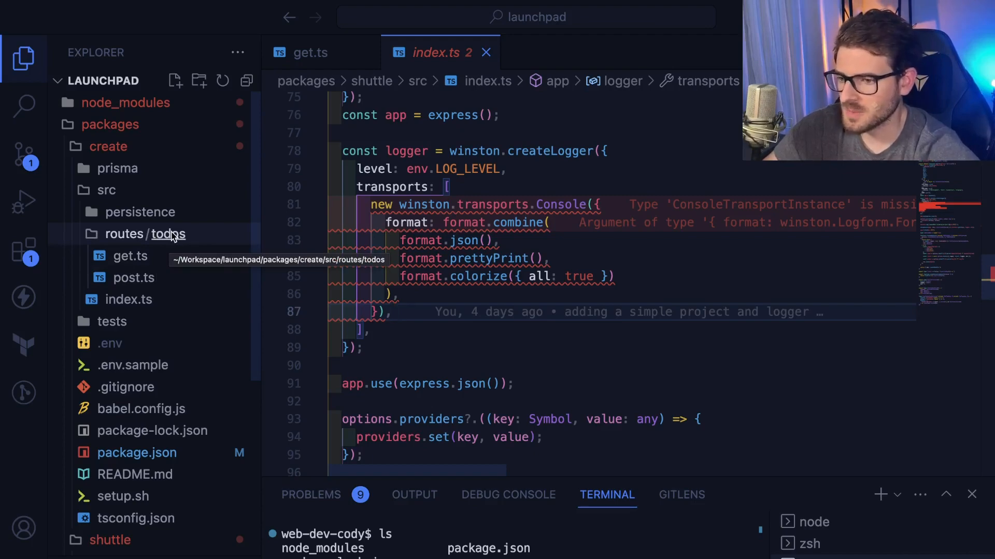
# - Review persistence/todos.ts with the Todo type, createTodo and getTodos, then collapse the folder
pyautogui.click(128, 234)
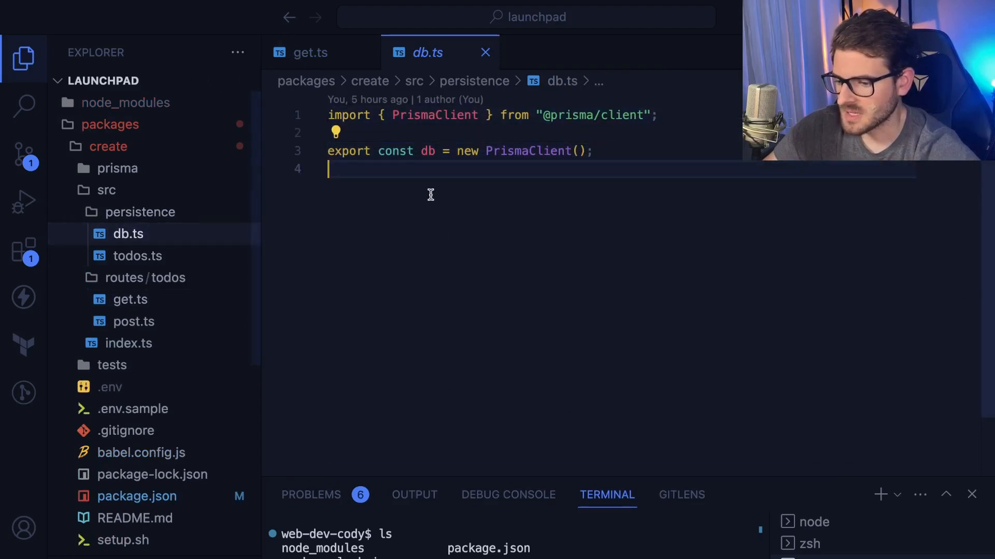
pyautogui.click(138, 256)
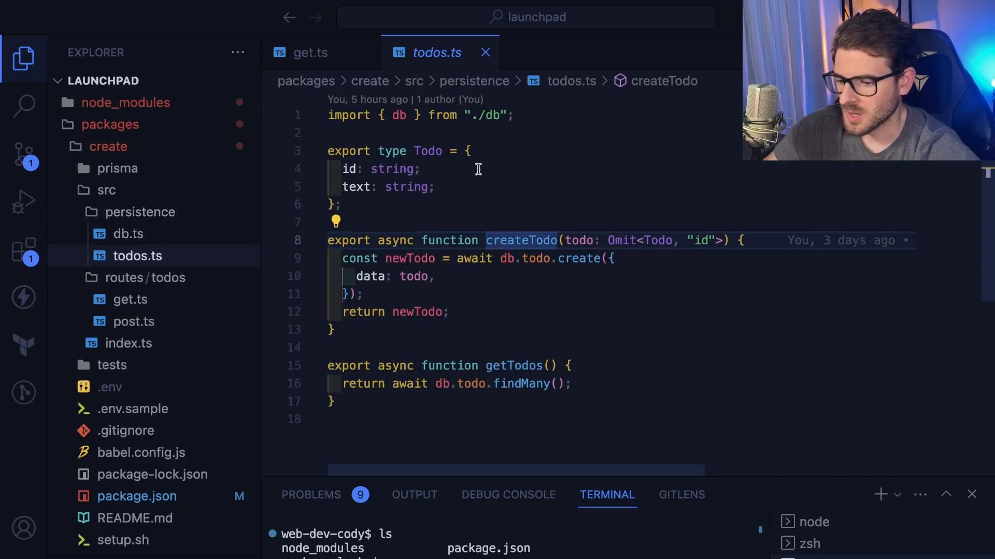
pyautogui.moveTo(505, 199)
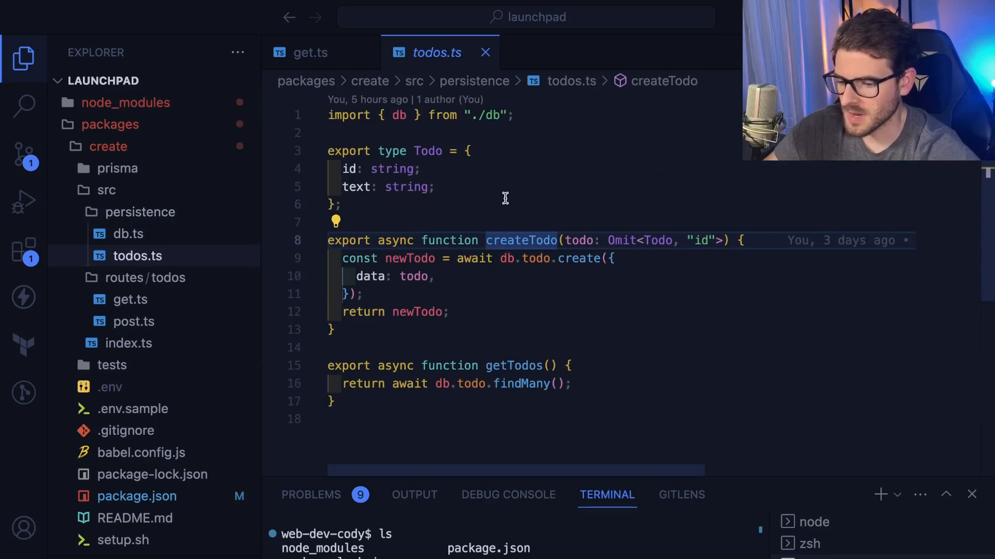
pyautogui.click(510, 366)
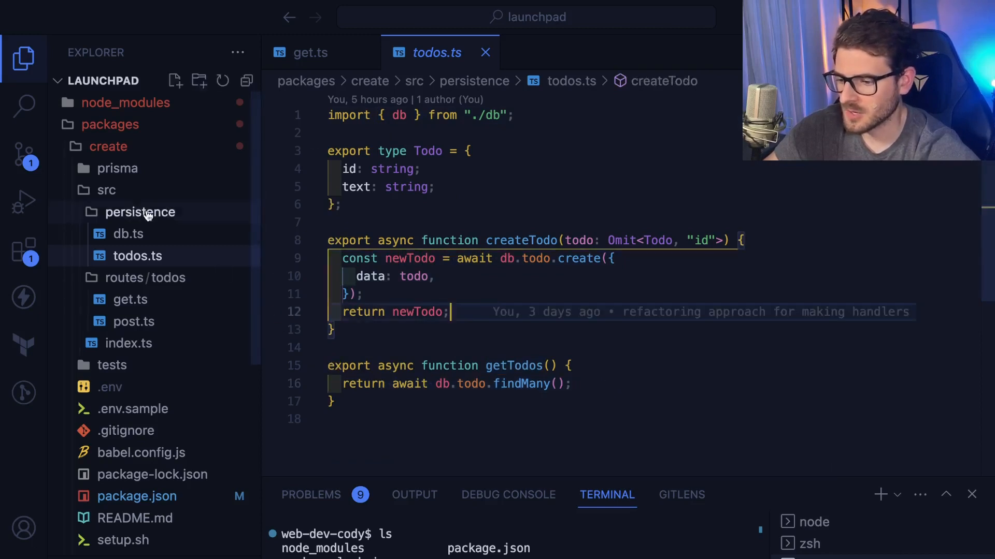
pyautogui.click(140, 211)
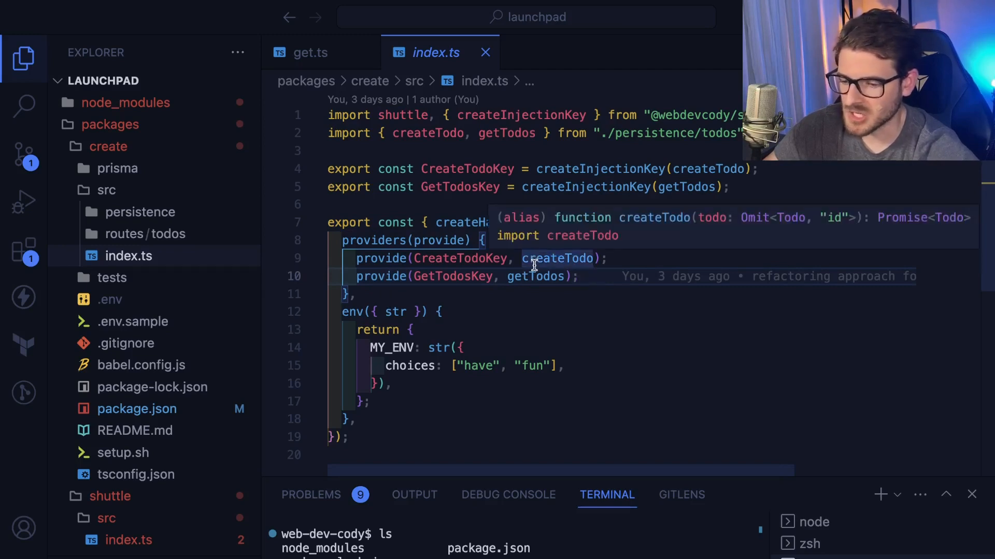
pyautogui.moveTo(461, 259)
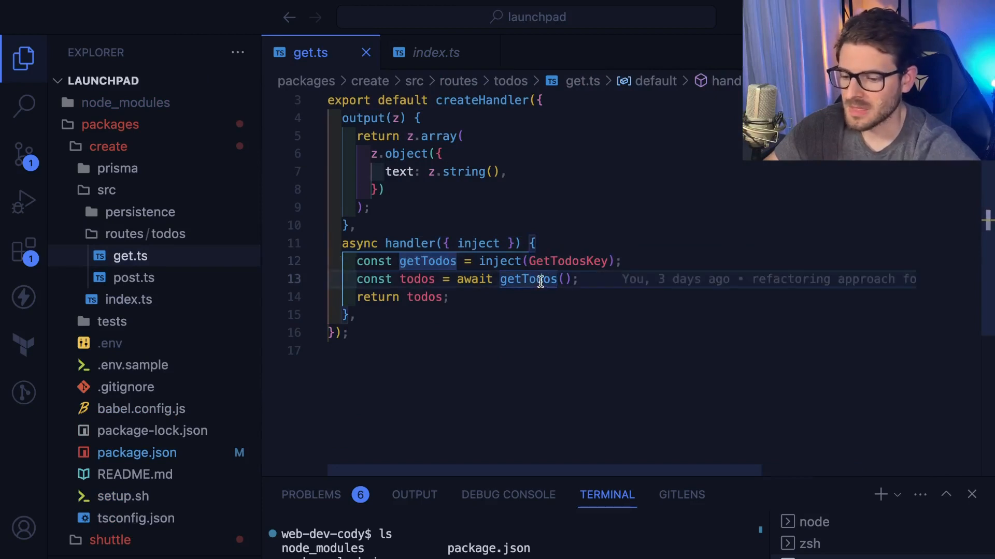
pyautogui.moveTo(150, 219)
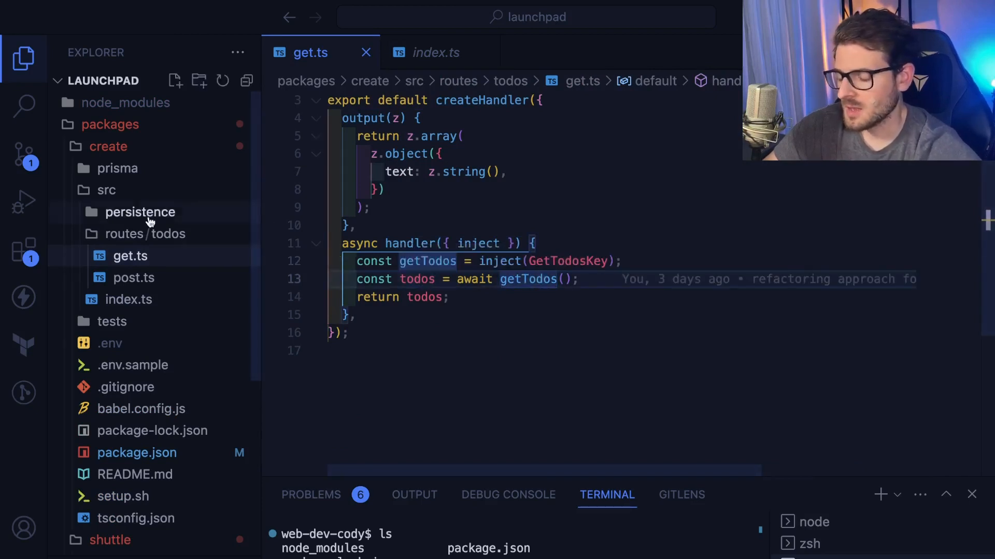
# - Reopen persistence/todos.ts showing the Todo type's id and text fields
pyautogui.click(140, 212)
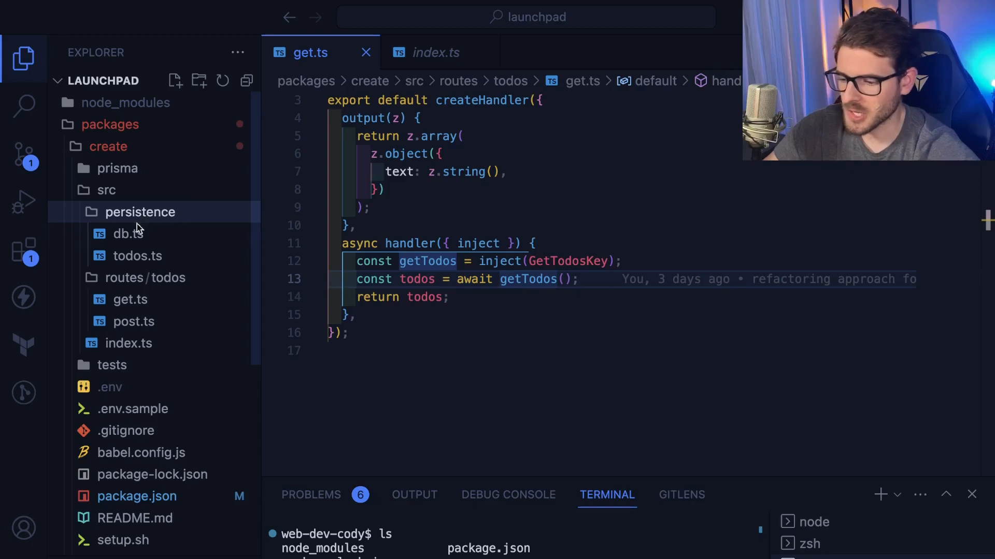
pyautogui.moveTo(129, 235)
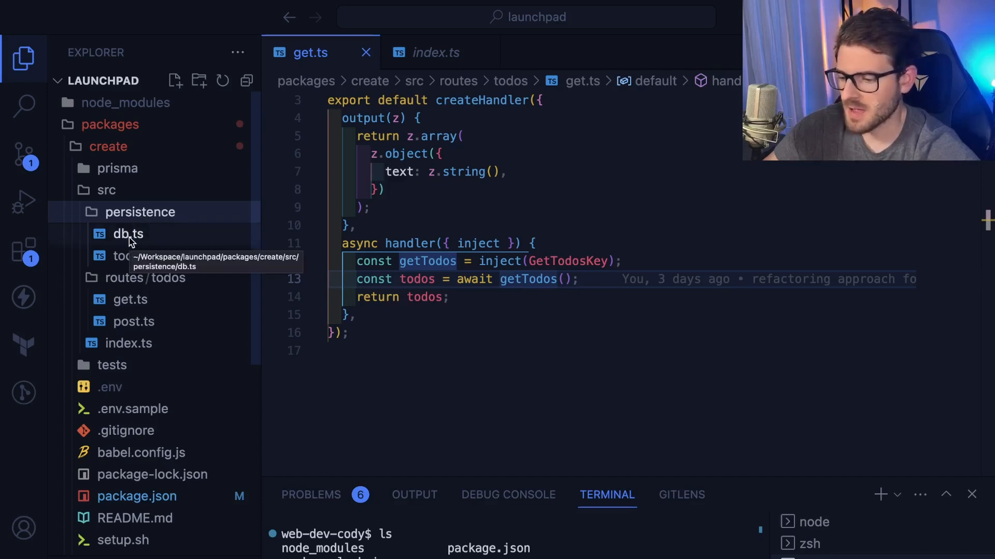
pyautogui.click(125, 255)
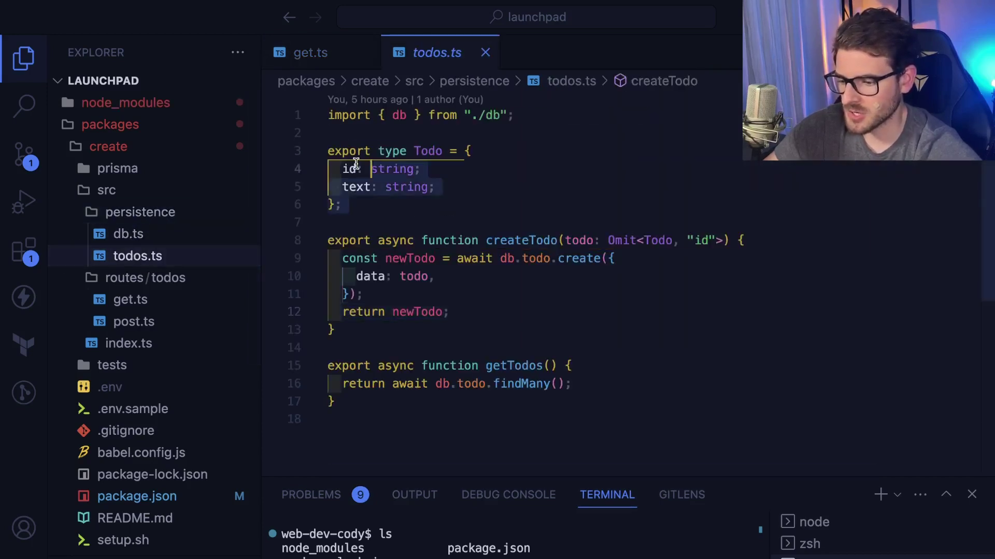
pyautogui.moveTo(361, 215)
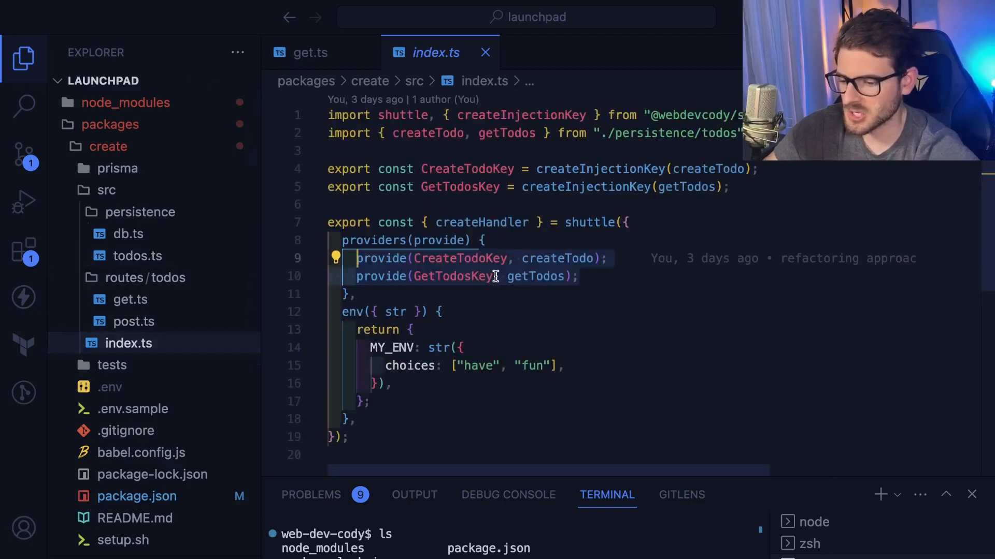
pyautogui.moveTo(529, 269)
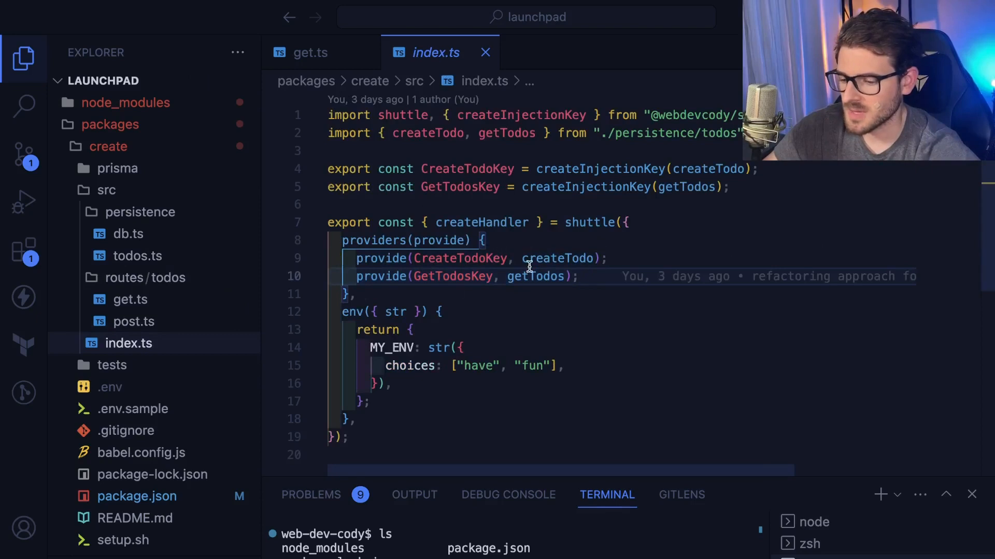
pyautogui.moveTo(601, 168)
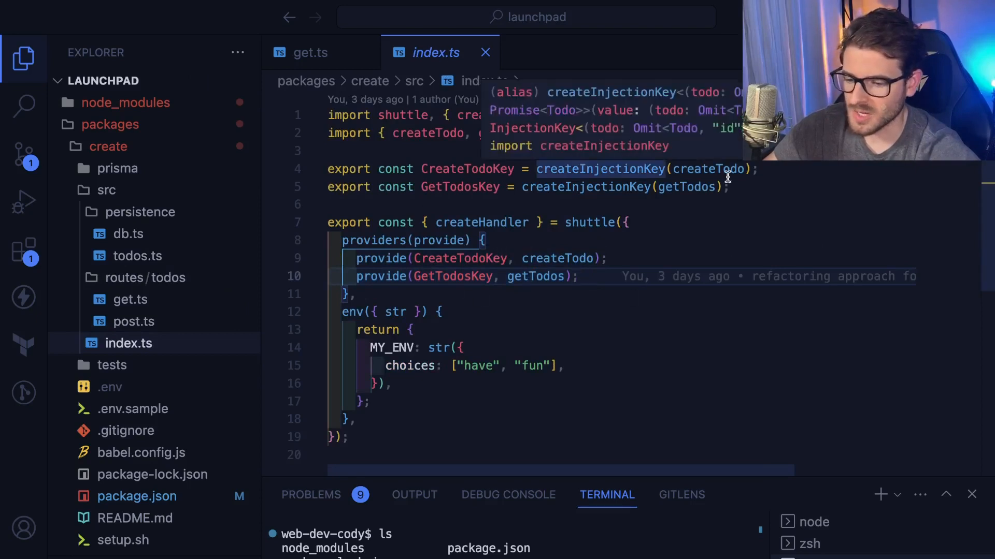
pyautogui.moveTo(789, 183)
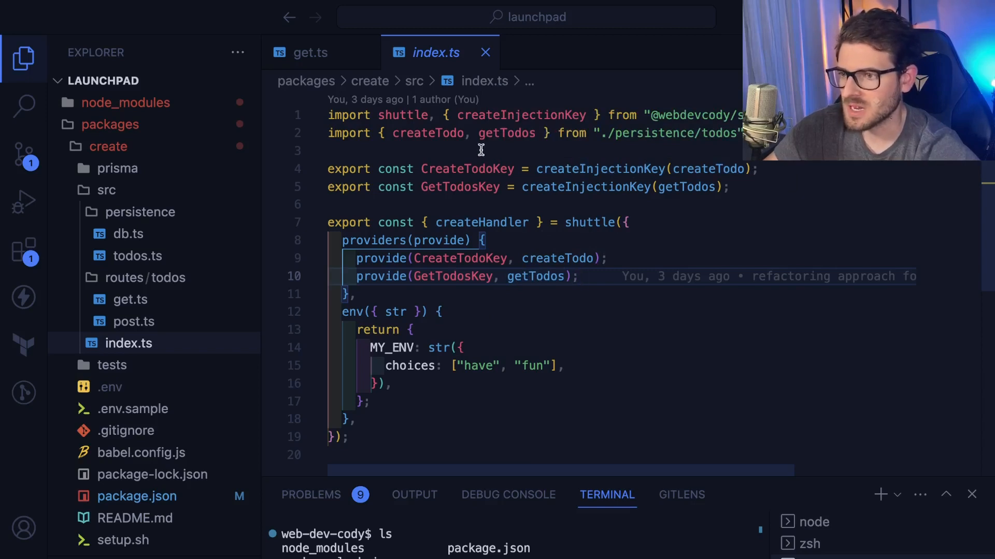
pyautogui.moveTo(438, 158)
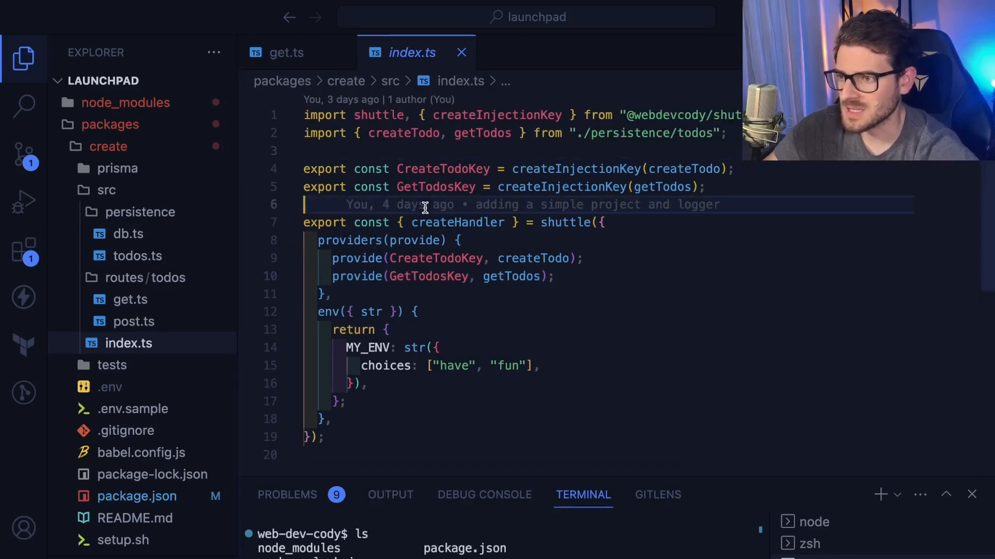
# - Expand the create package's tests folder and widen the Explorer sidebar
pyautogui.scroll(-3)
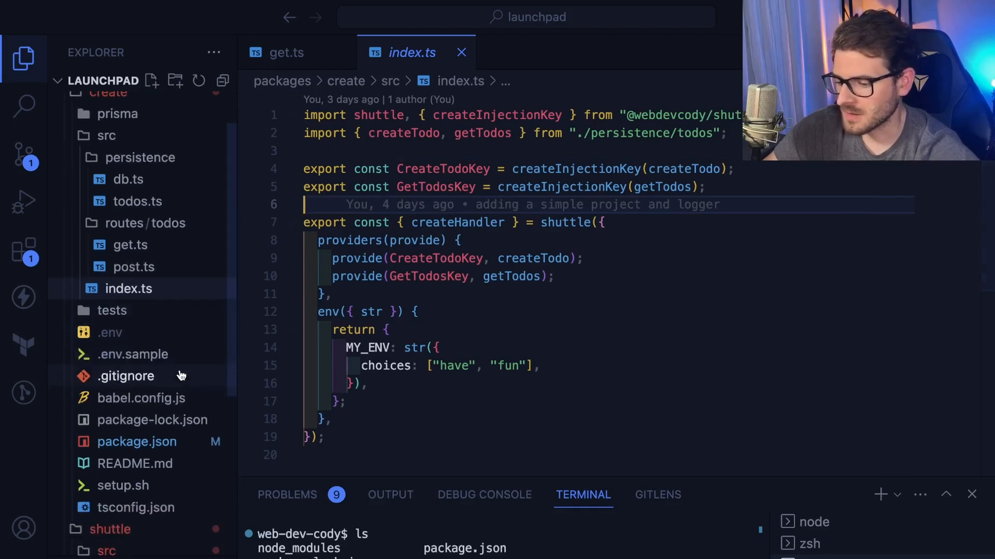
pyautogui.moveTo(135, 313)
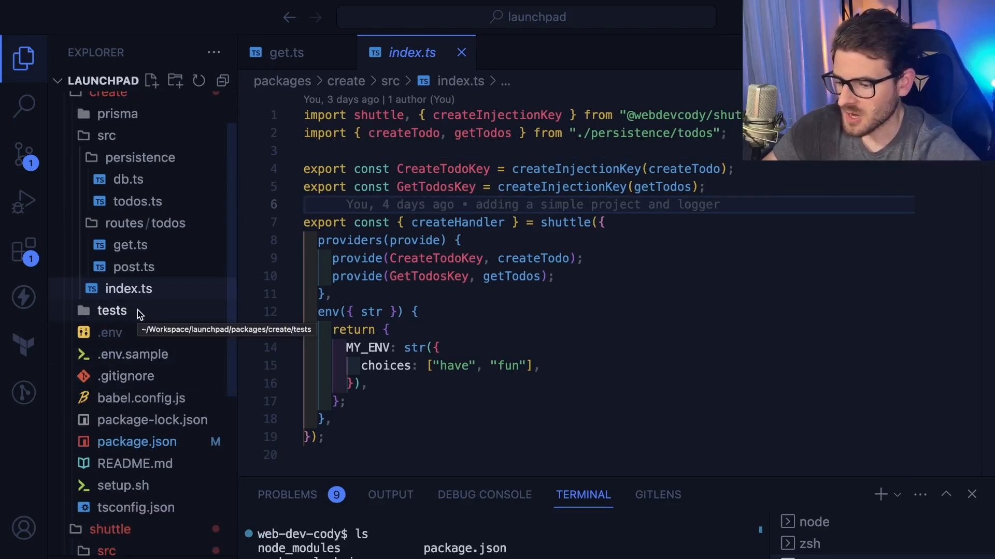
pyautogui.click(112, 311)
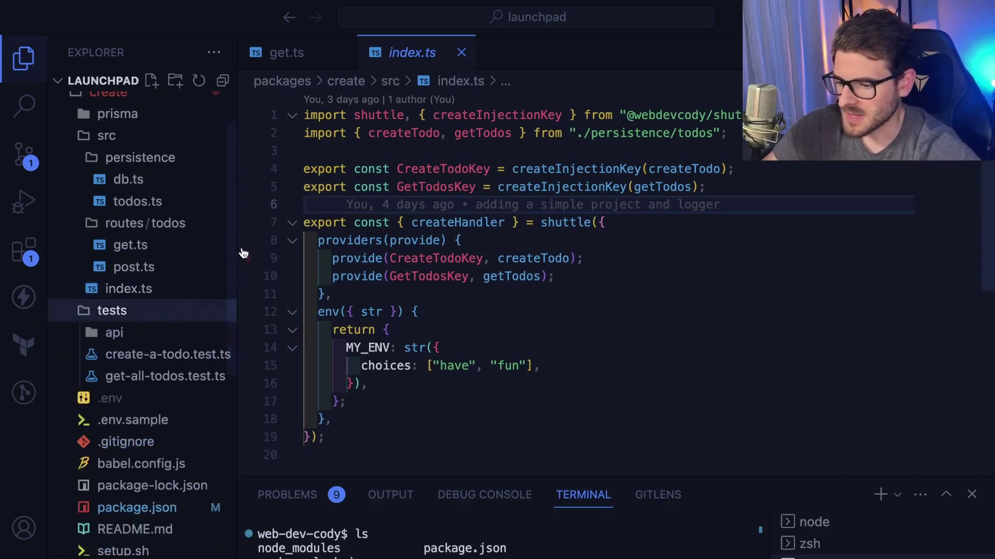
pyautogui.moveTo(238, 254); pyautogui.dragTo(336, 254)
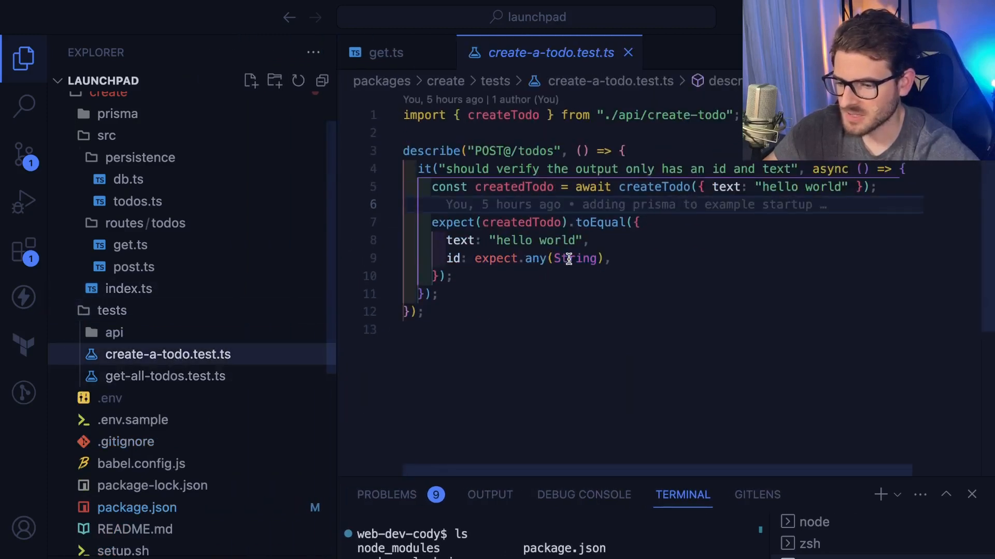
pyautogui.moveTo(511, 320)
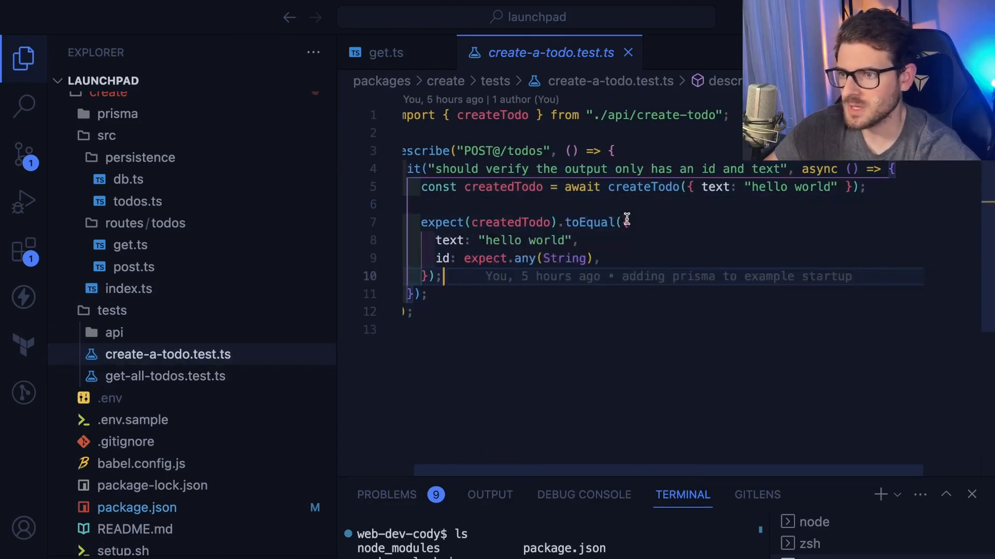
pyautogui.moveTo(598, 281)
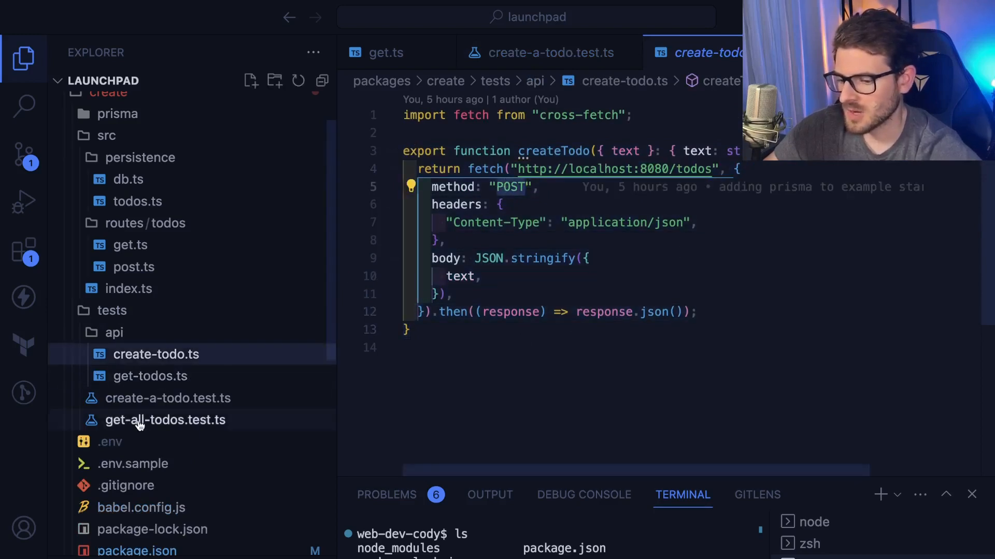
# - Review get-all-todos.test.ts for the GET todos endpoint, then return to the post.ts handler
pyautogui.click(166, 420)
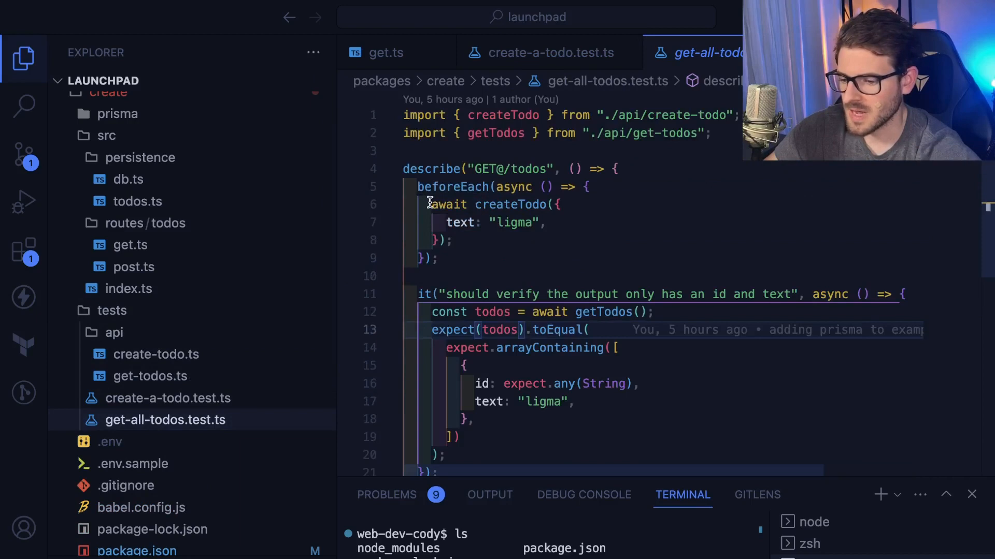
pyautogui.moveTo(516, 236)
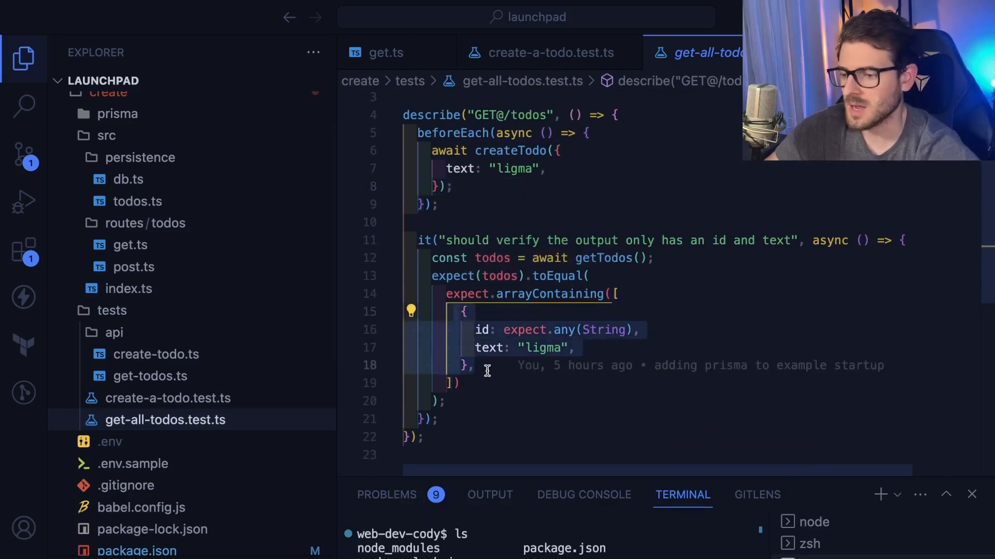
pyautogui.scroll(-3)
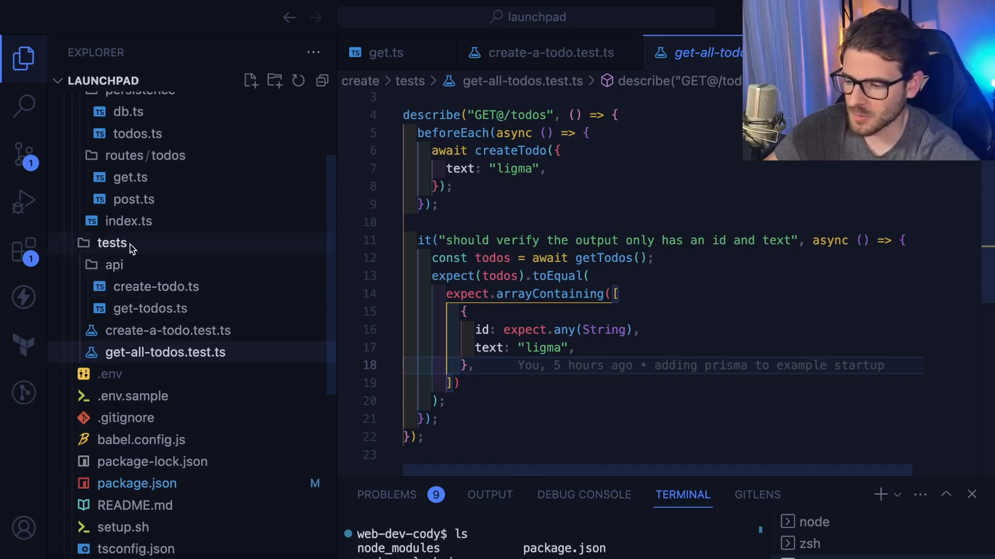
pyautogui.click(112, 243)
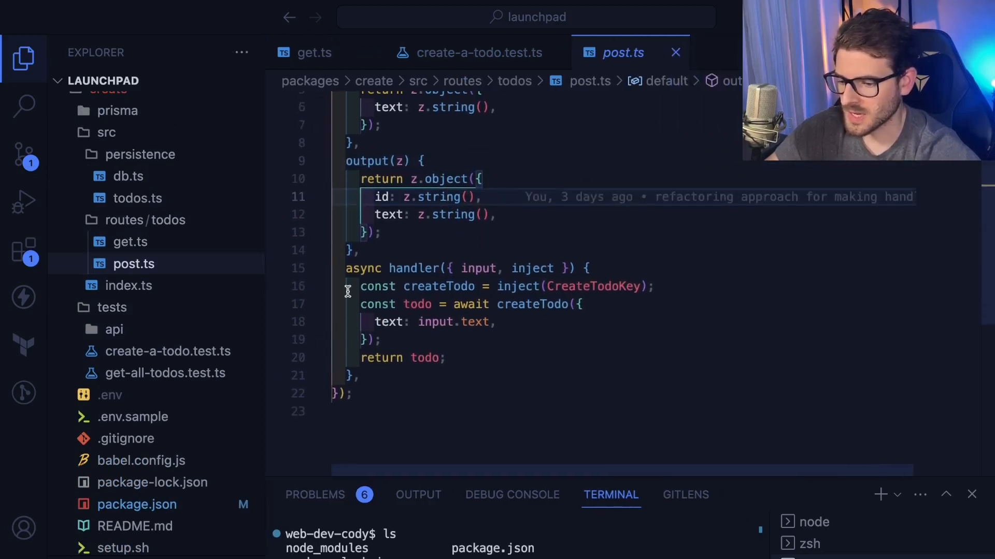
pyautogui.moveTo(692, 377)
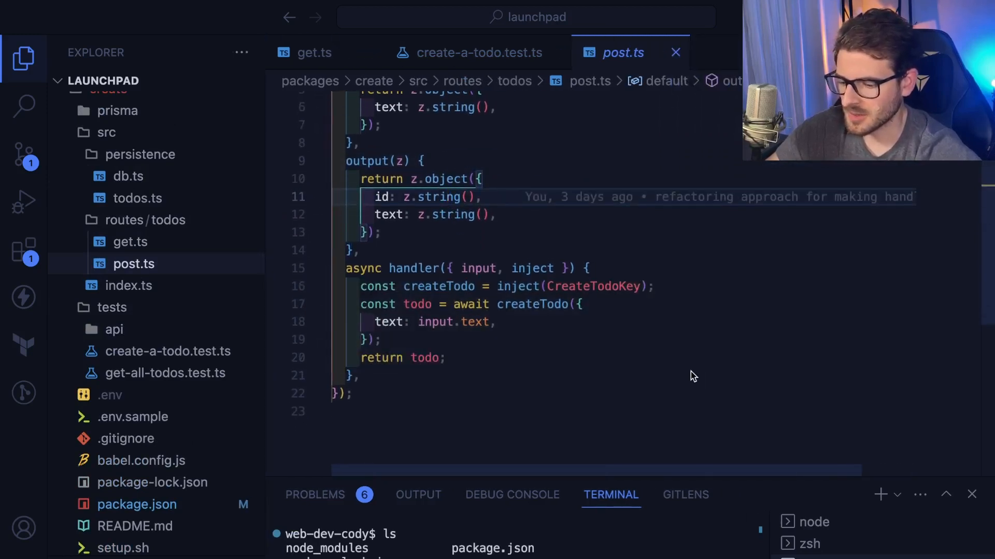
pyautogui.moveTo(518, 348)
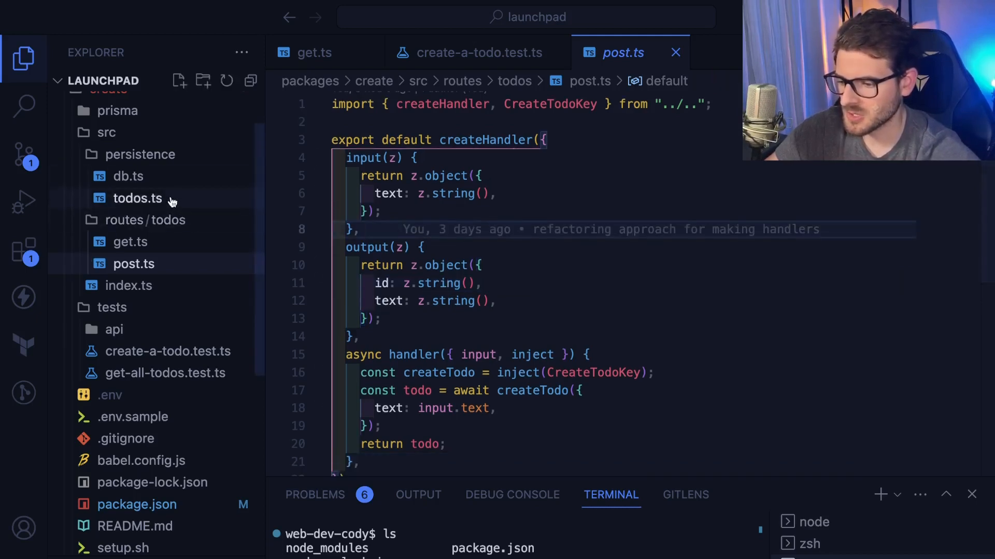
pyautogui.moveTo(153, 214)
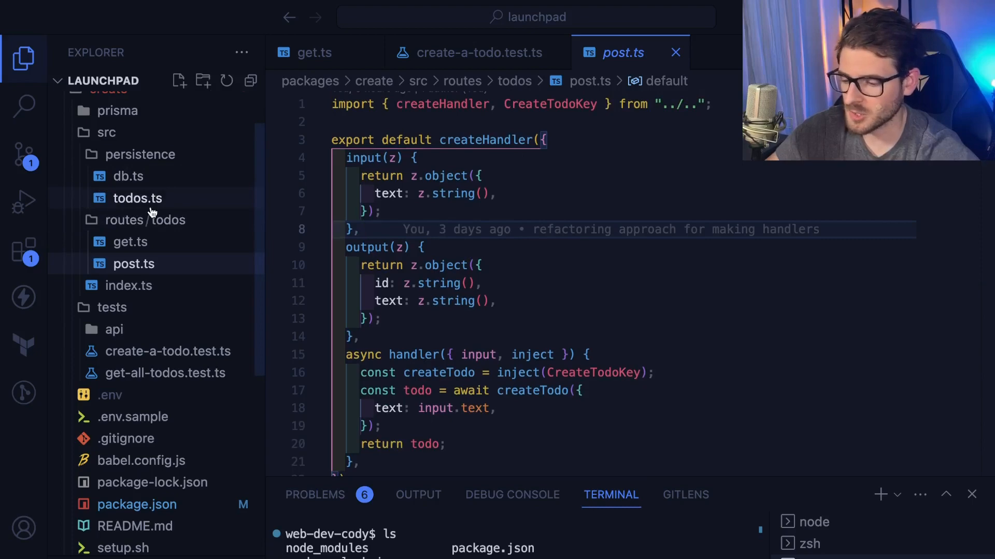
pyautogui.moveTo(127, 337)
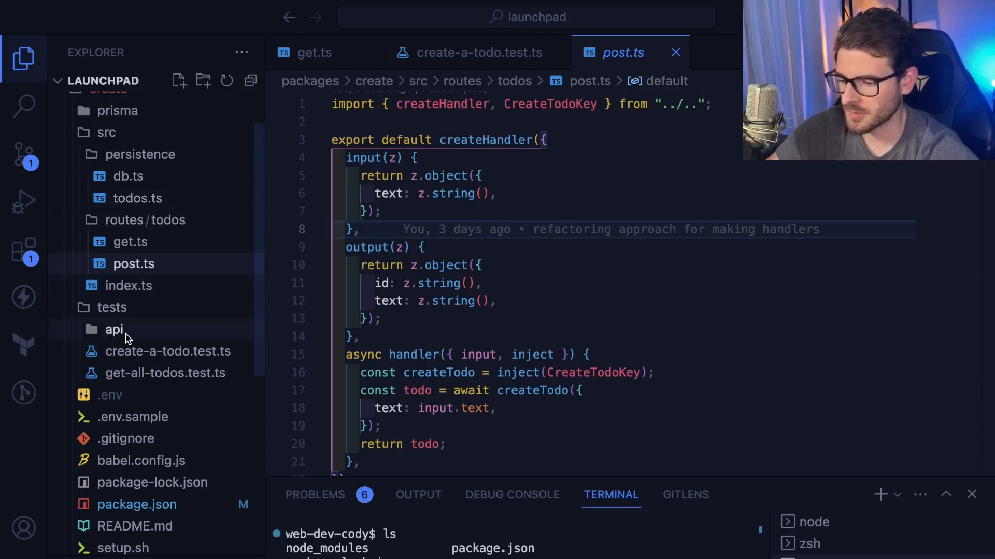
# - Open create-a-todo.test.ts expecting the created todo to match text "hello world" and a string id
pyautogui.click(168, 351)
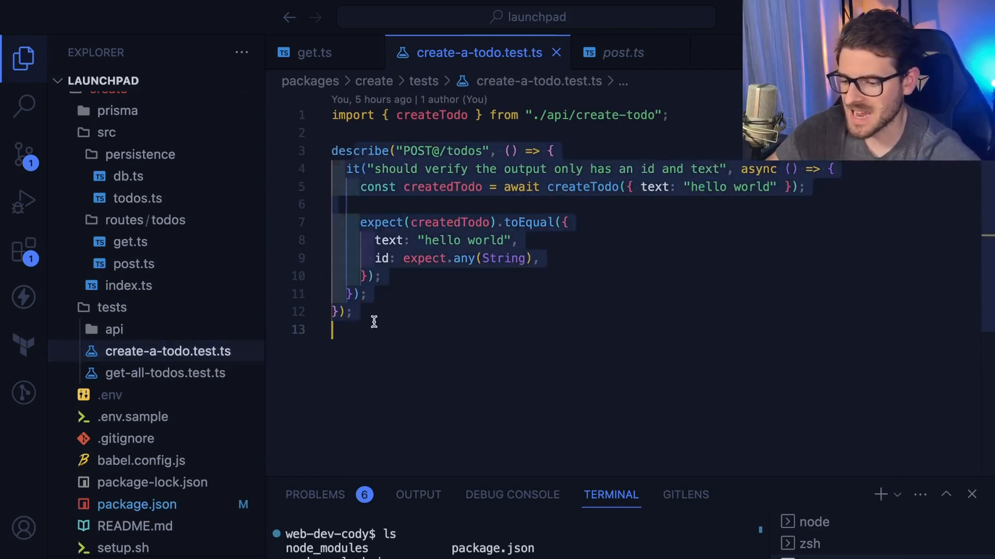
pyautogui.moveTo(397, 294)
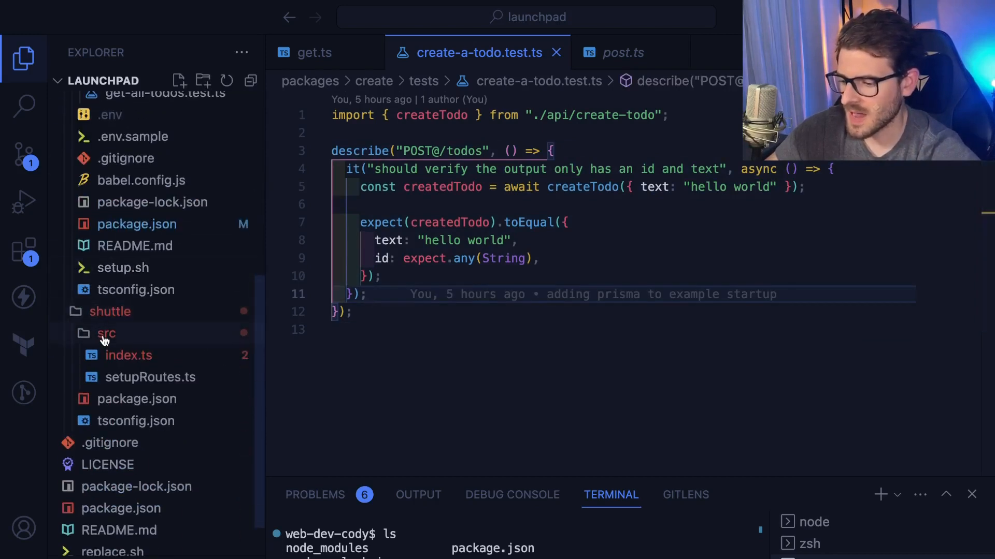
# - Collapse the create and shuttle package folders to compare their top-level contents
pyautogui.click(107, 333)
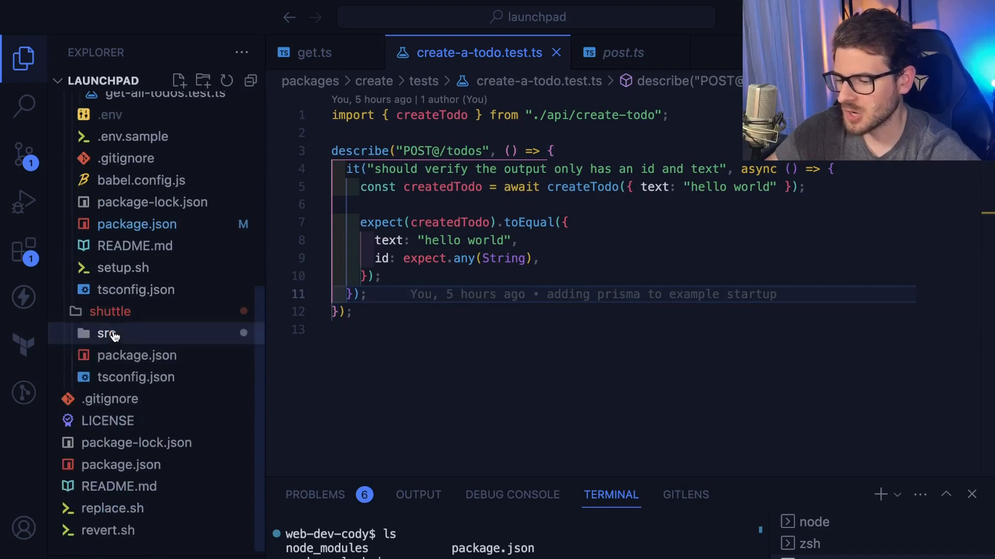
pyautogui.click(104, 333)
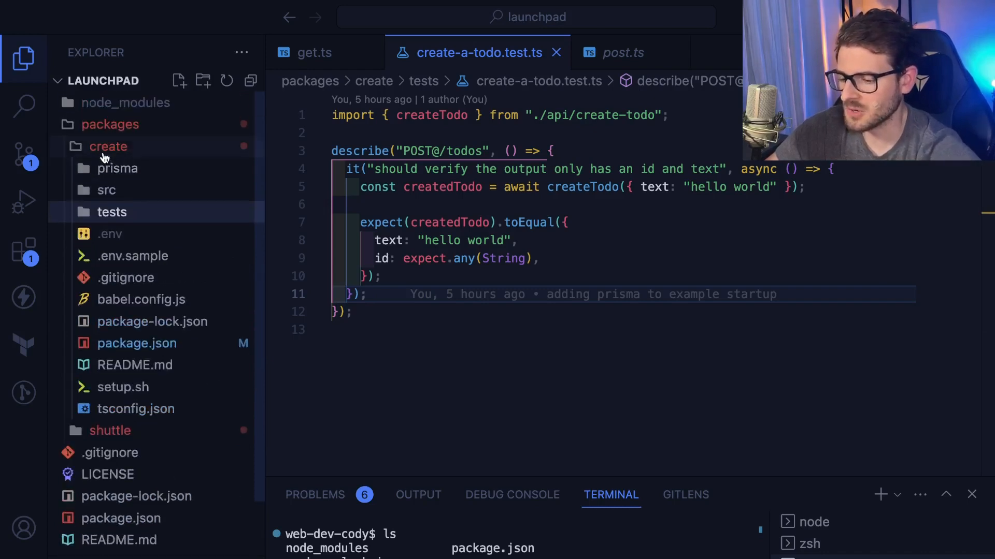
pyautogui.click(107, 147)
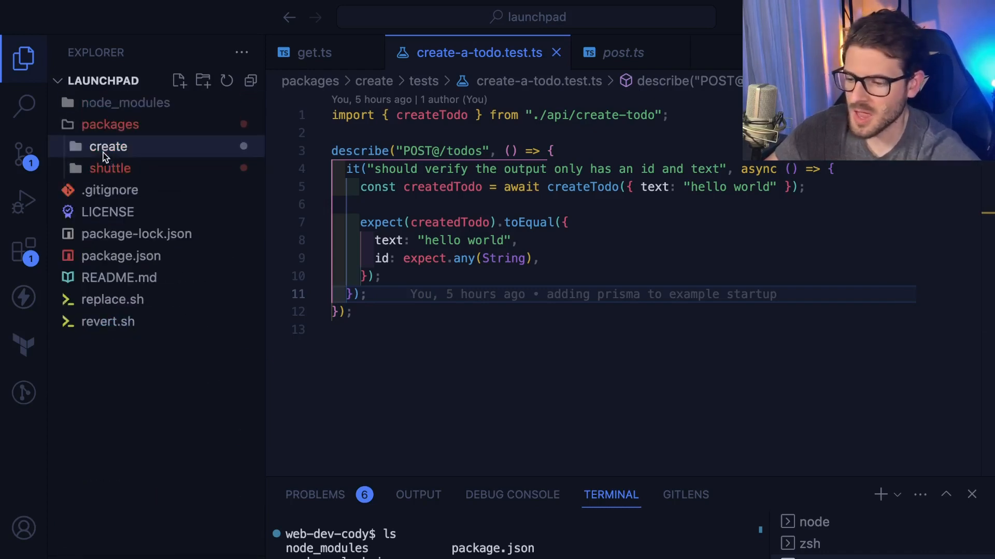
pyautogui.click(110, 168)
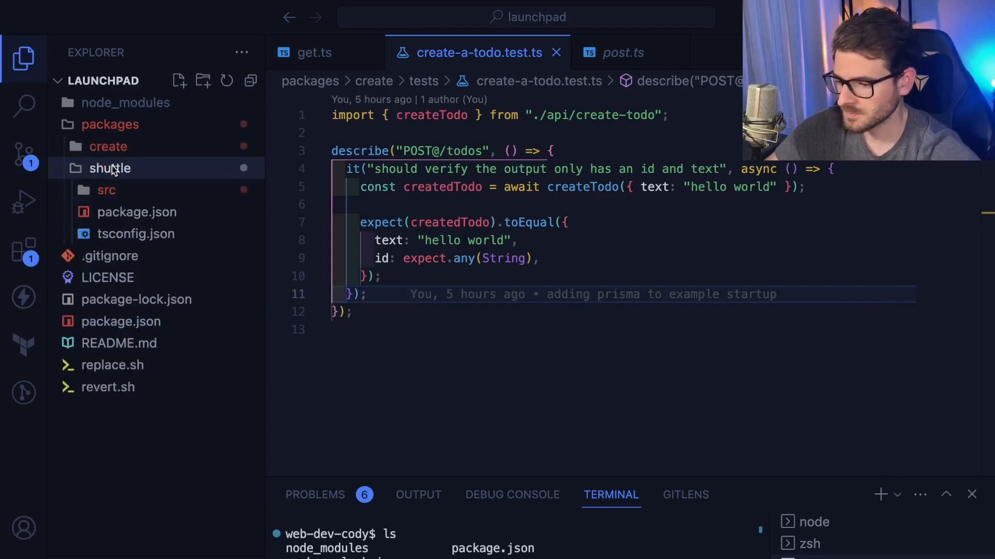
pyautogui.click(110, 168)
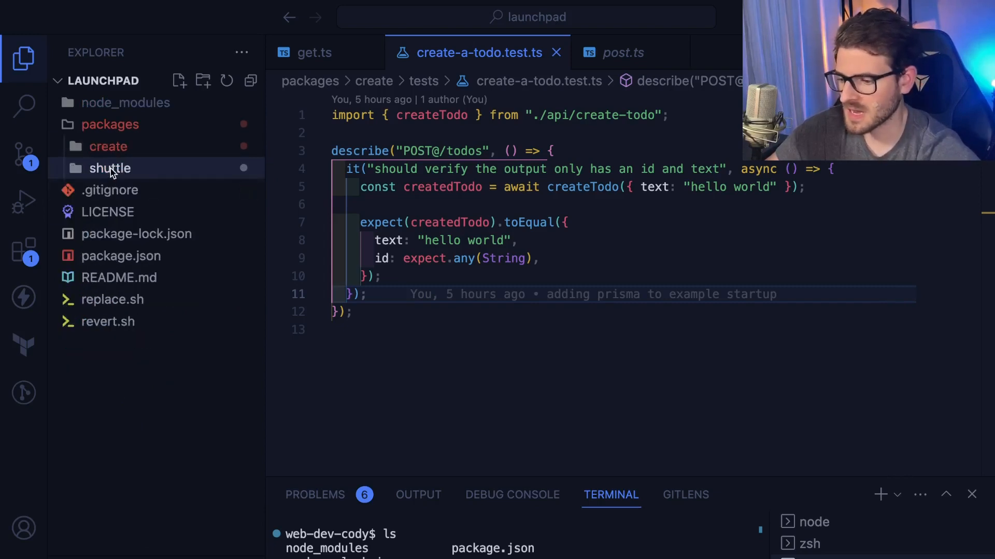
# - Expand shuttle with its src (index.ts, setupRoutes.ts) and the create package's src folder
pyautogui.click(110, 167)
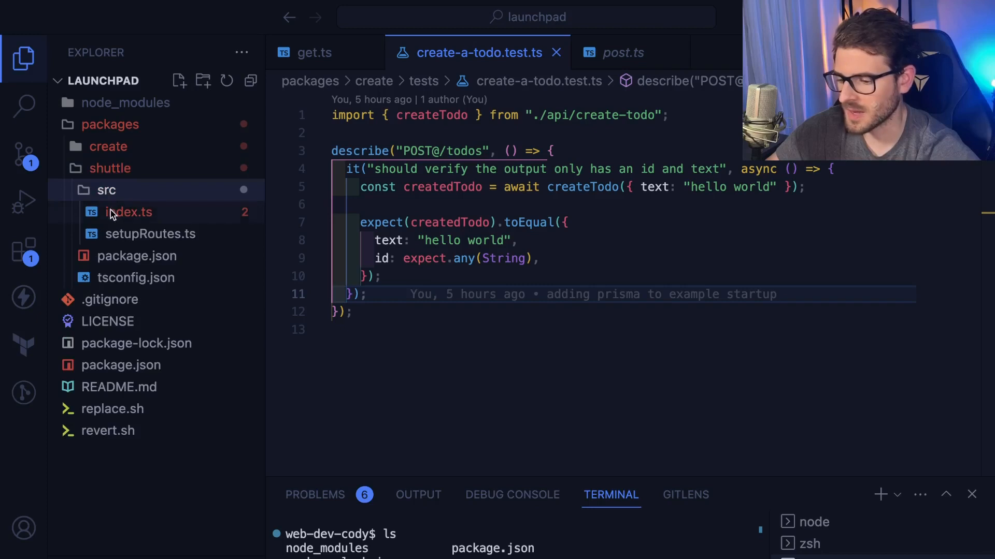
pyautogui.moveTo(114, 212)
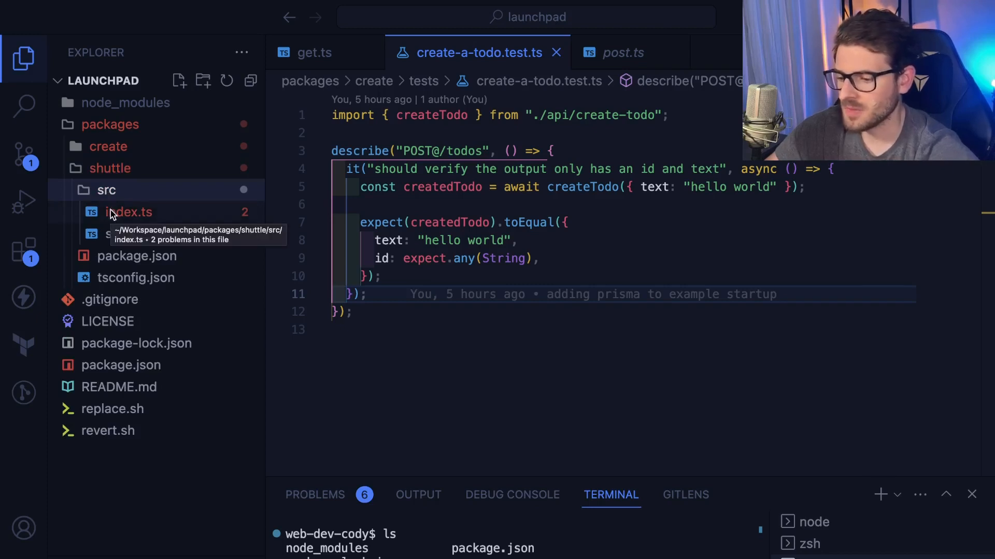
pyautogui.click(107, 146)
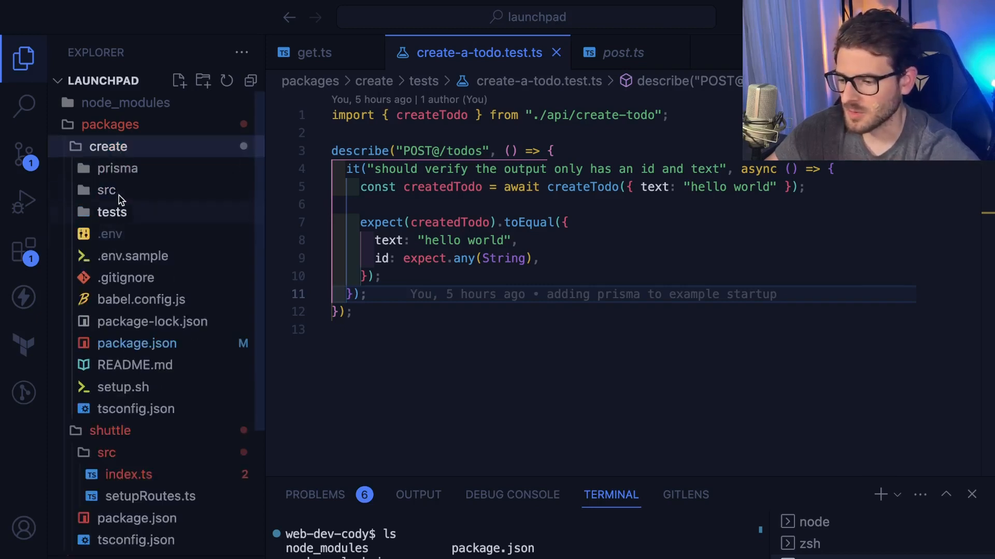
pyautogui.click(106, 191)
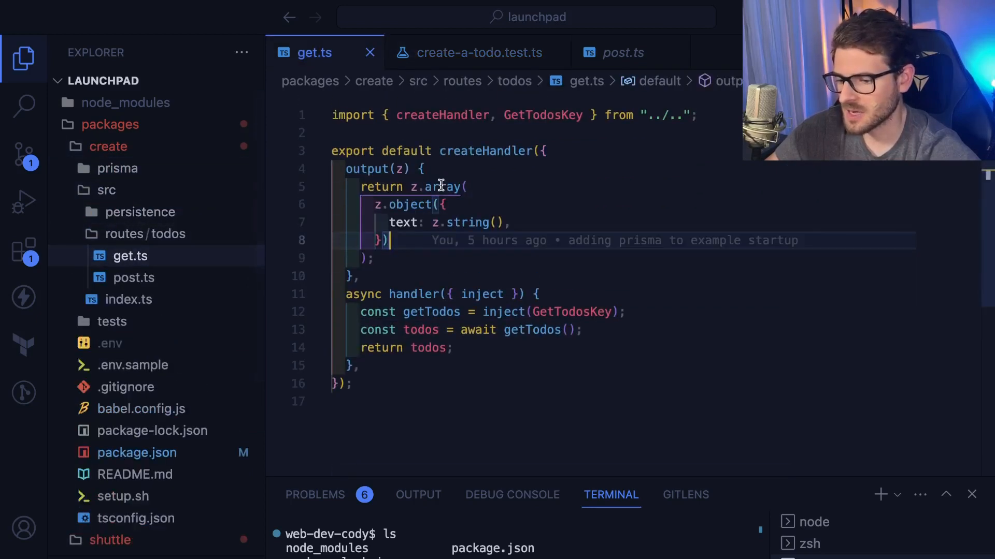
# - Sketch a middleware array with isLoggedIn and uploadFile('file') at the top of get.ts's createHandler
pyautogui.write('middleware: [')
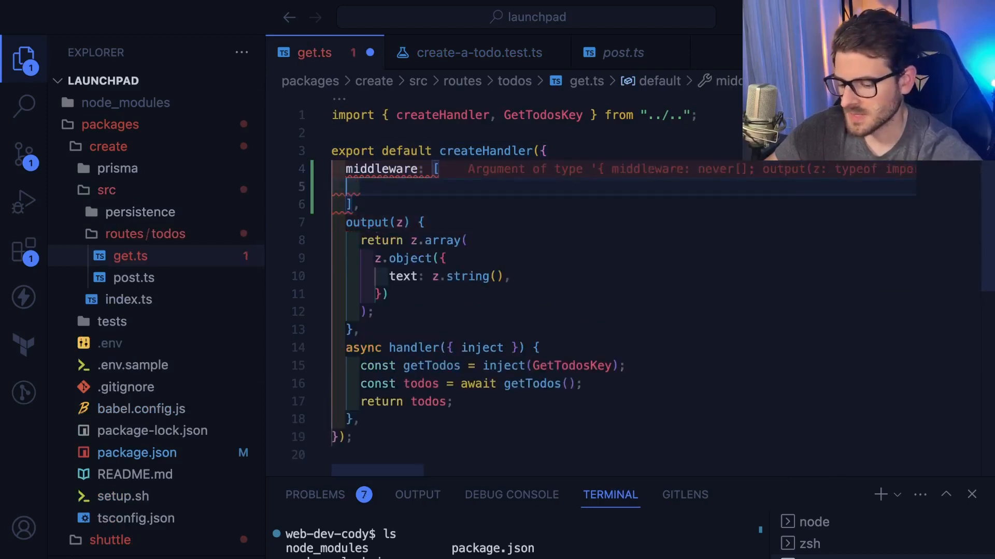
pyautogui.write("multer('file')")
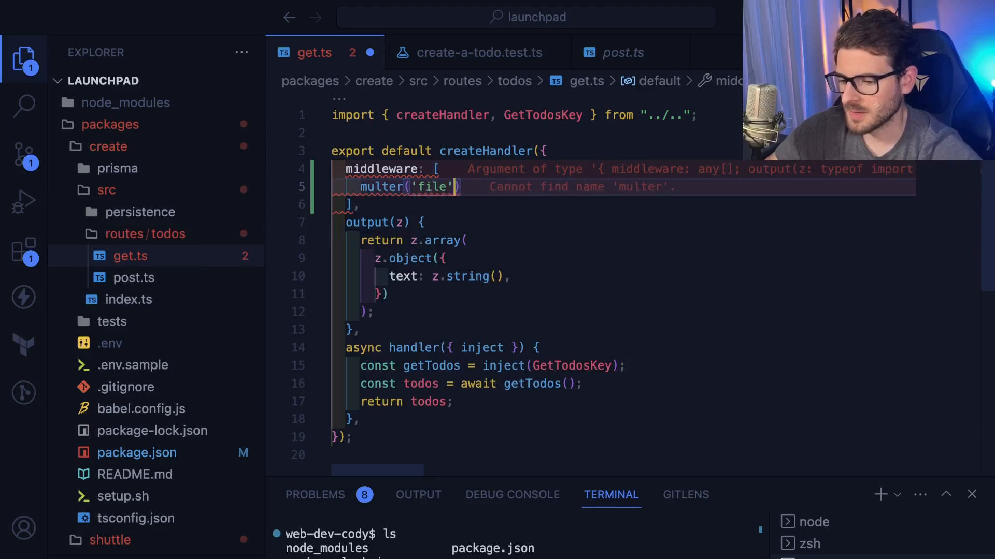
pyautogui.write('uploadFil')
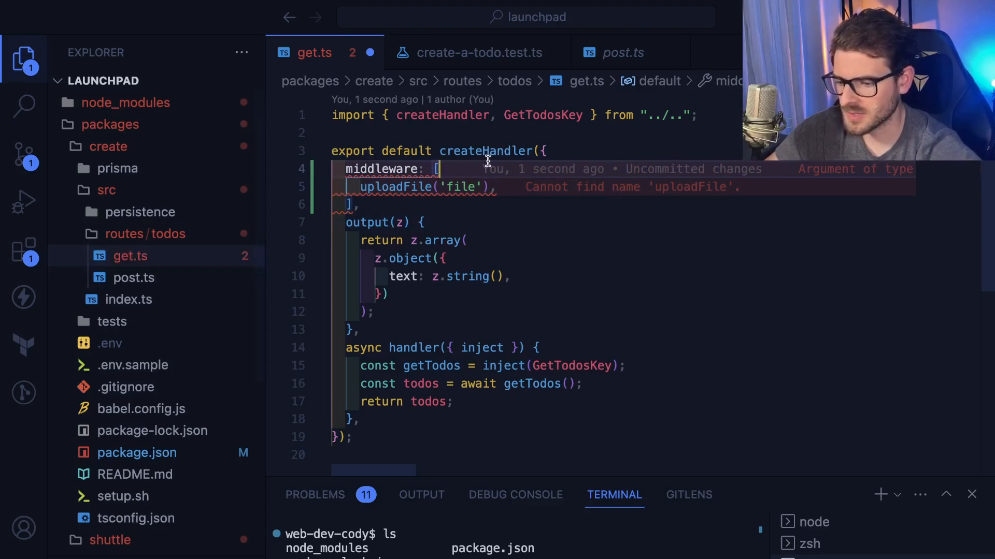
pyautogui.write('auth,')
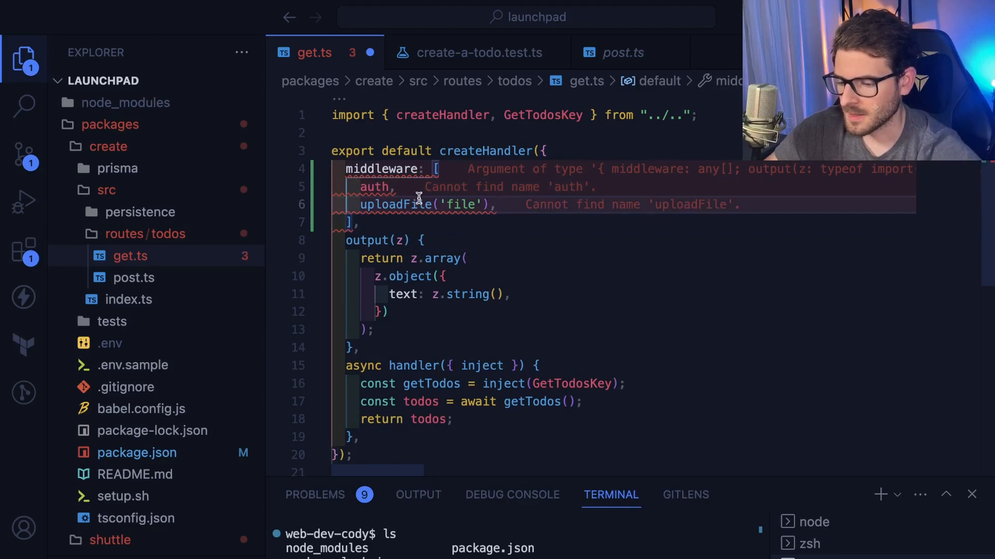
pyautogui.write('isLoggedIn,')
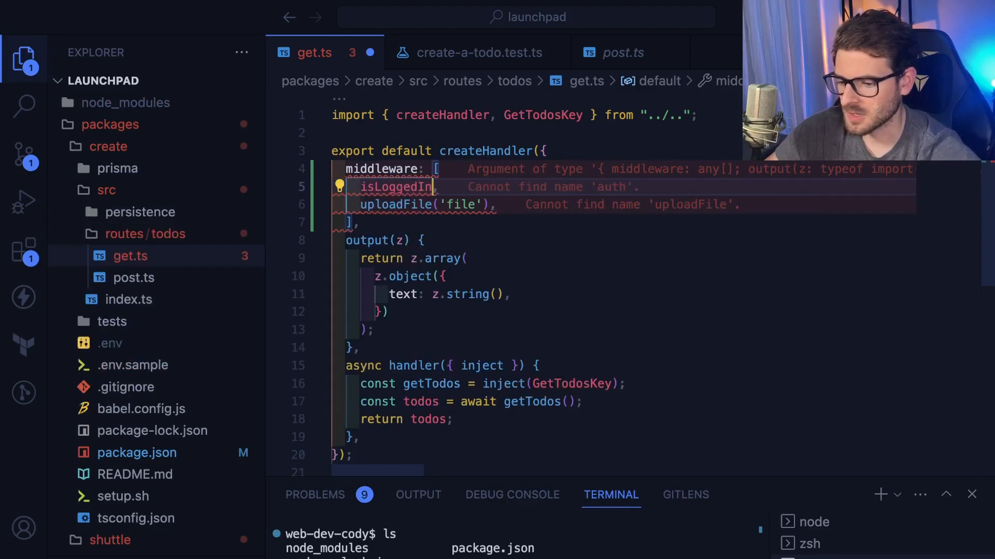
pyautogui.click(426, 218)
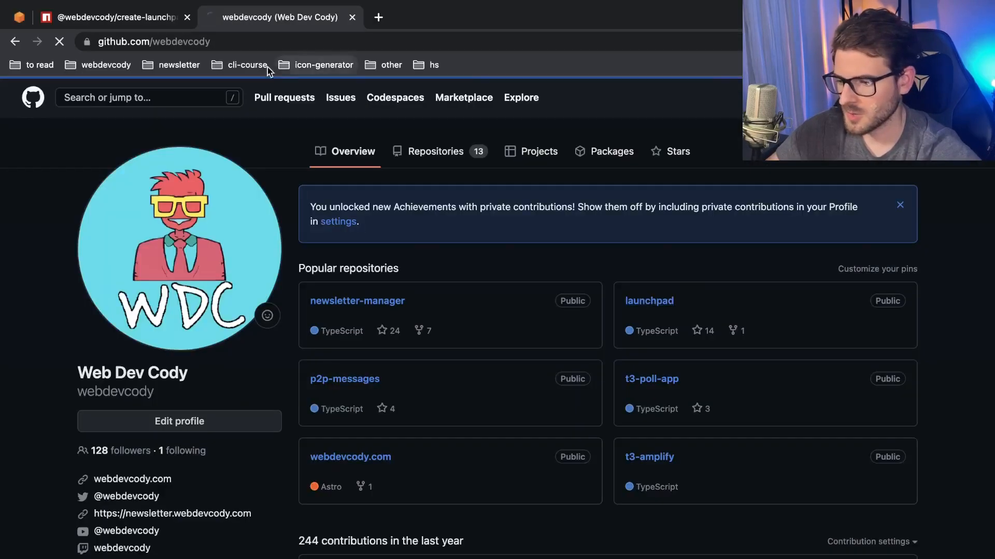
# - Open the webdevcody/launchpad repository and scroll its README to the Environment Variables section
pyautogui.click(648, 301)
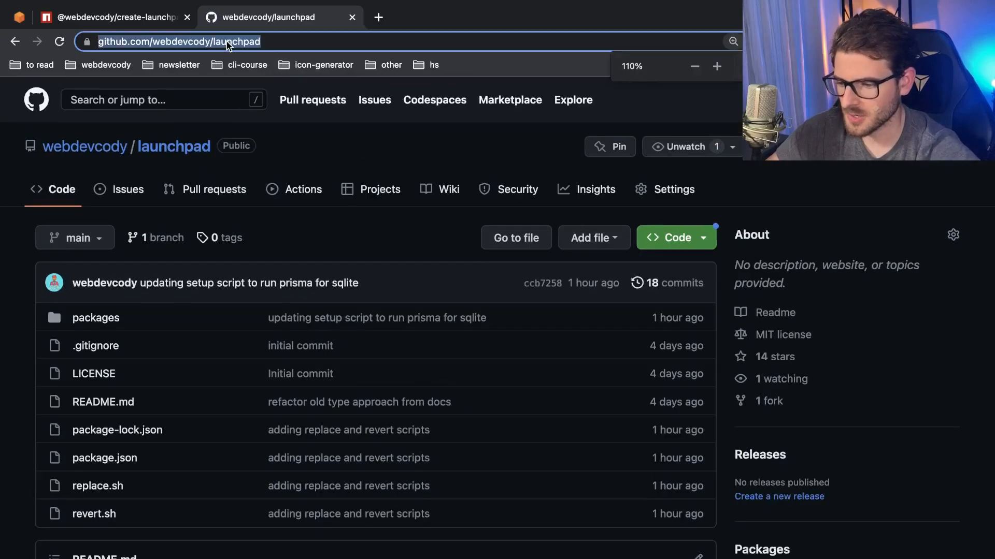
pyautogui.scroll(-3)
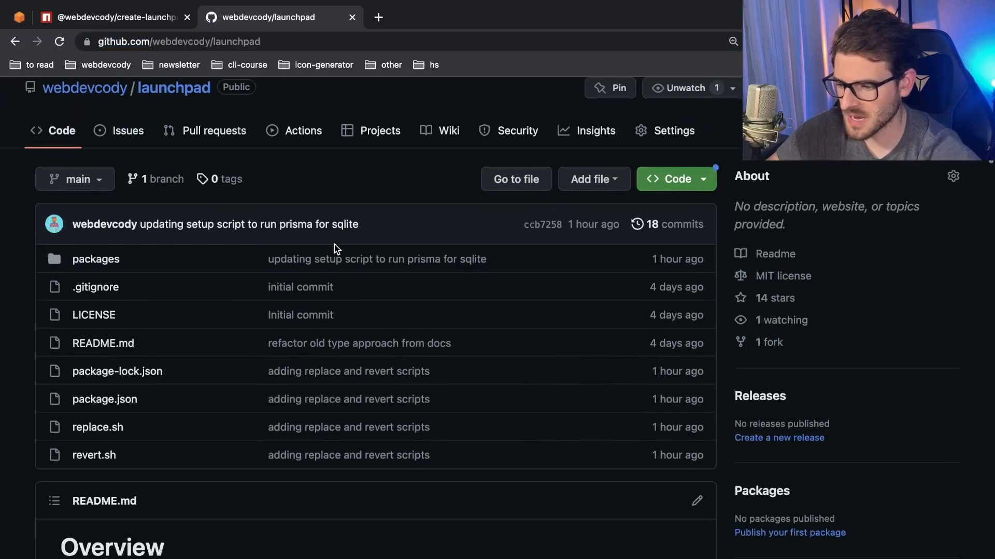
pyautogui.scroll(-3)
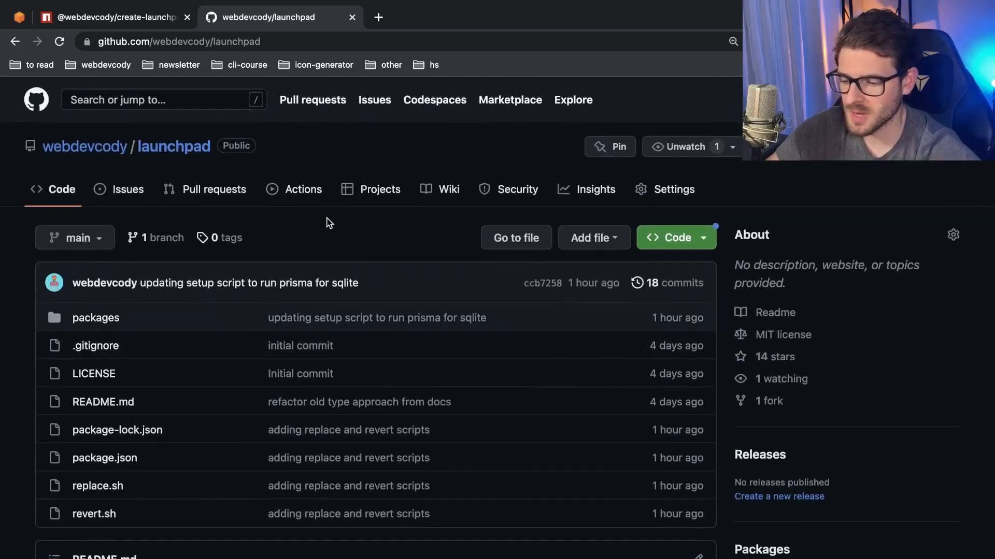
pyautogui.scroll(-3)
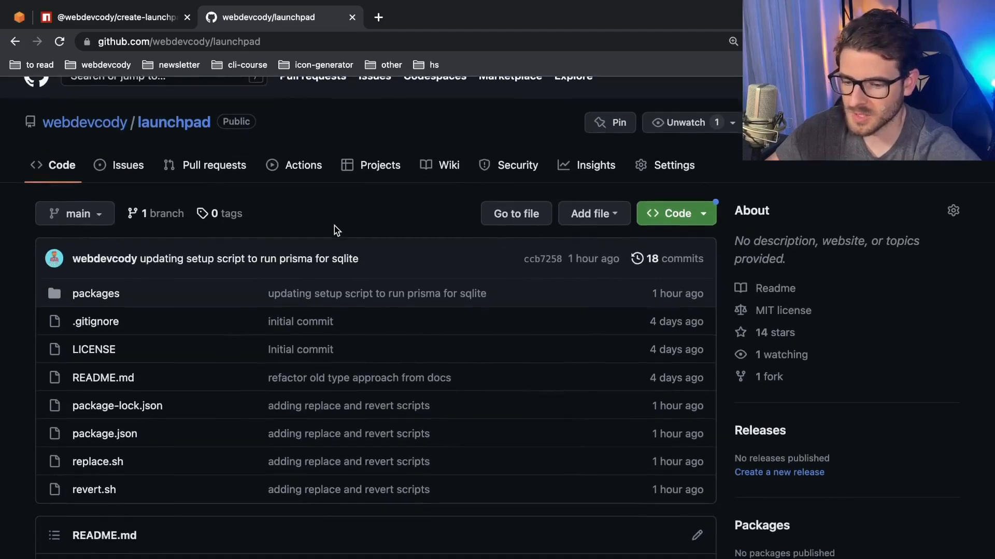
pyautogui.scroll(-3)
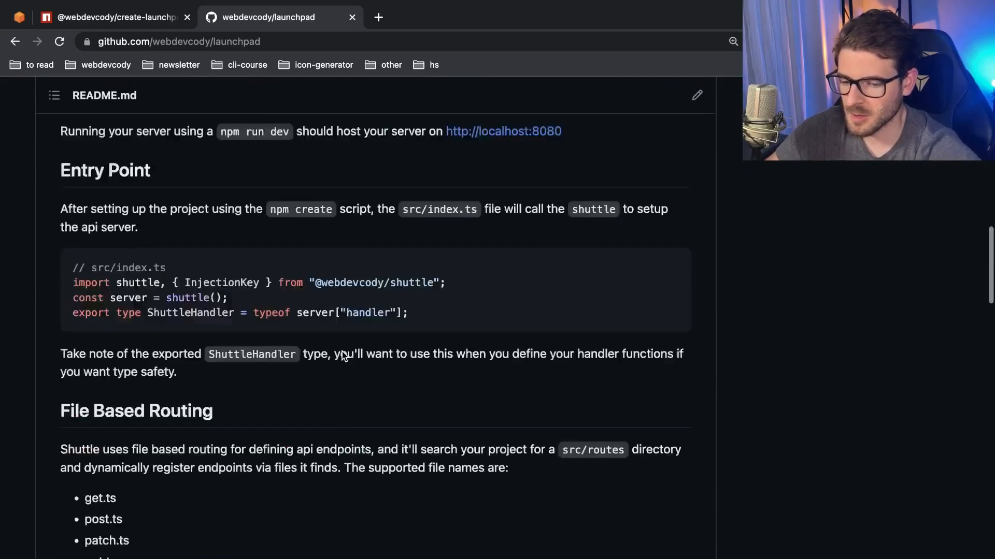
pyautogui.scroll(-3)
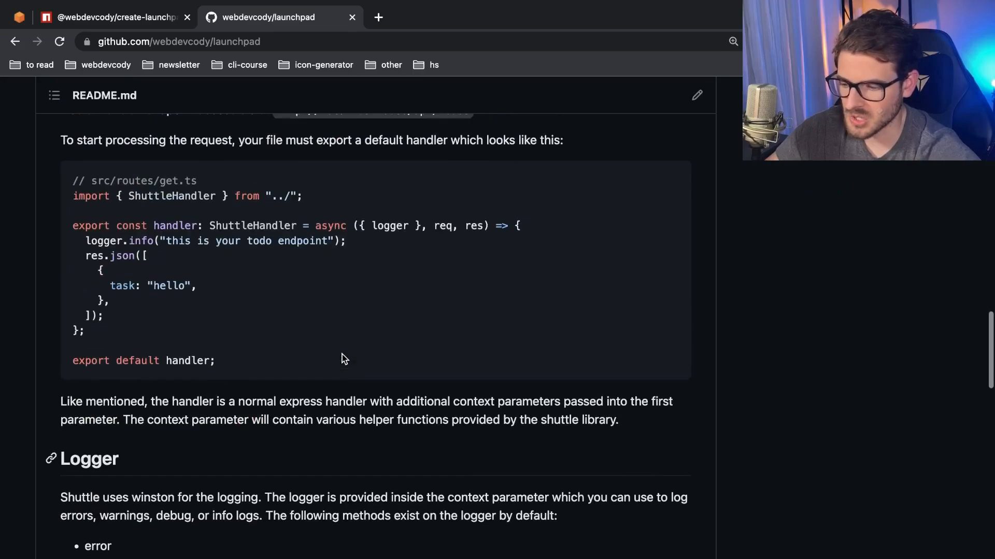
pyautogui.scroll(-3)
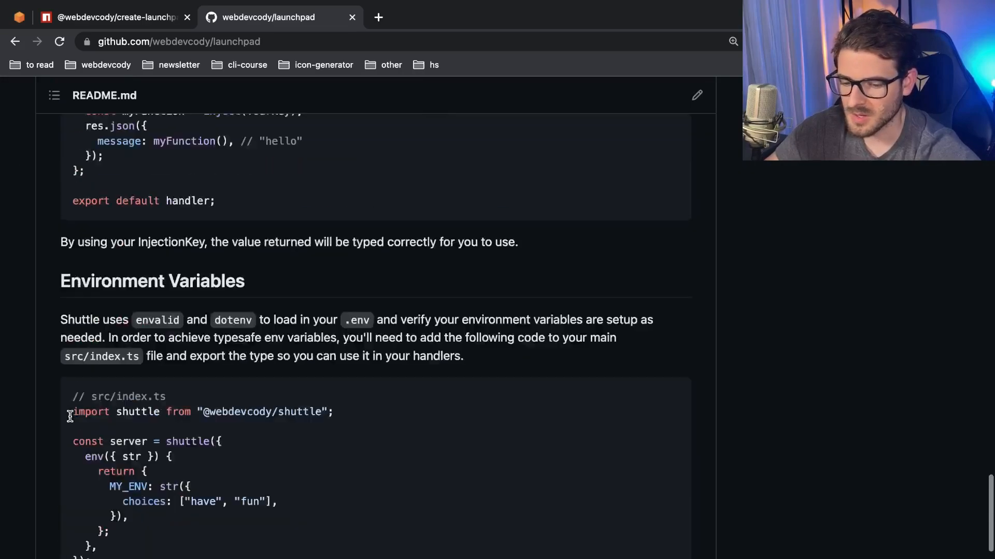
pyautogui.scroll(-3)
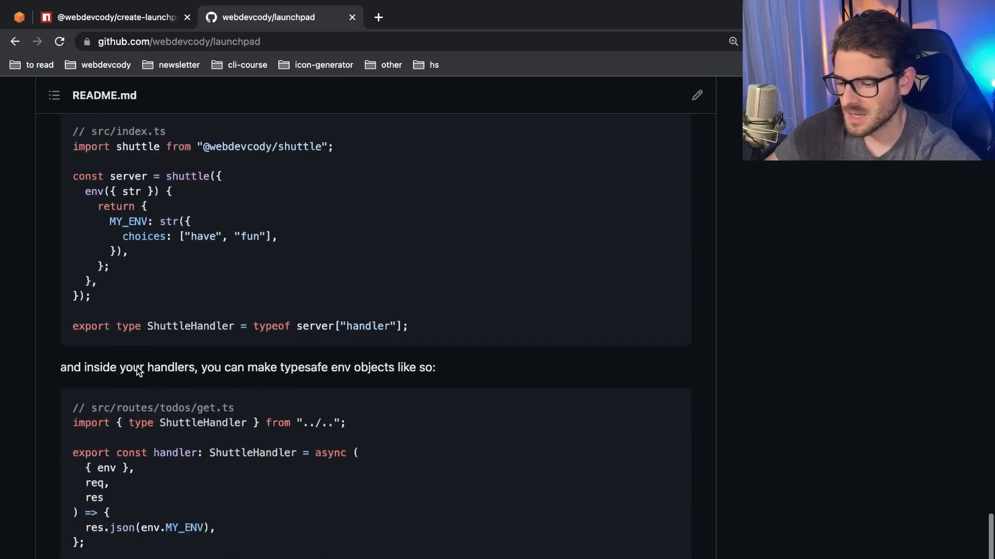